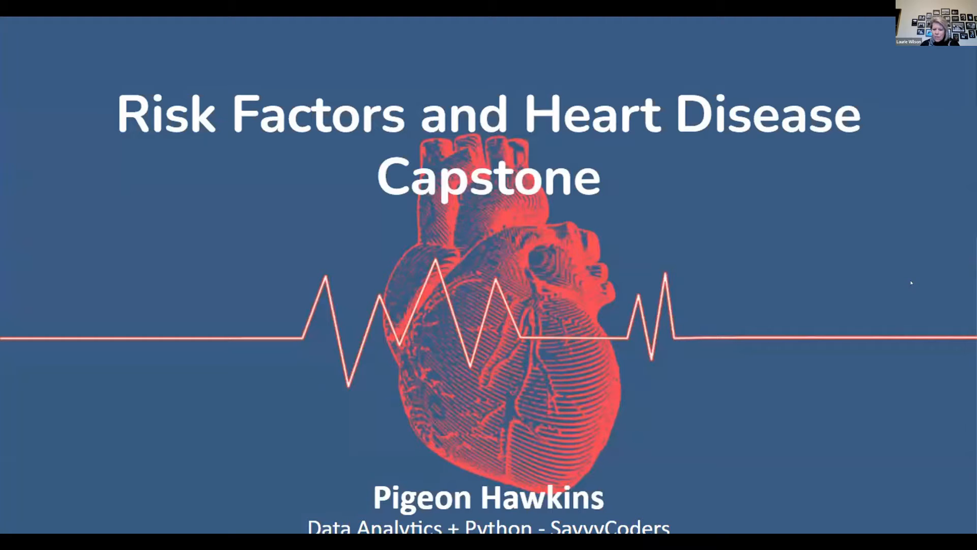
mouse_move(935, 307)
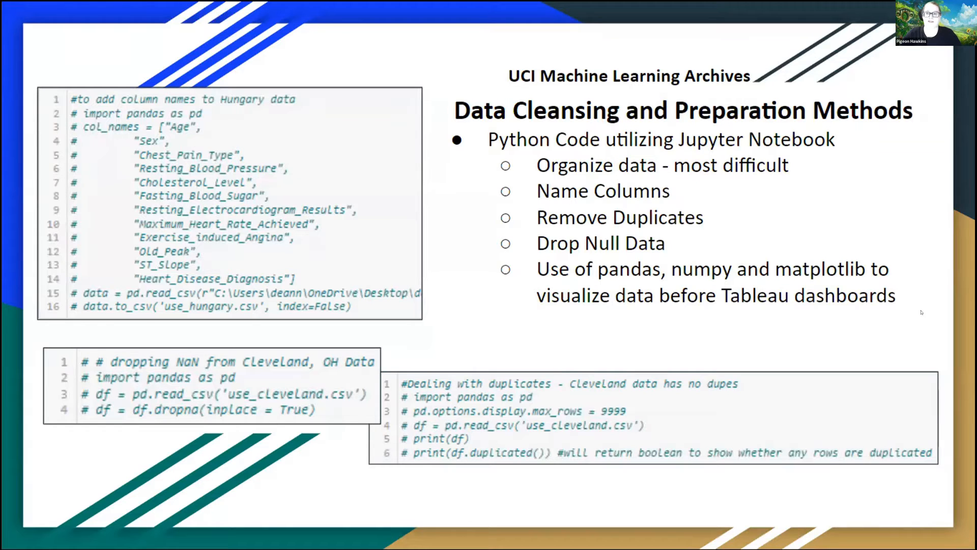
mouse_move(908, 303)
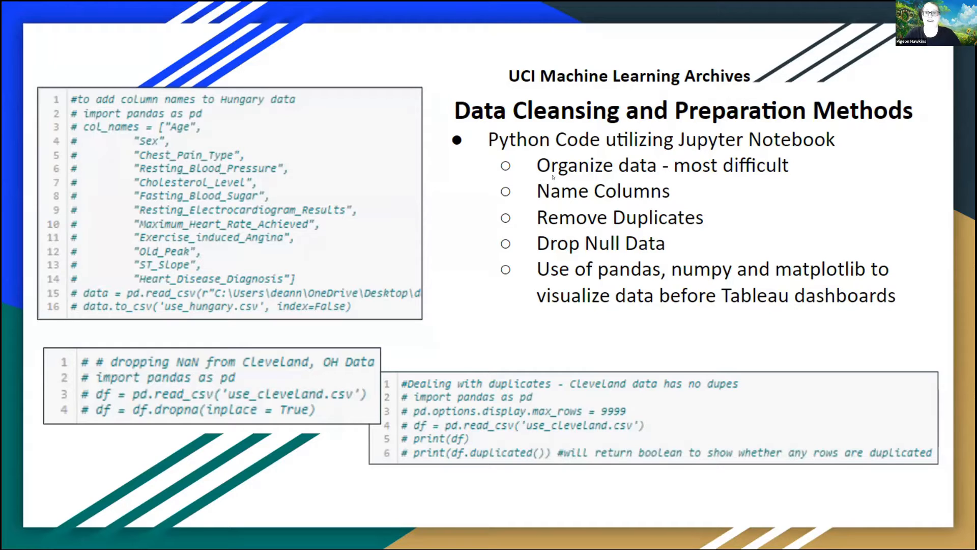
mouse_move(452, 163)
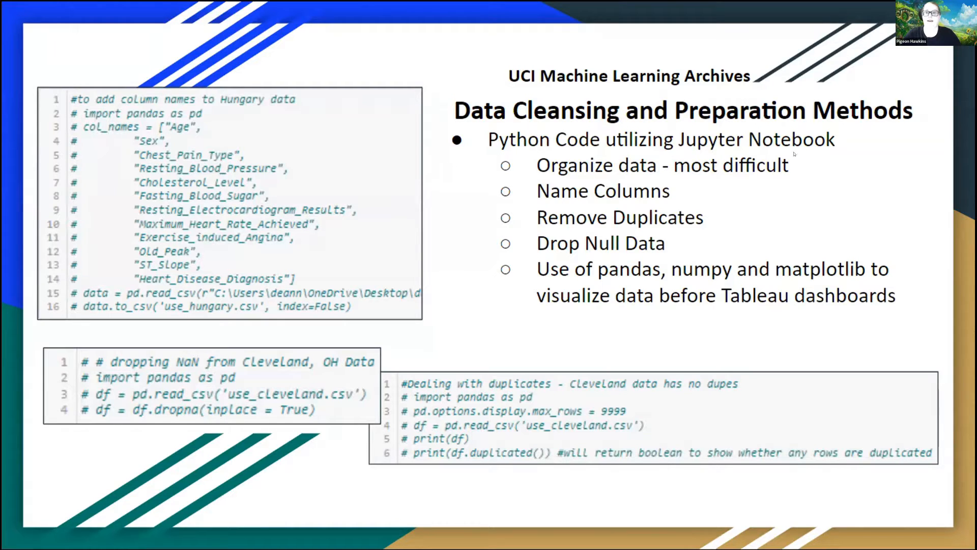
mouse_move(864, 166)
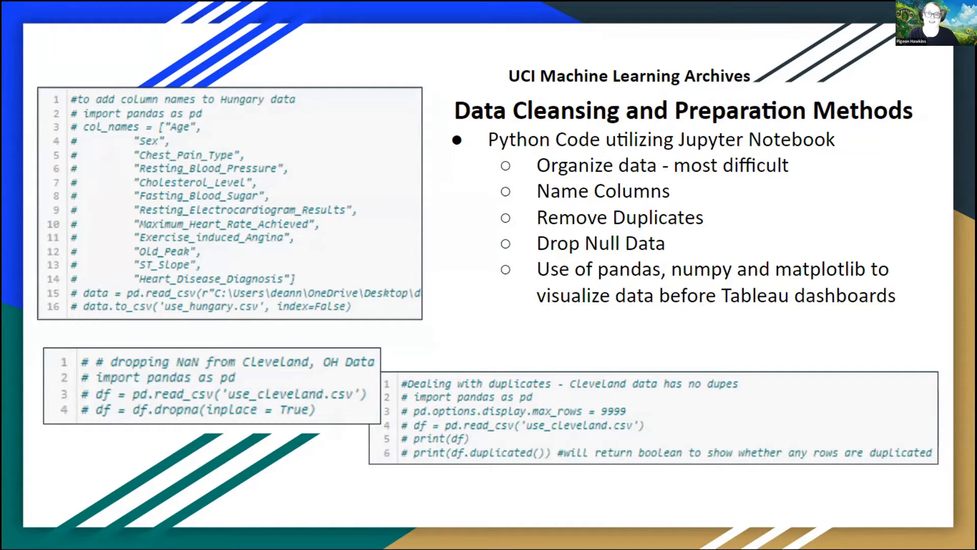
mouse_move(267, 414)
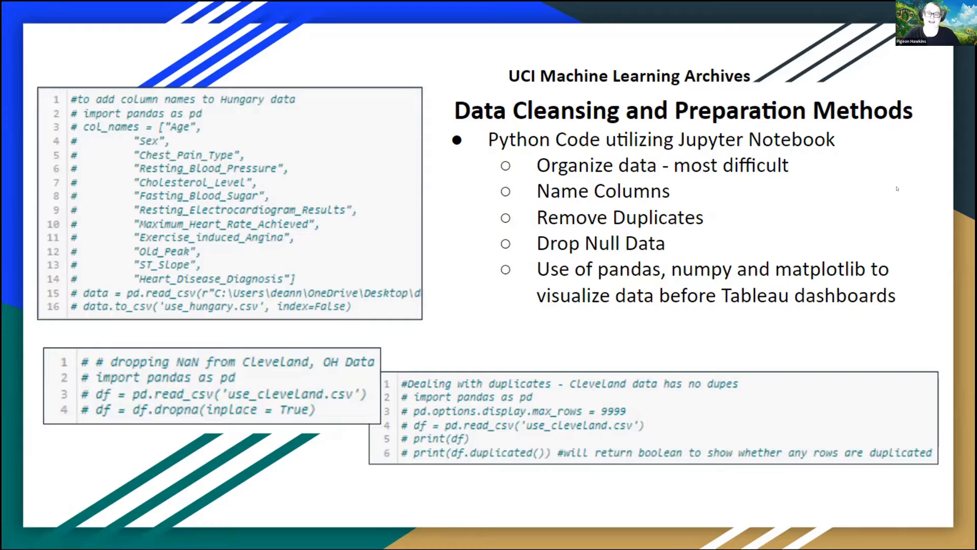
mouse_move(887, 200)
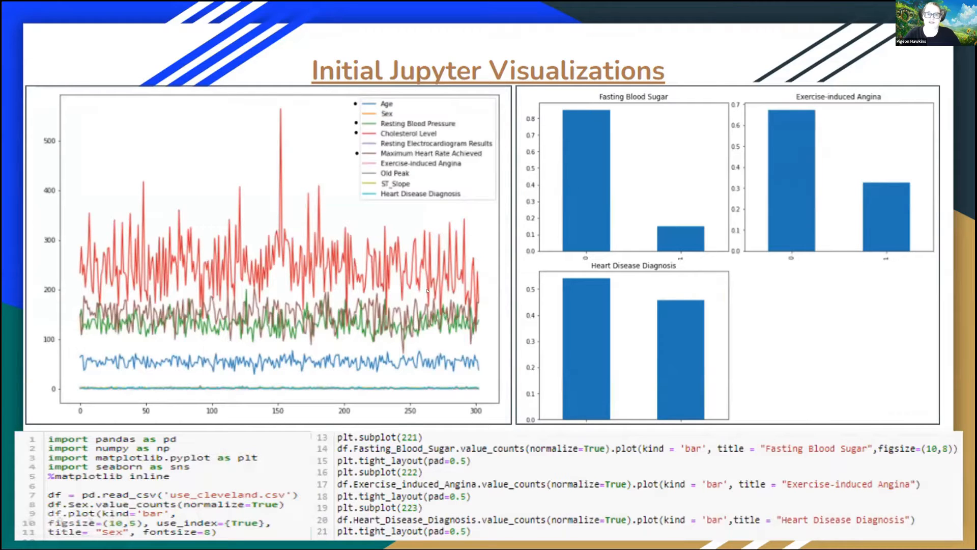
mouse_move(336, 104)
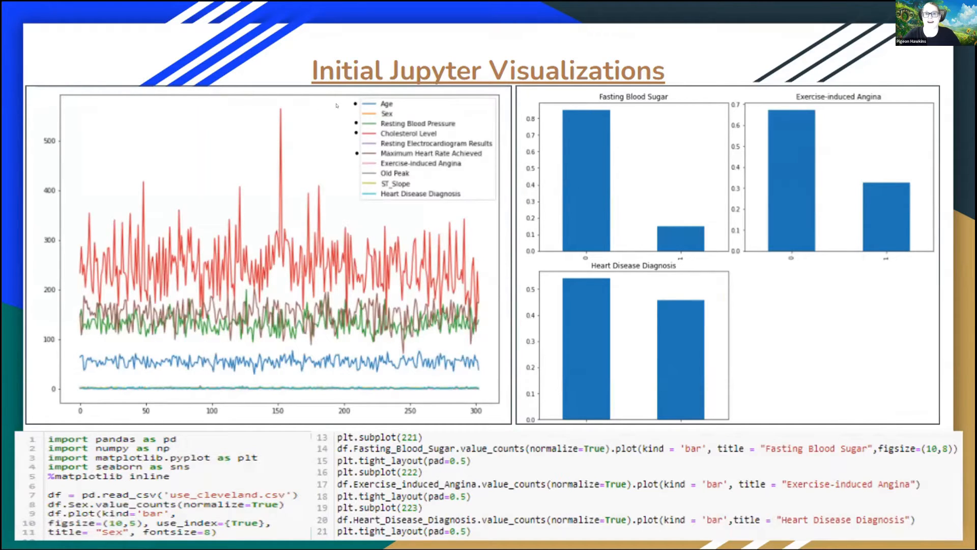
mouse_move(336, 130)
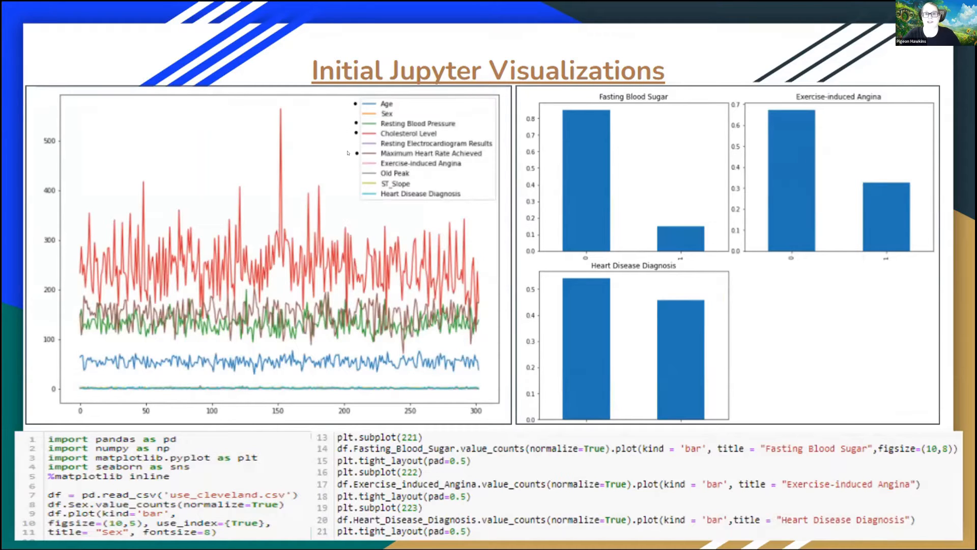
mouse_move(461, 232)
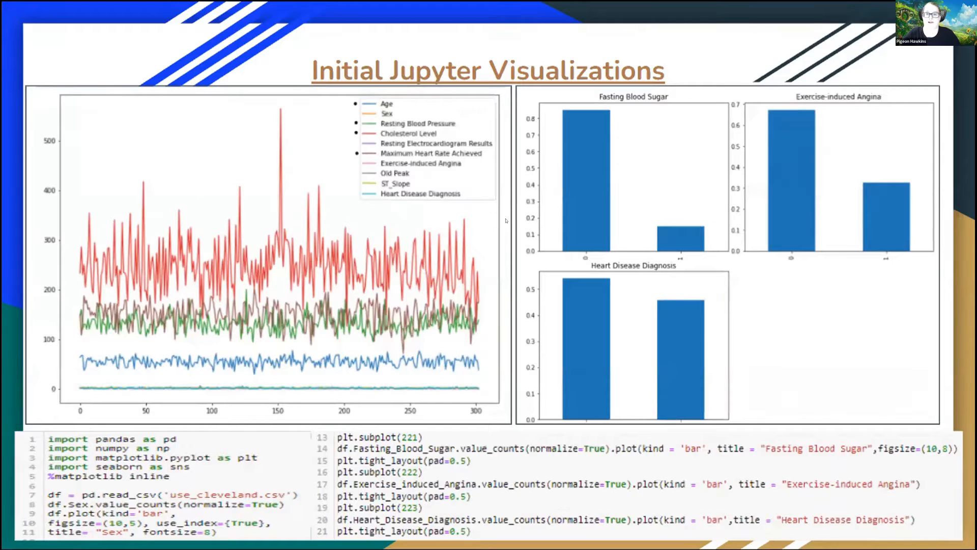
mouse_move(885, 314)
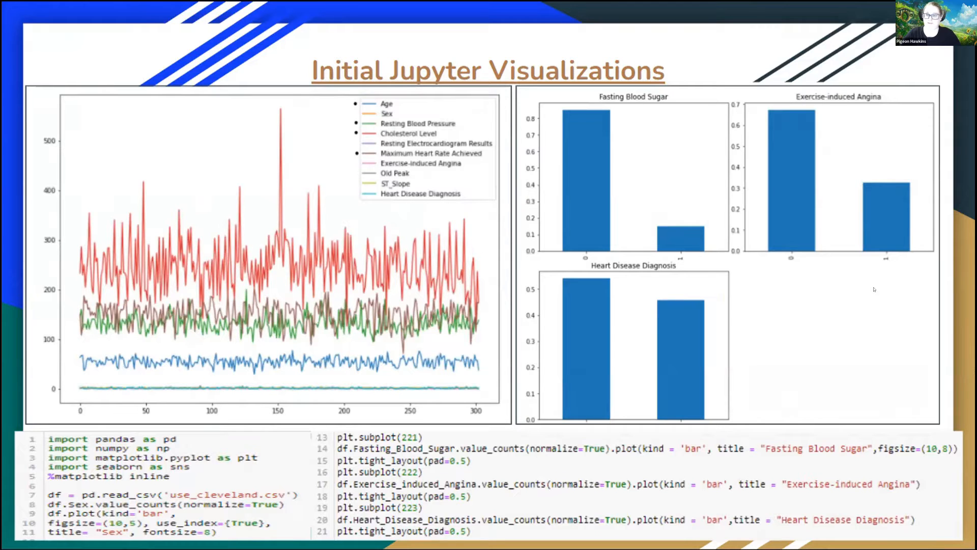
mouse_move(896, 288)
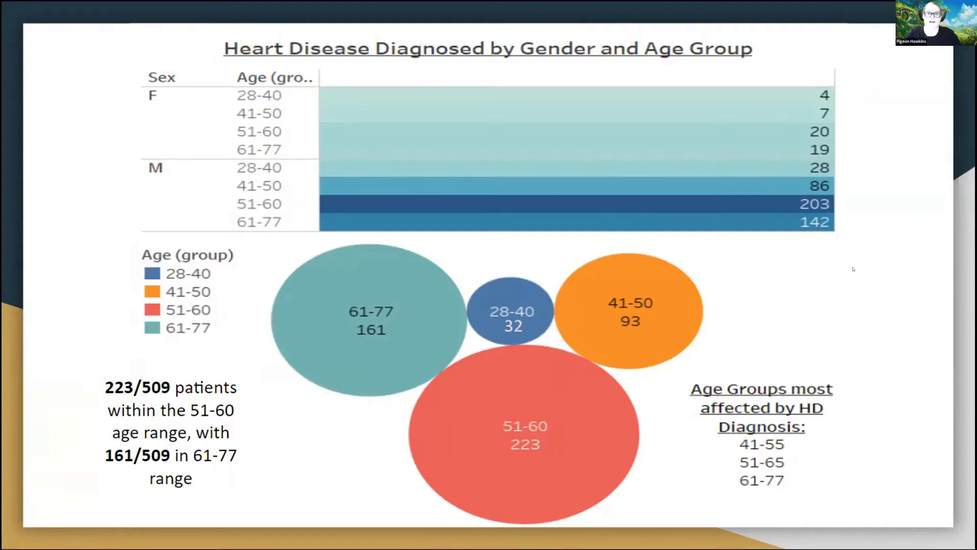
key("right")
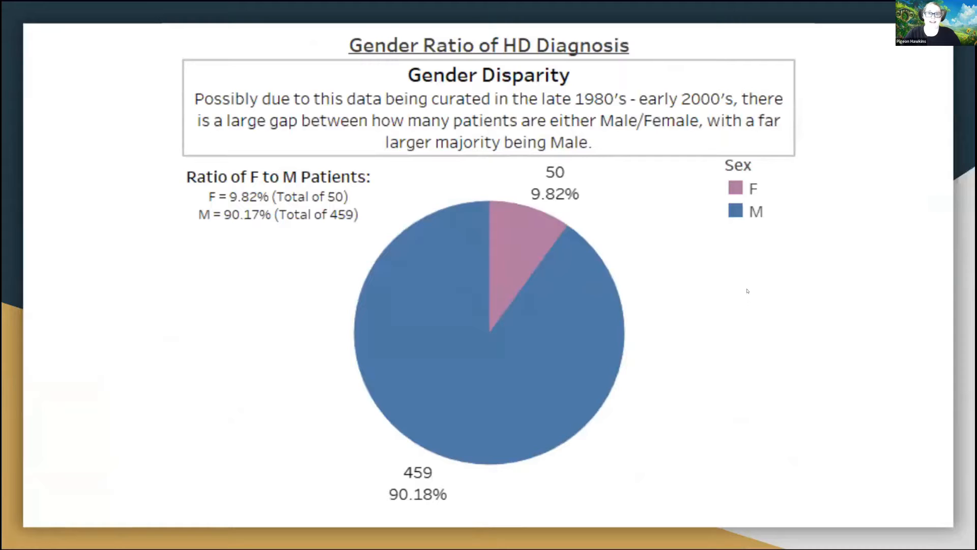
mouse_move(781, 312)
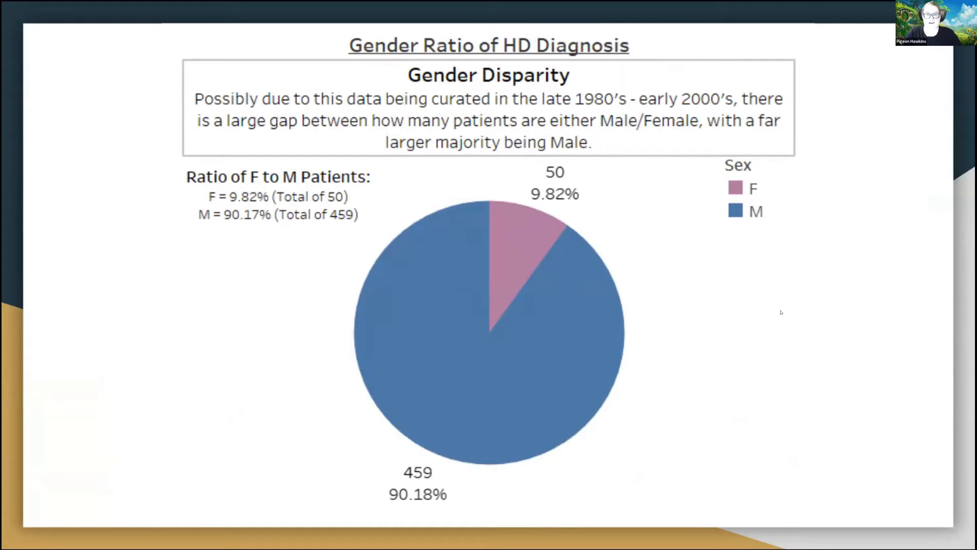
mouse_move(735, 303)
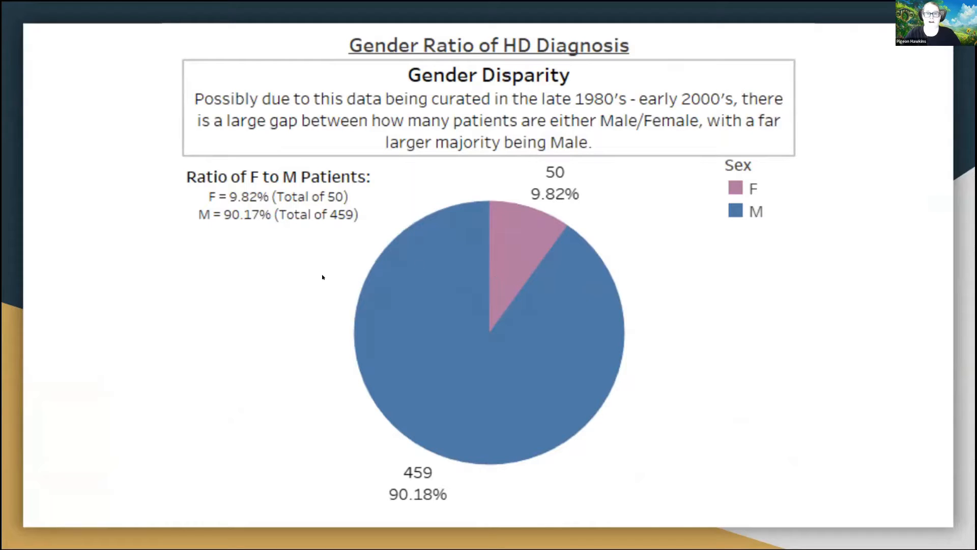
mouse_move(645, 289)
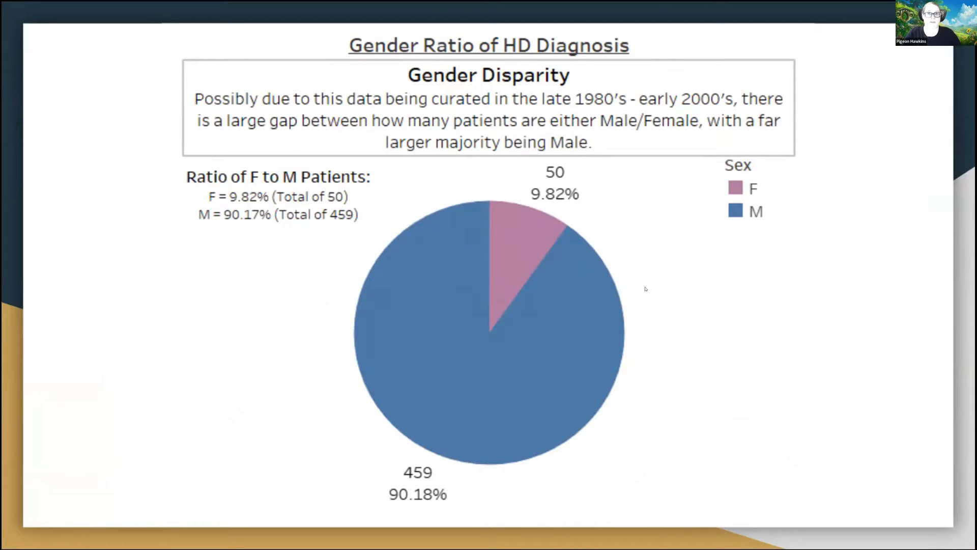
mouse_move(586, 278)
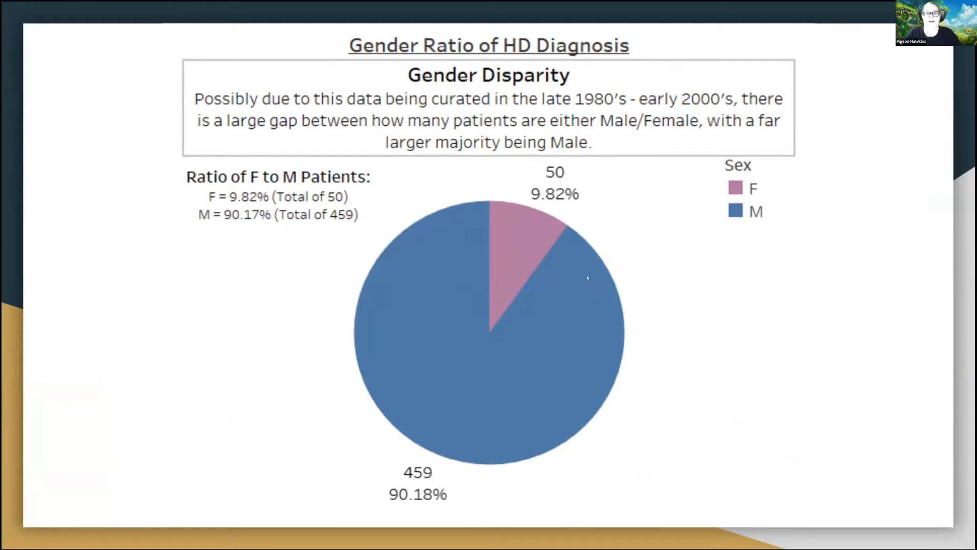
mouse_move(725, 303)
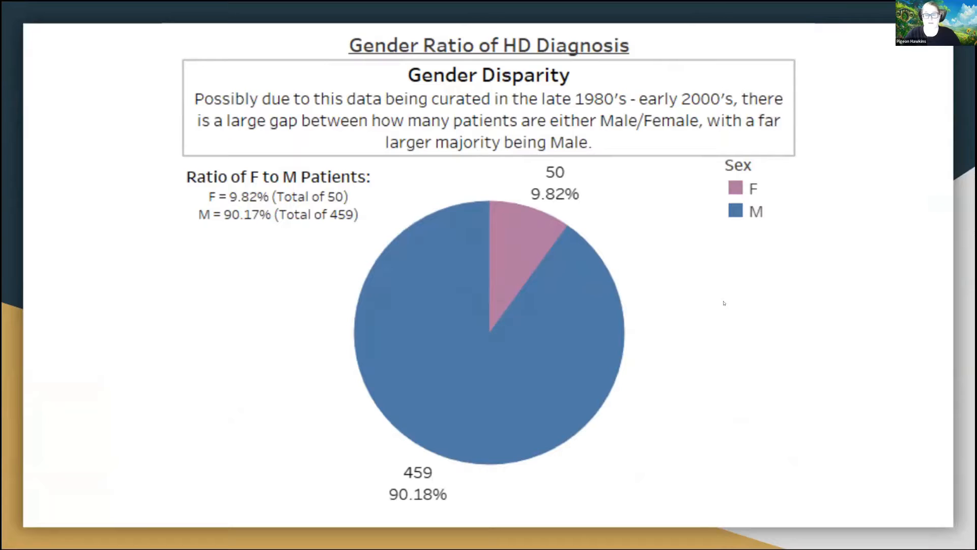
mouse_move(738, 304)
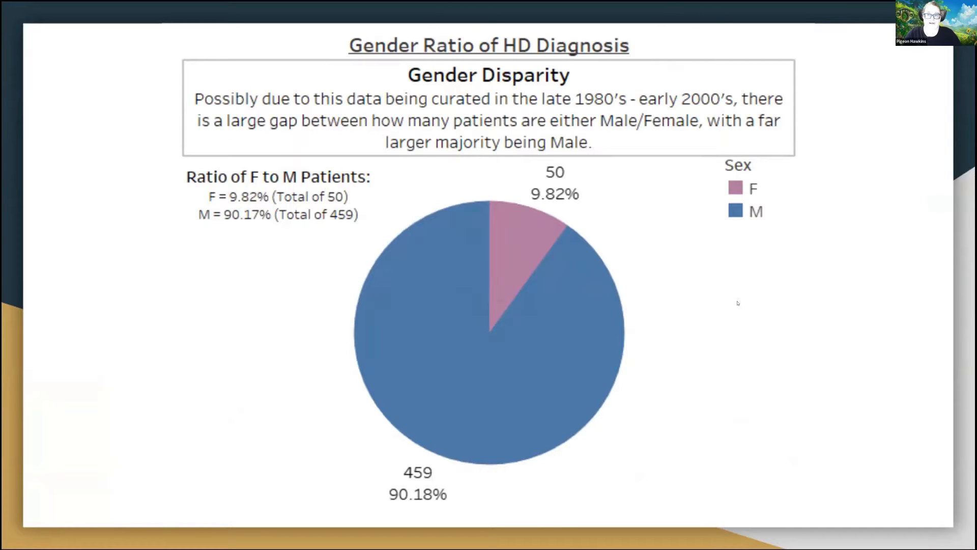
mouse_move(655, 268)
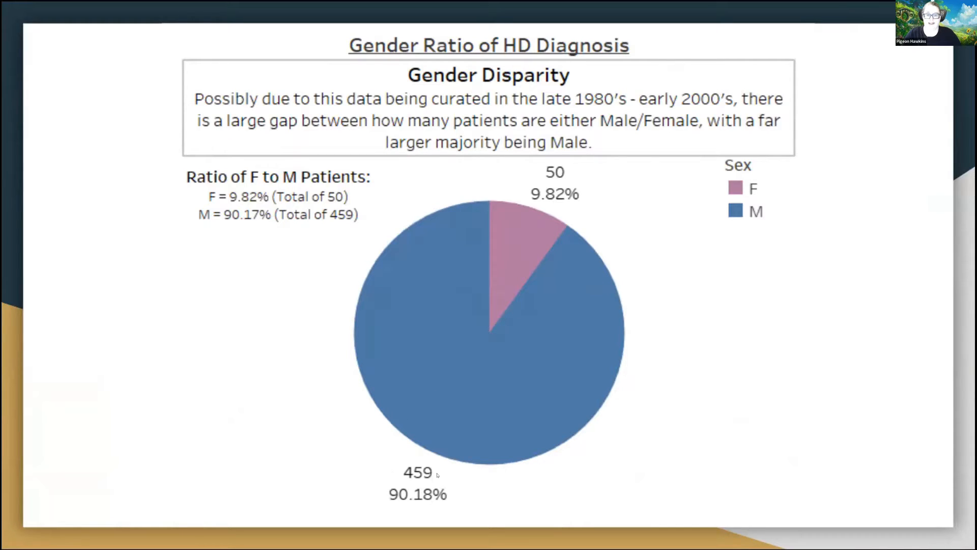
mouse_move(428, 484)
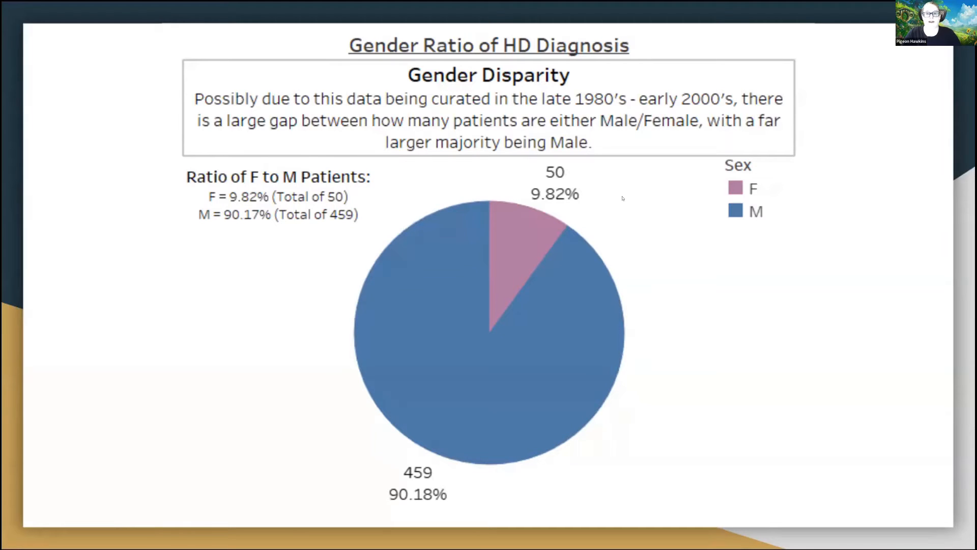
mouse_move(739, 267)
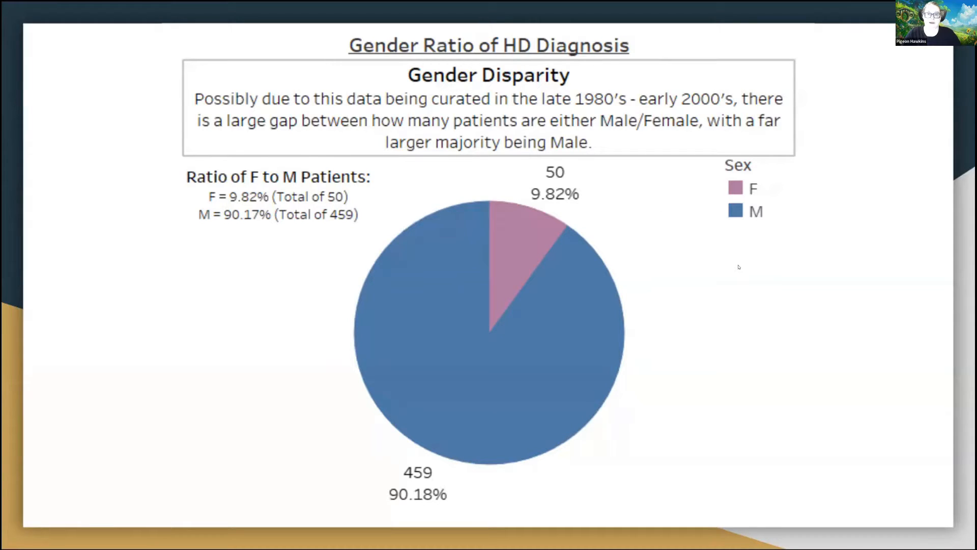
mouse_move(702, 269)
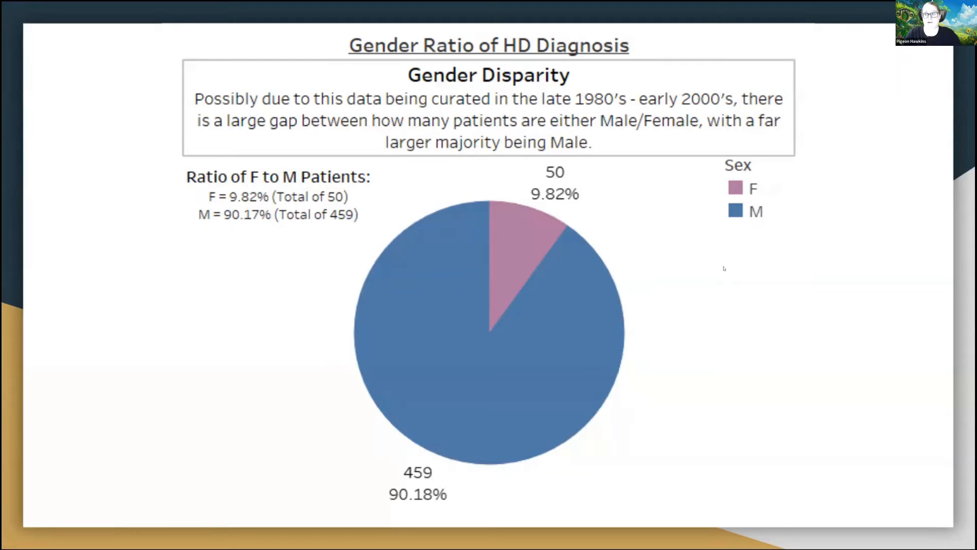
mouse_move(691, 256)
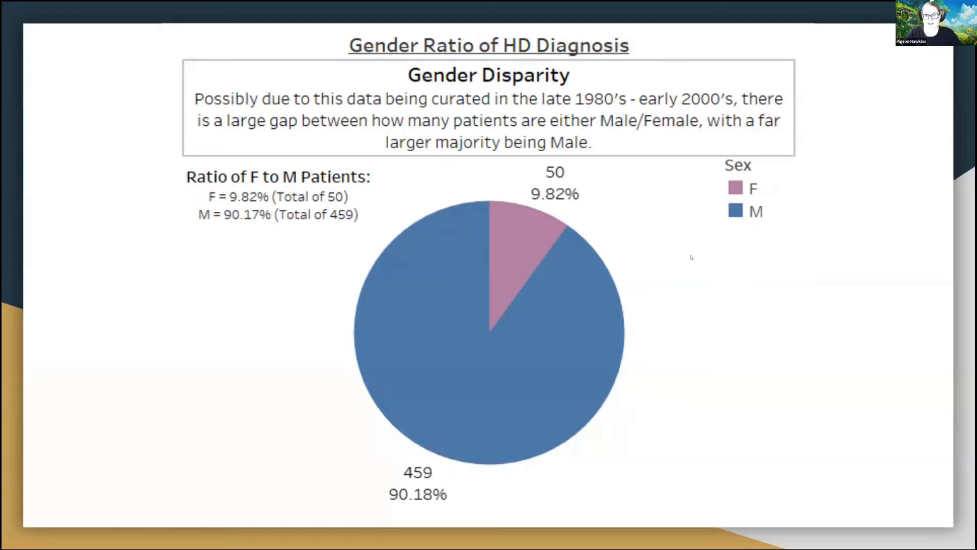
mouse_move(253, 300)
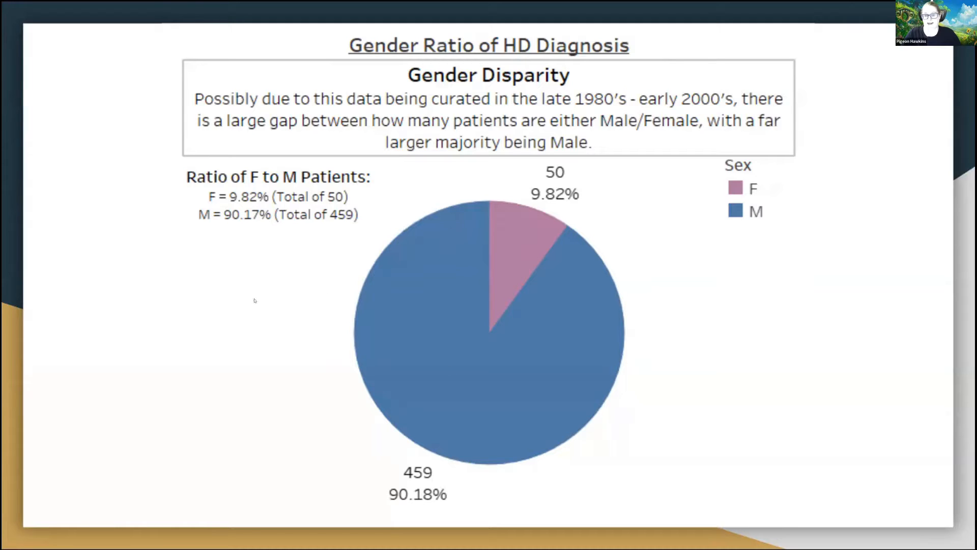
mouse_move(746, 281)
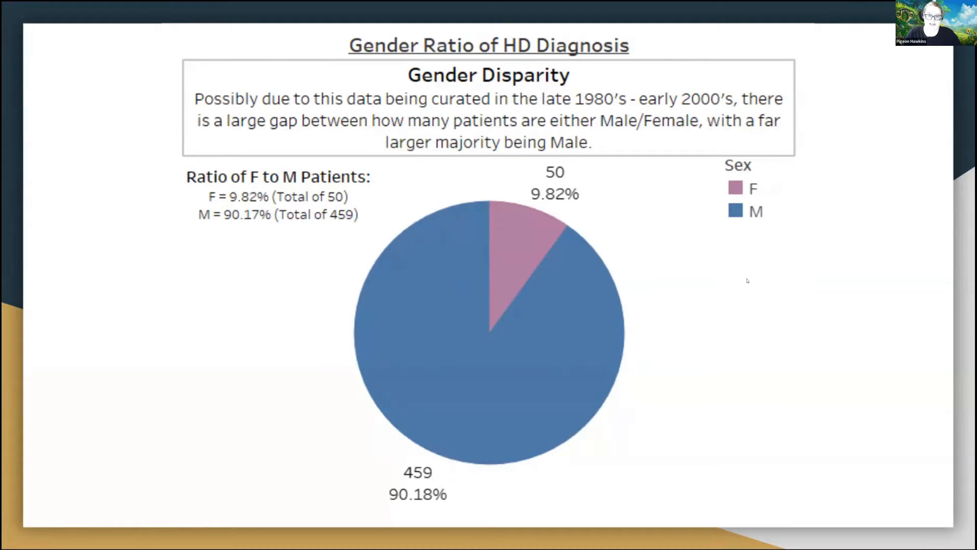
mouse_move(807, 301)
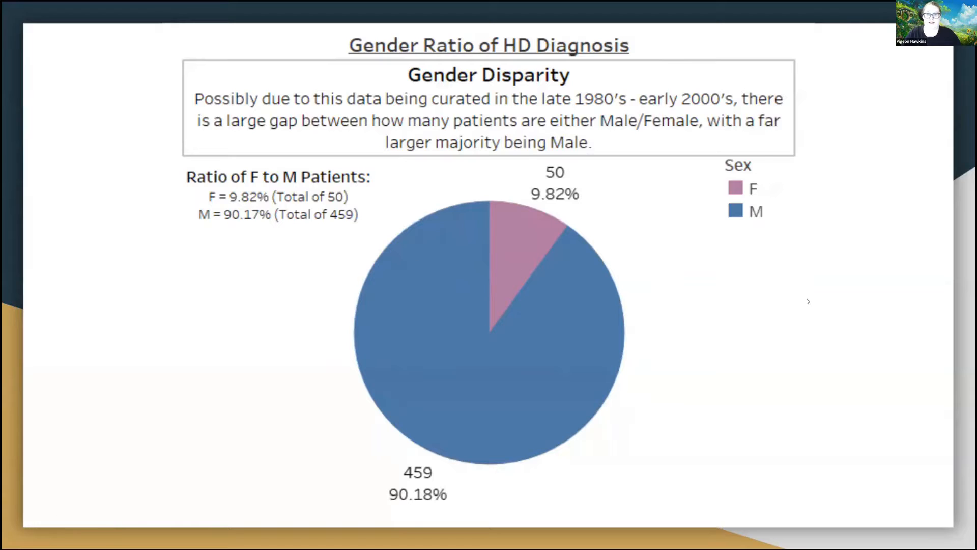
mouse_move(566, 335)
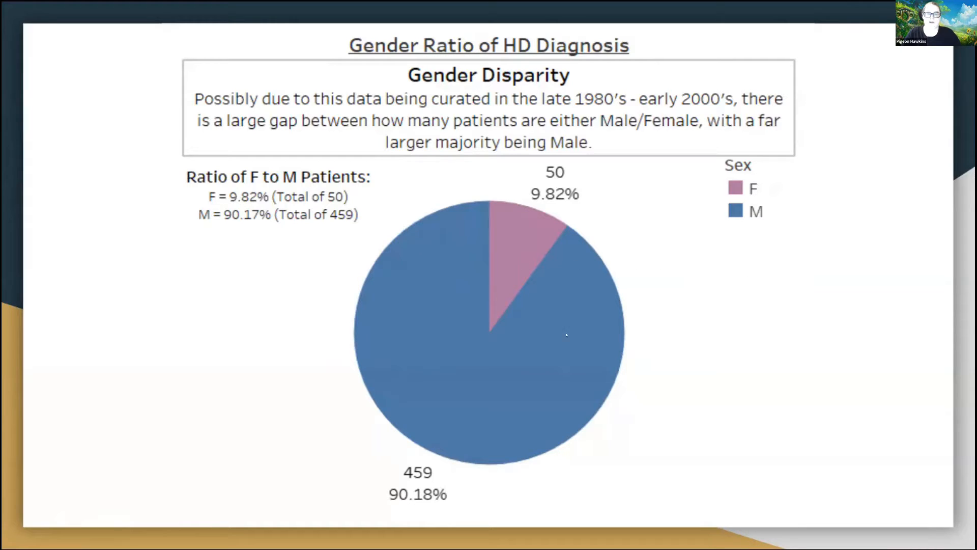
mouse_move(713, 313)
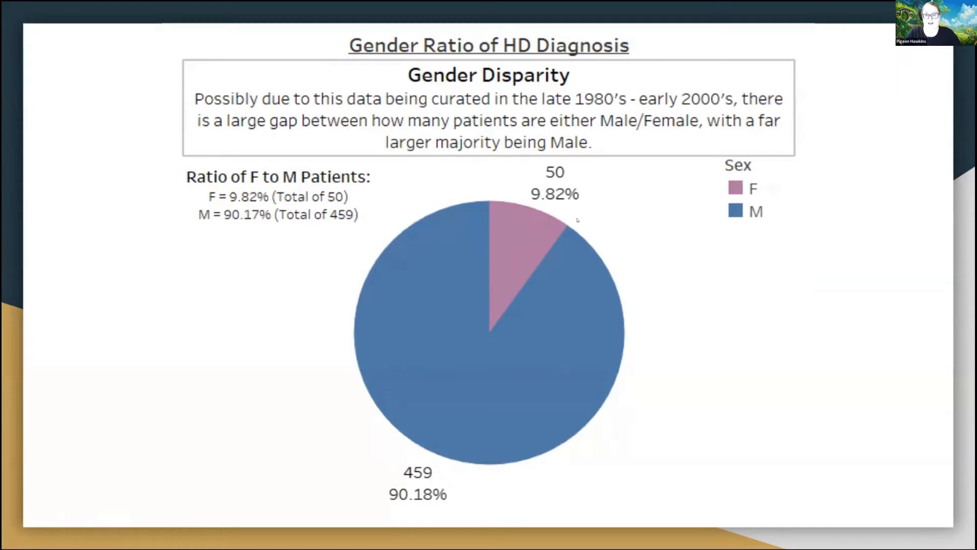
mouse_move(760, 277)
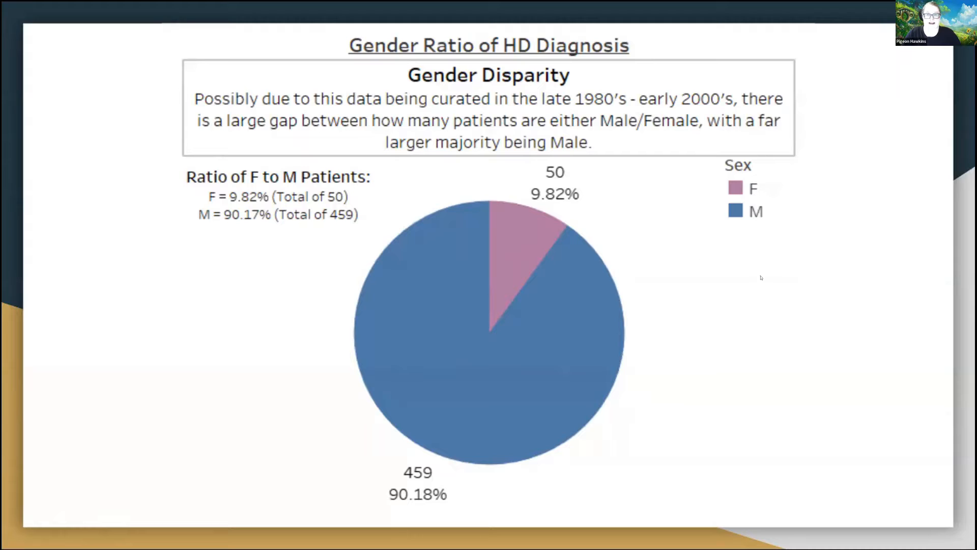
Step: Advance the shared Zoom deck to the slide showing 94 of 509 patients above 120 mg/dl
key("Right")
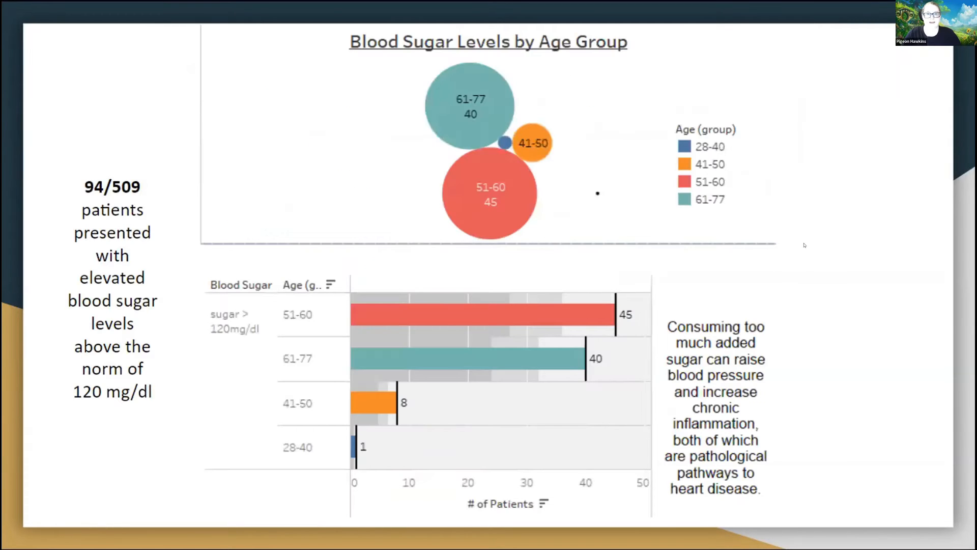
mouse_move(277, 245)
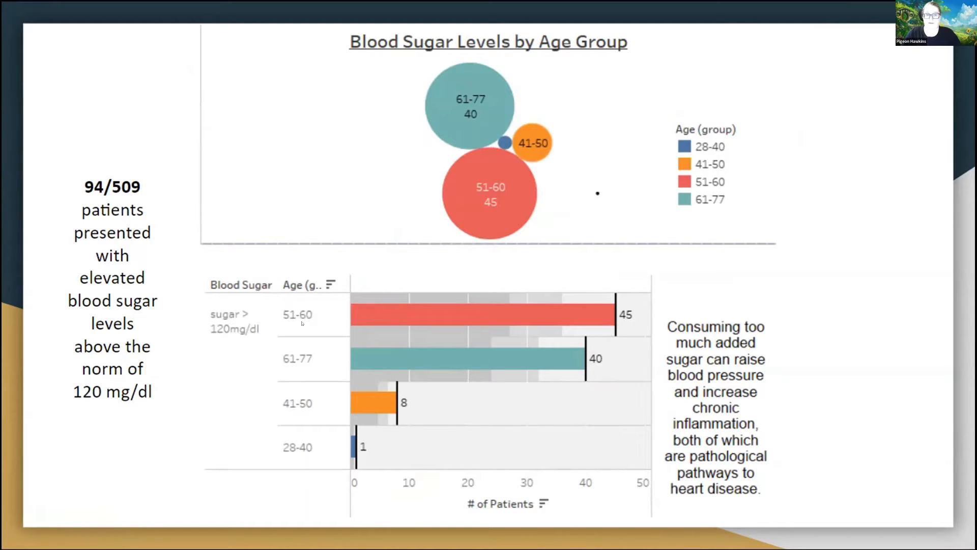
mouse_move(300, 370)
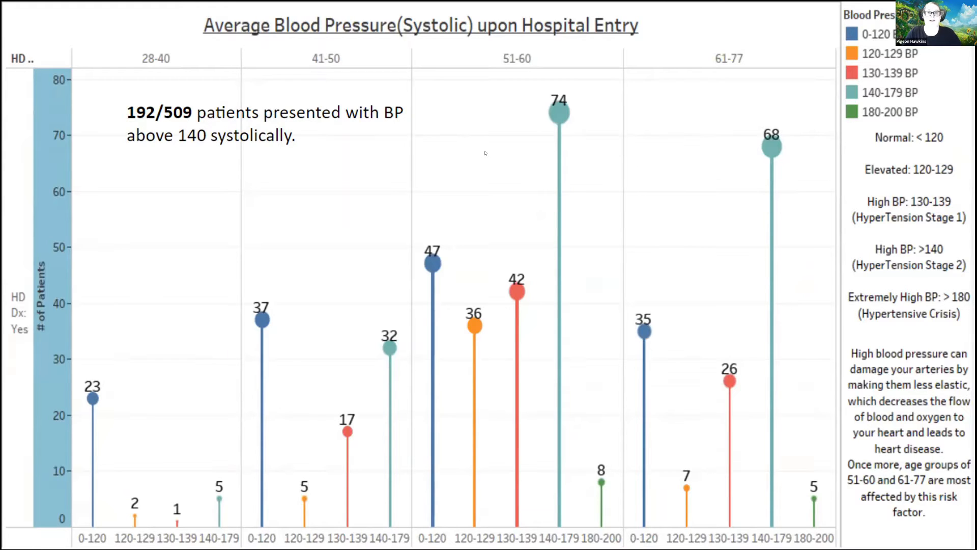
mouse_move(493, 154)
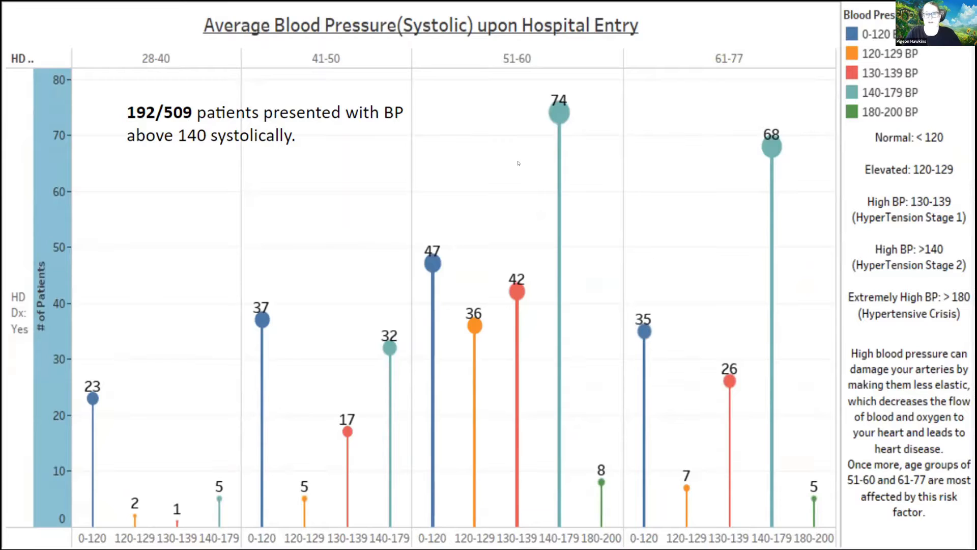
mouse_move(472, 163)
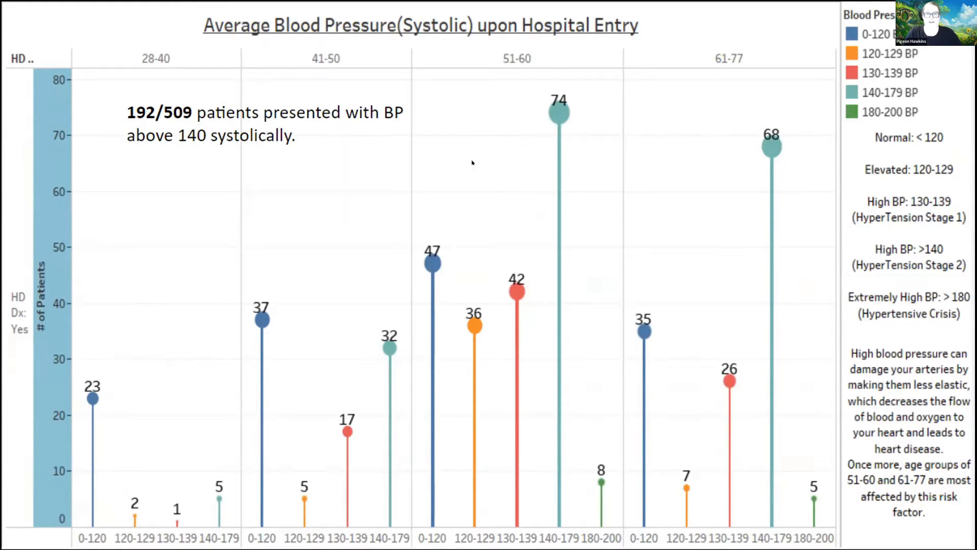
mouse_move(437, 163)
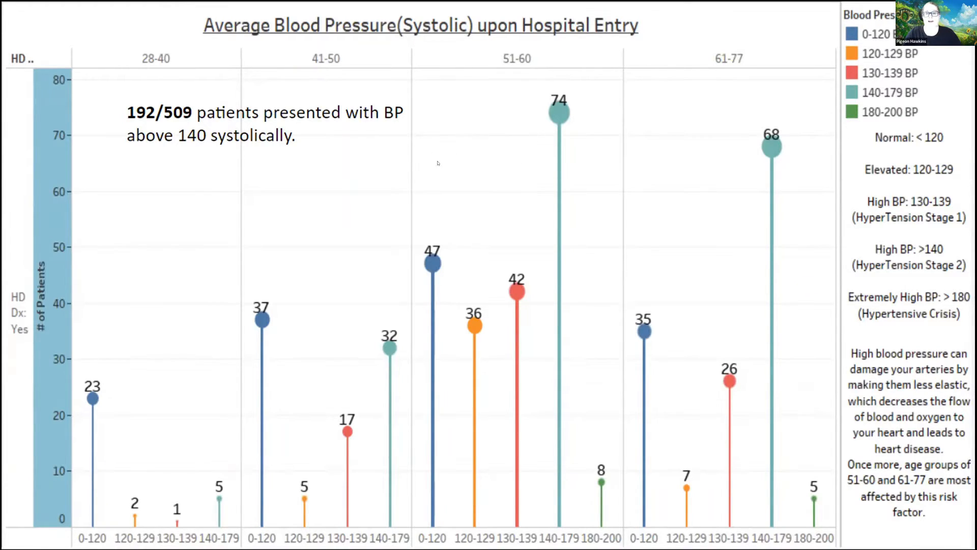
mouse_move(426, 59)
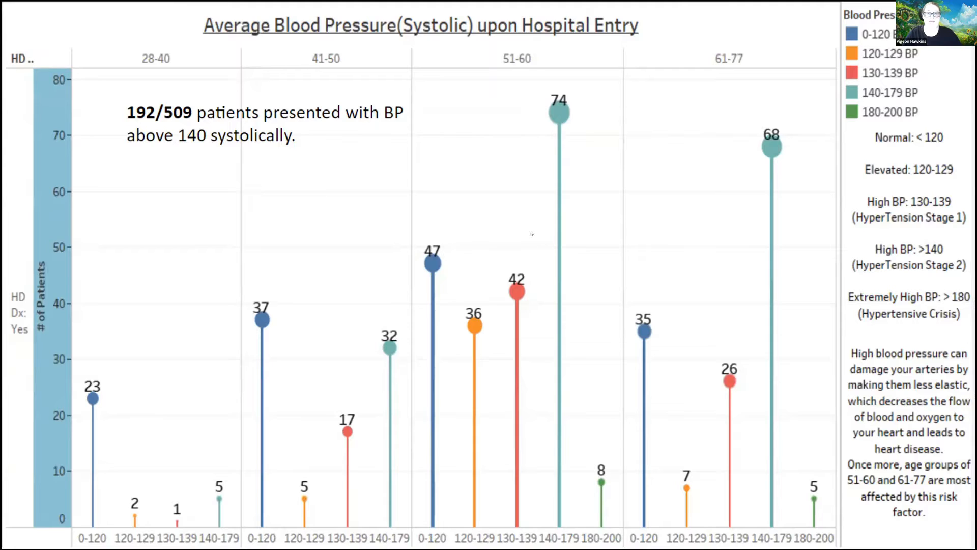
mouse_move(543, 210)
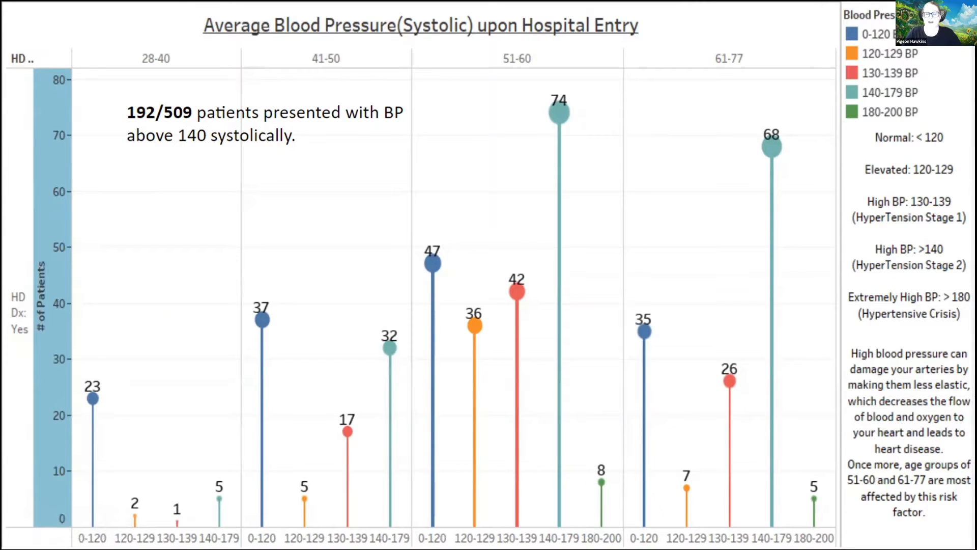
mouse_move(406, 510)
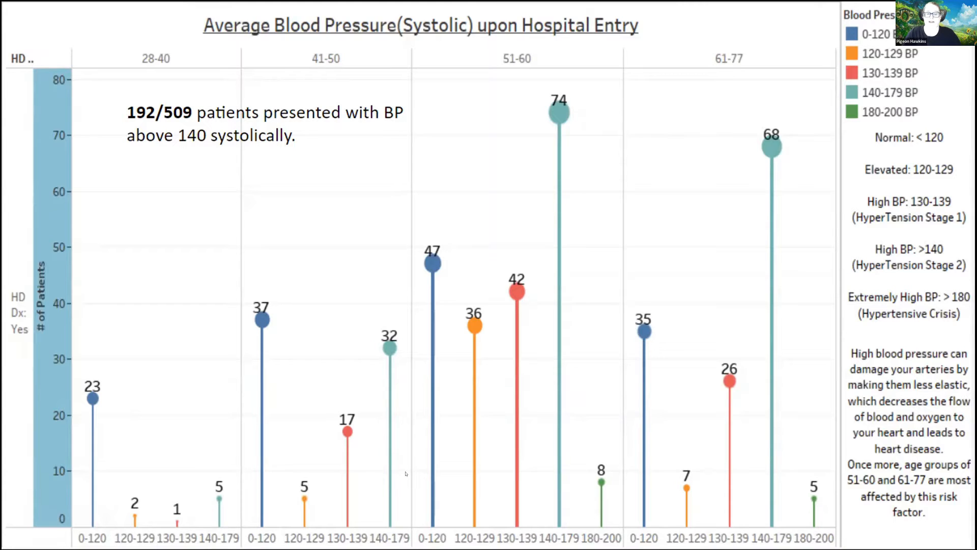
mouse_move(405, 474)
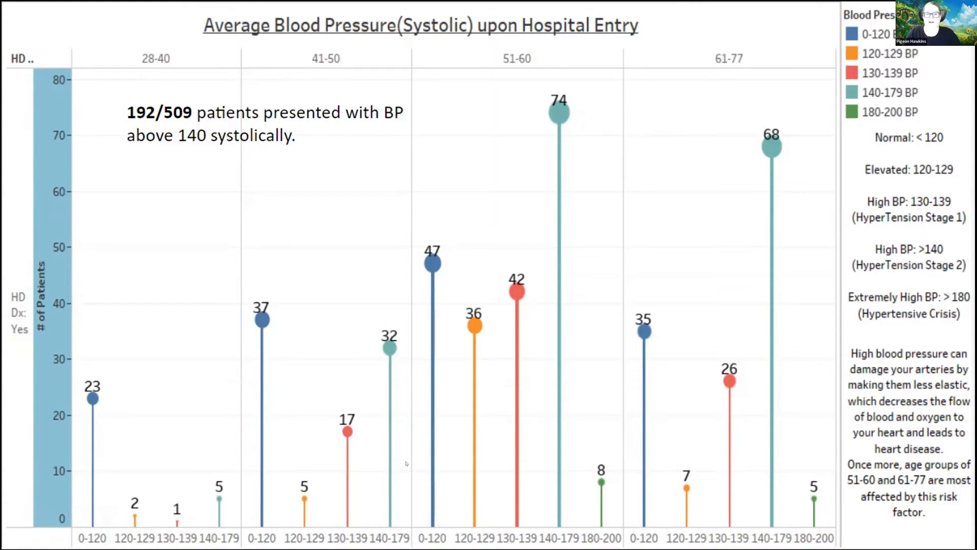
mouse_move(484, 70)
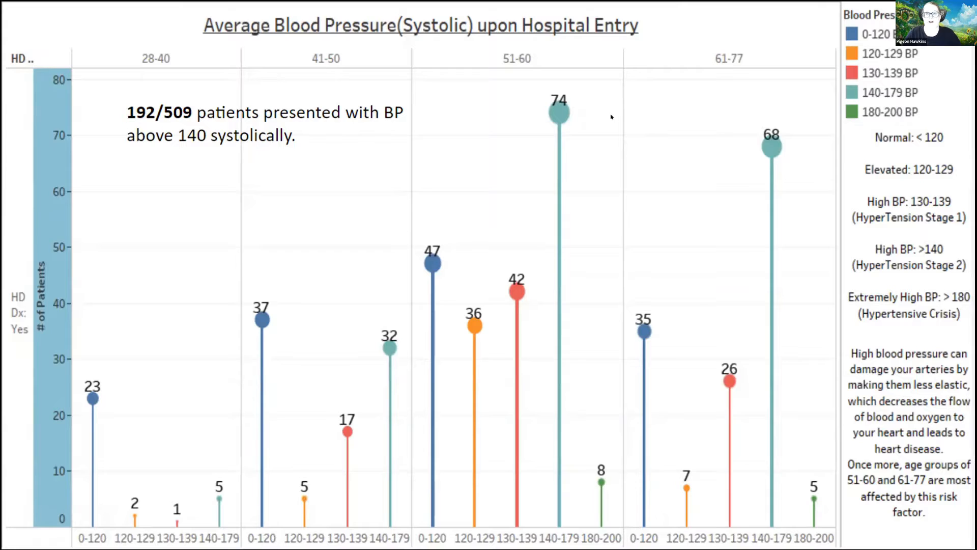
mouse_move(118, 139)
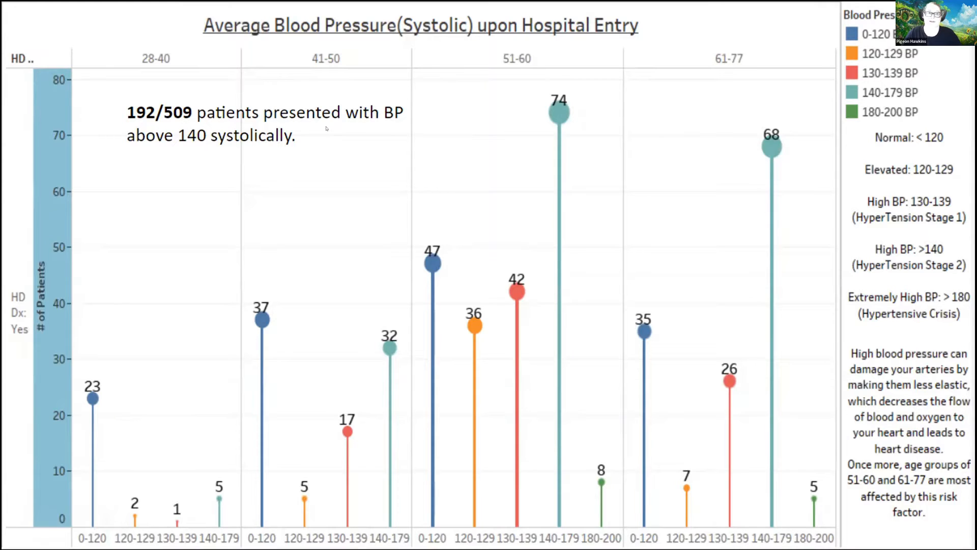
mouse_move(403, 140)
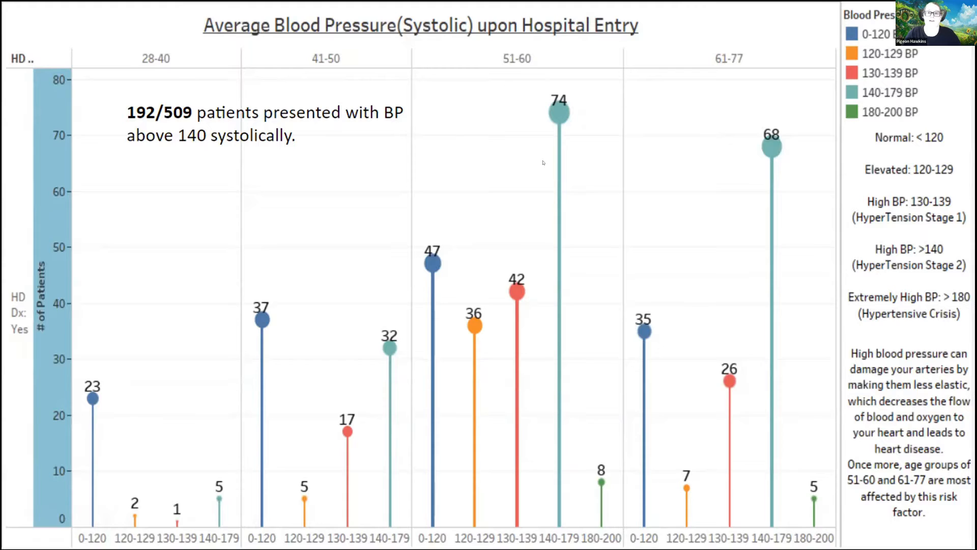
mouse_move(576, 139)
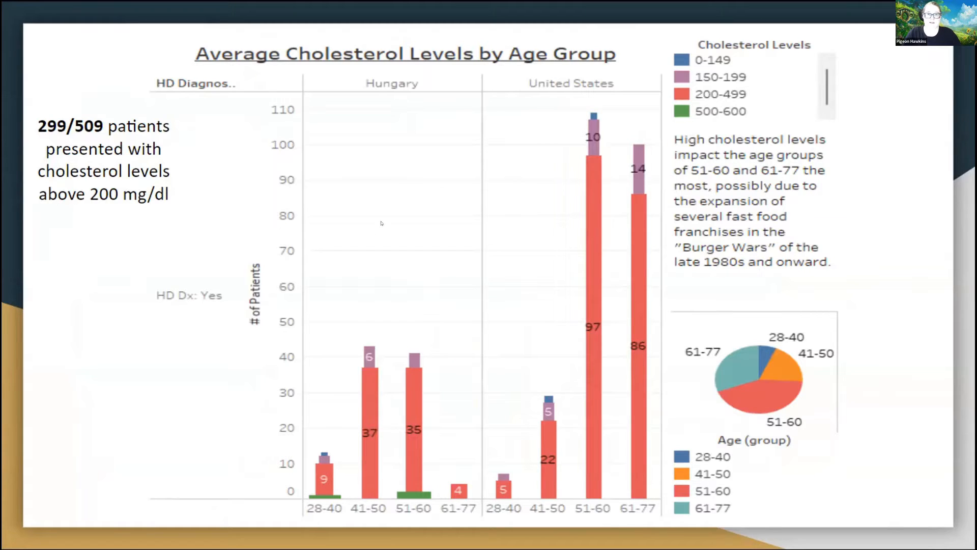
mouse_move(326, 234)
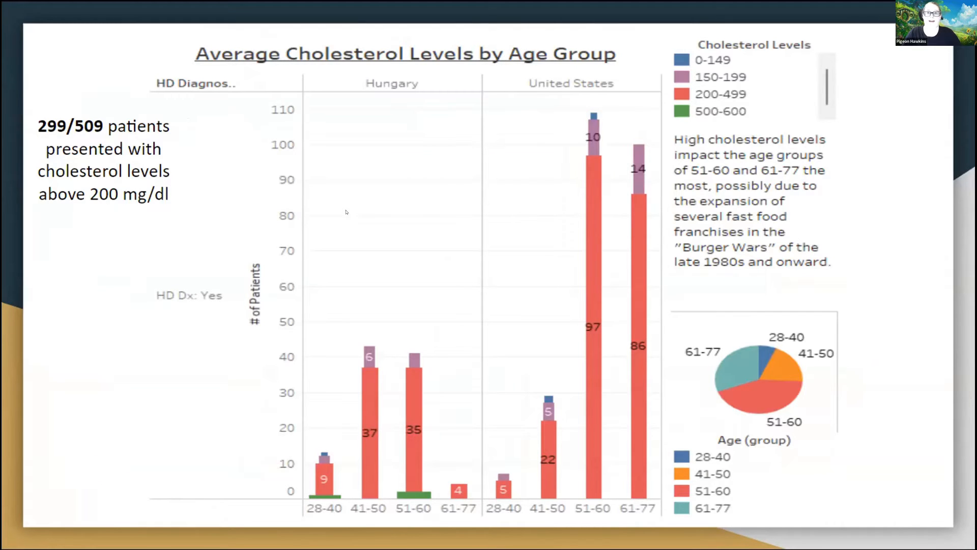
mouse_move(357, 188)
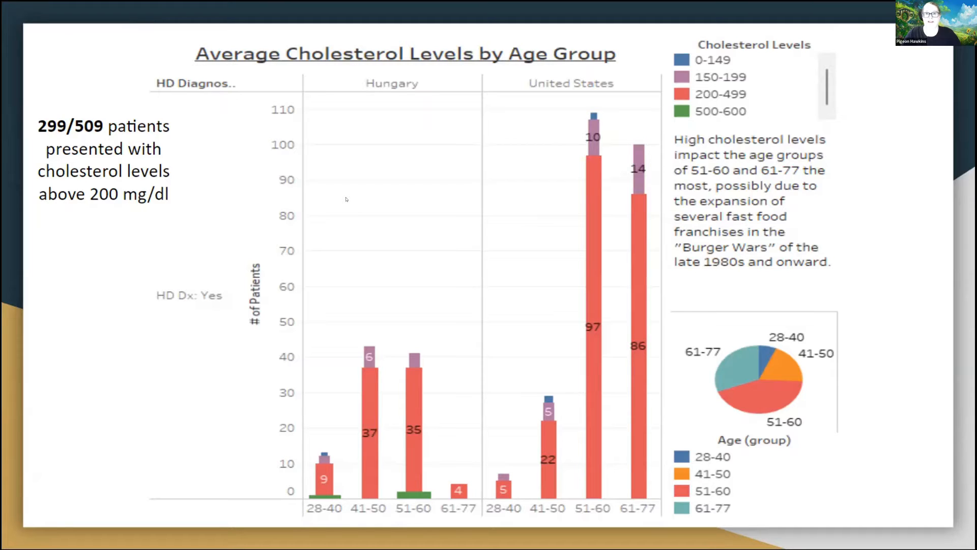
mouse_move(369, 200)
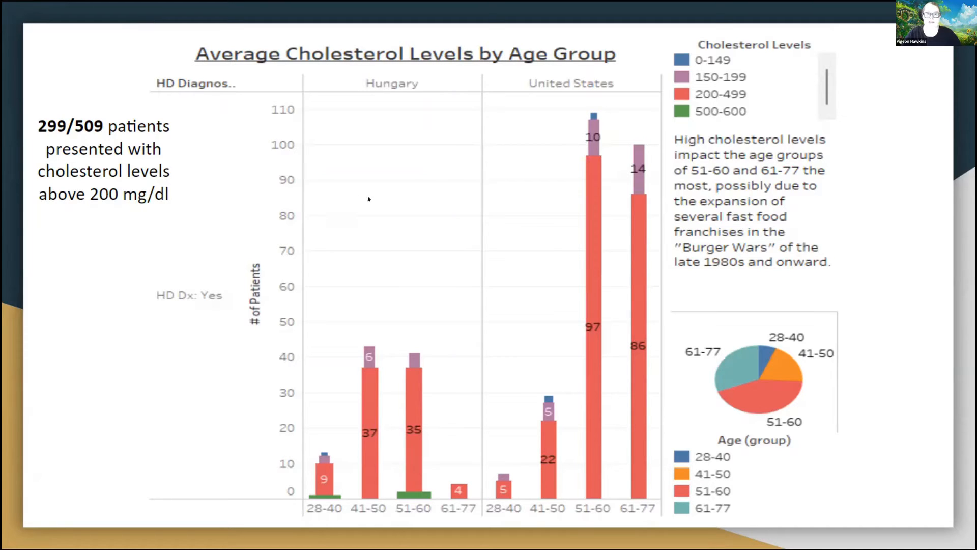
mouse_move(383, 198)
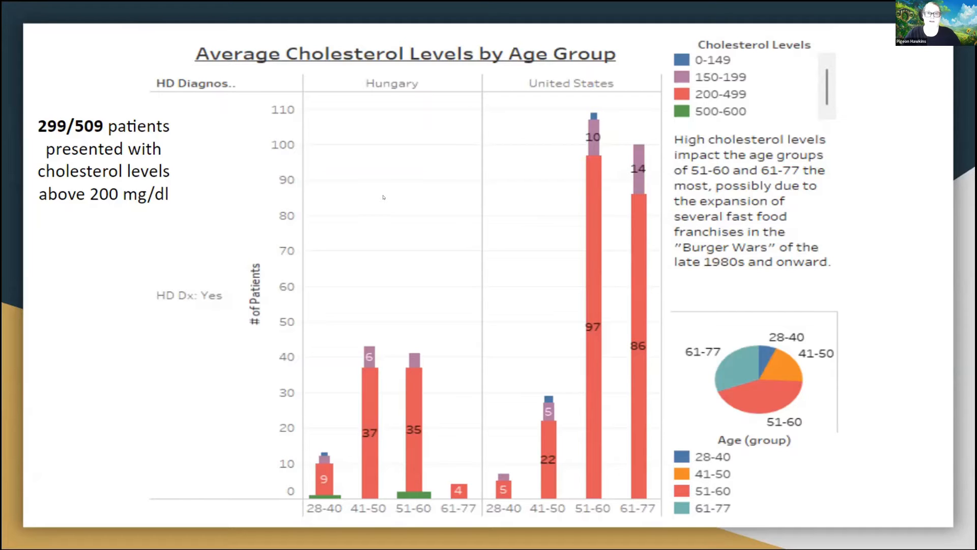
mouse_move(383, 185)
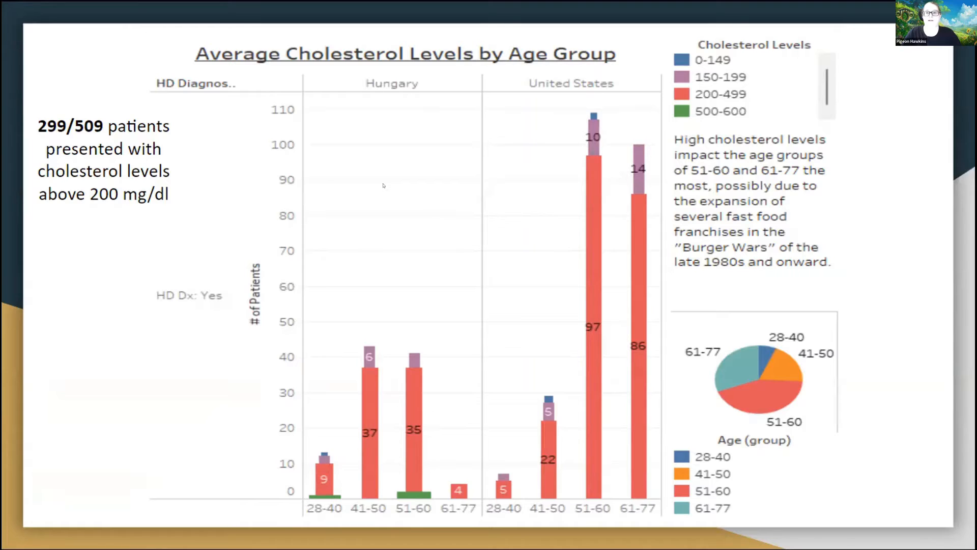
mouse_move(406, 198)
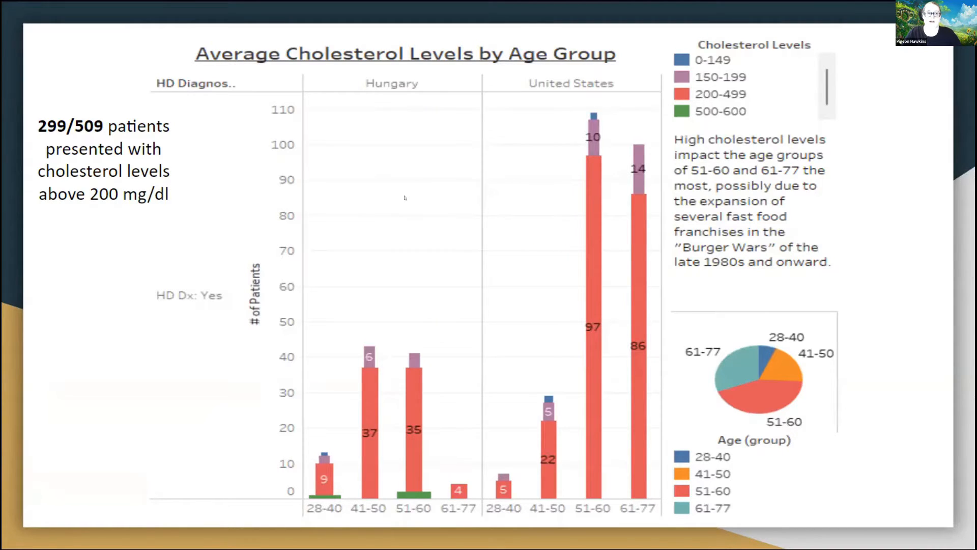
mouse_move(425, 234)
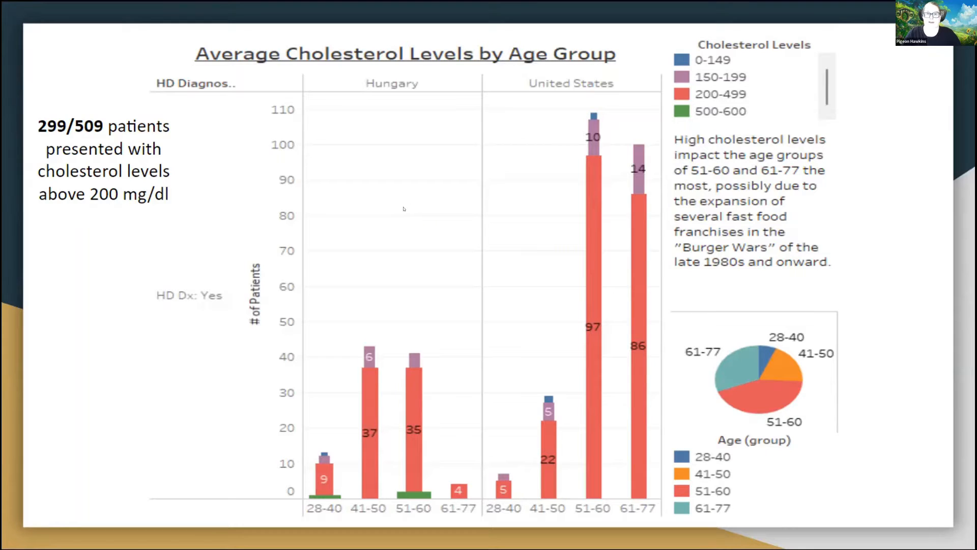
mouse_move(346, 236)
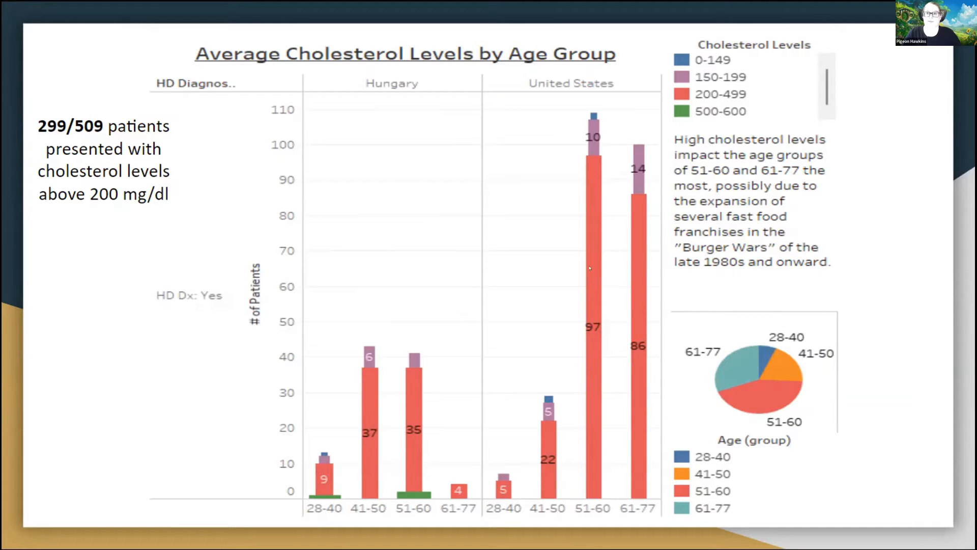
mouse_move(576, 210)
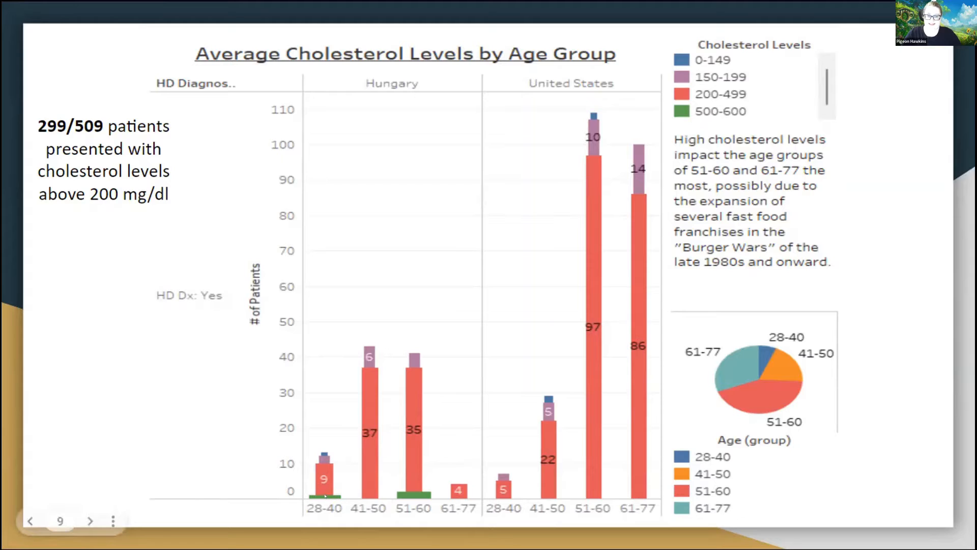
mouse_move(440, 486)
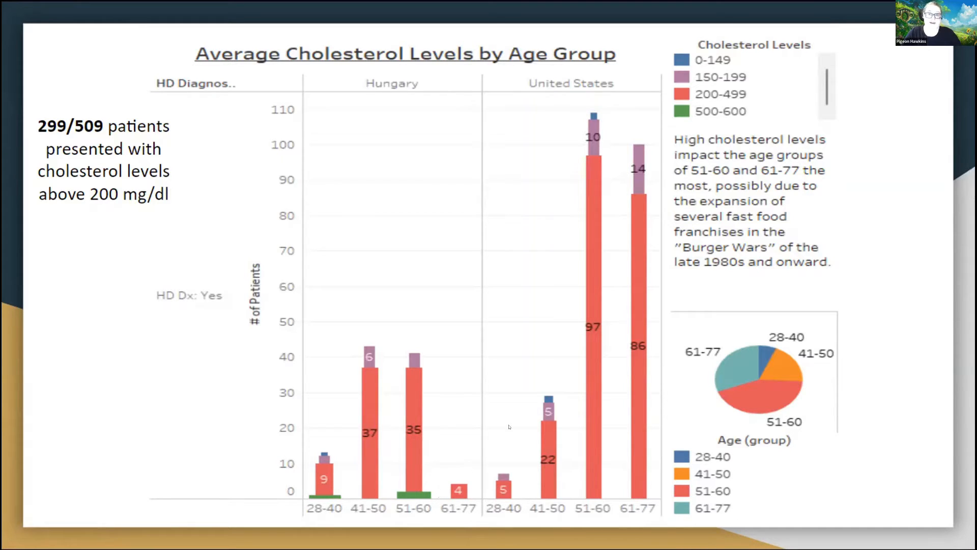
mouse_move(554, 291)
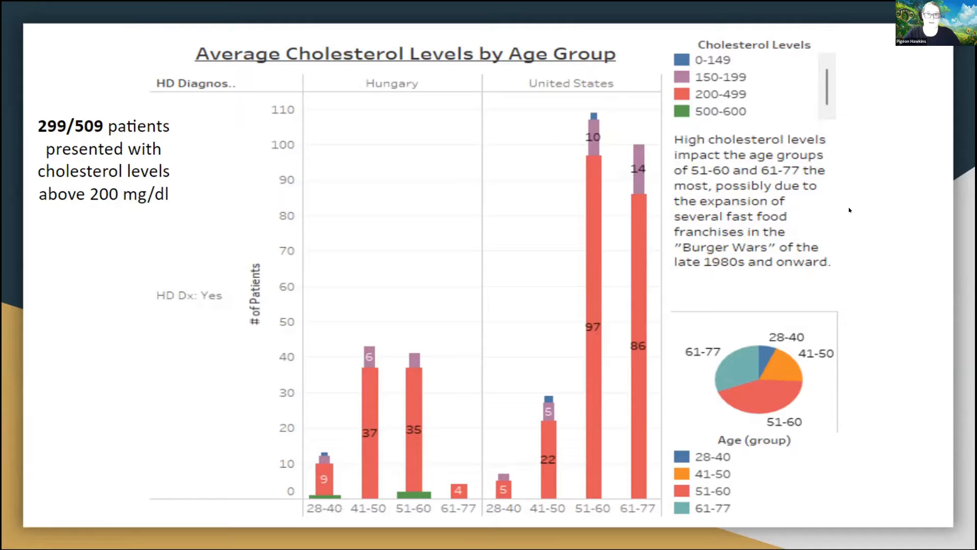
mouse_move(860, 212)
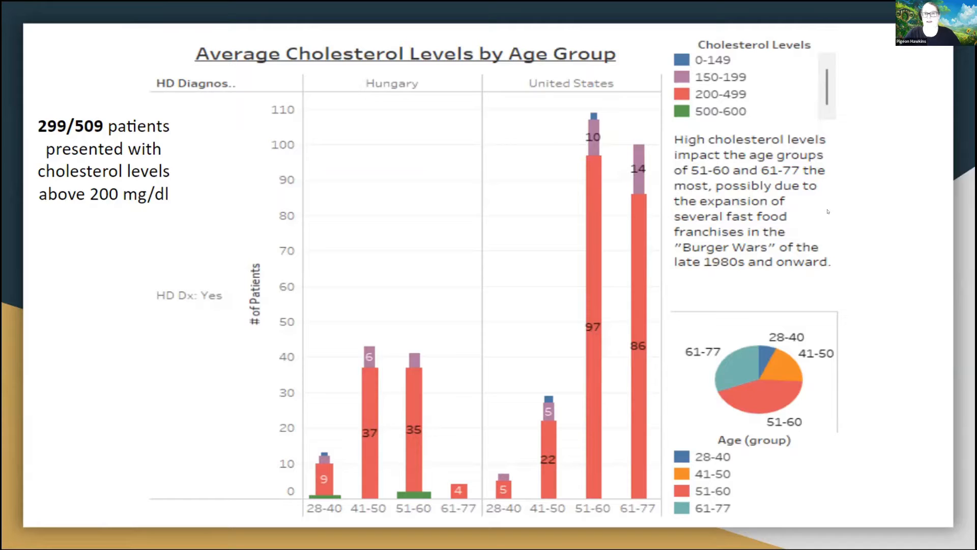
mouse_move(703, 289)
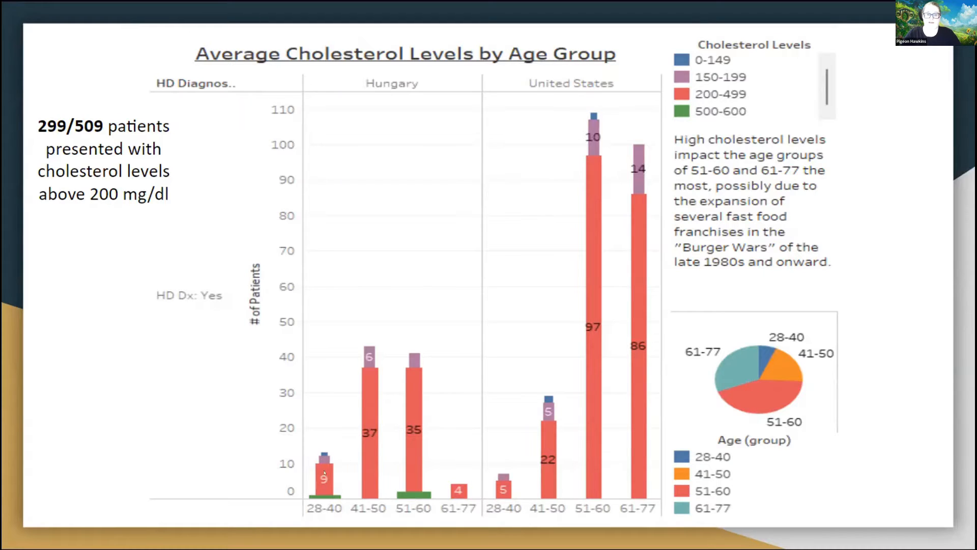
mouse_move(383, 521)
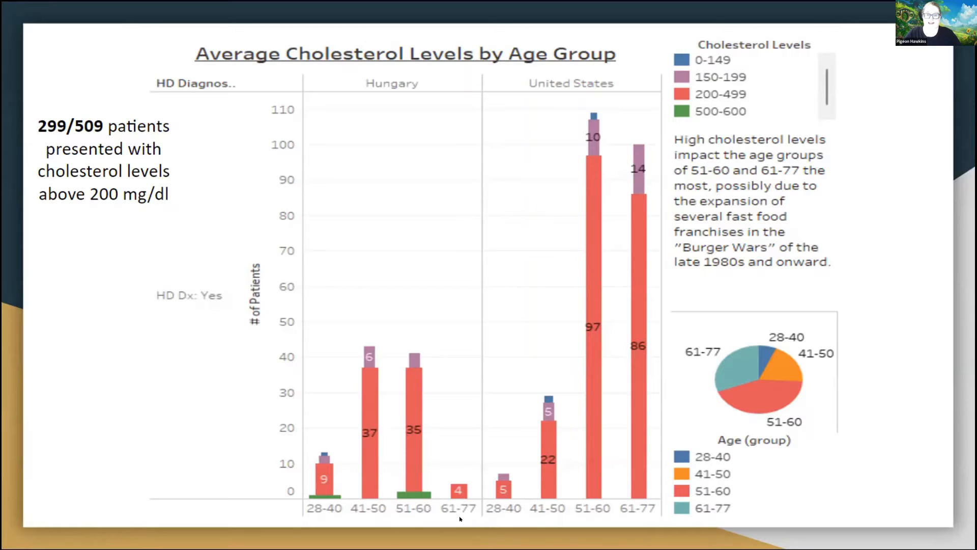
mouse_move(612, 405)
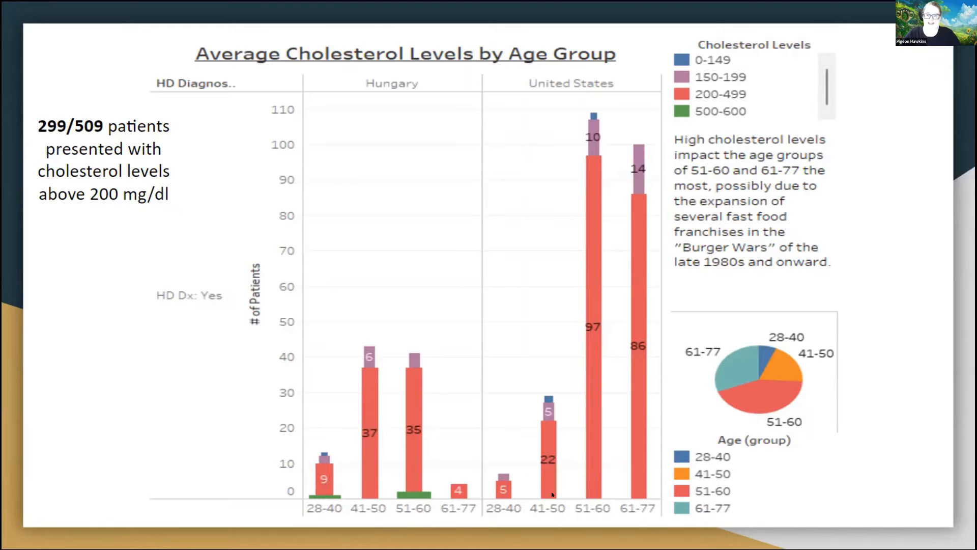
mouse_move(703, 280)
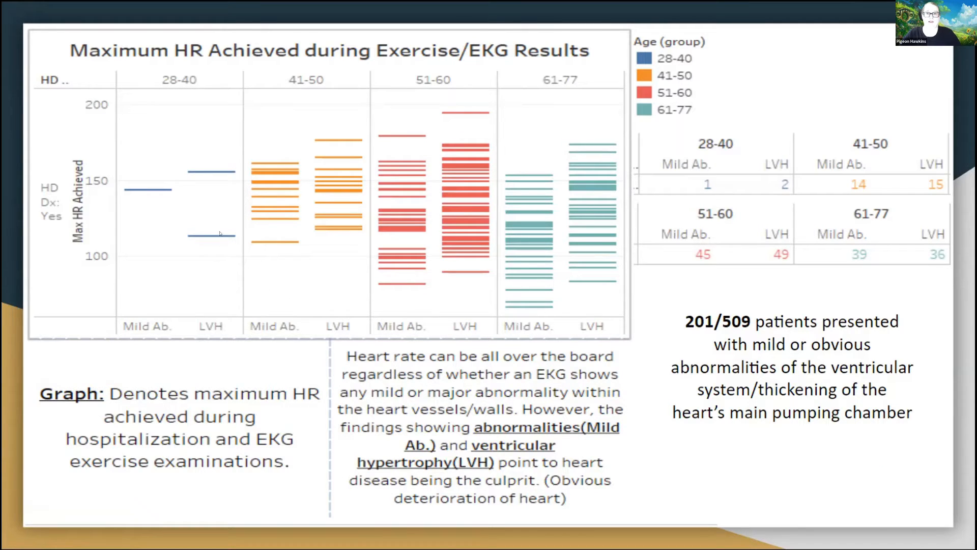
mouse_move(152, 197)
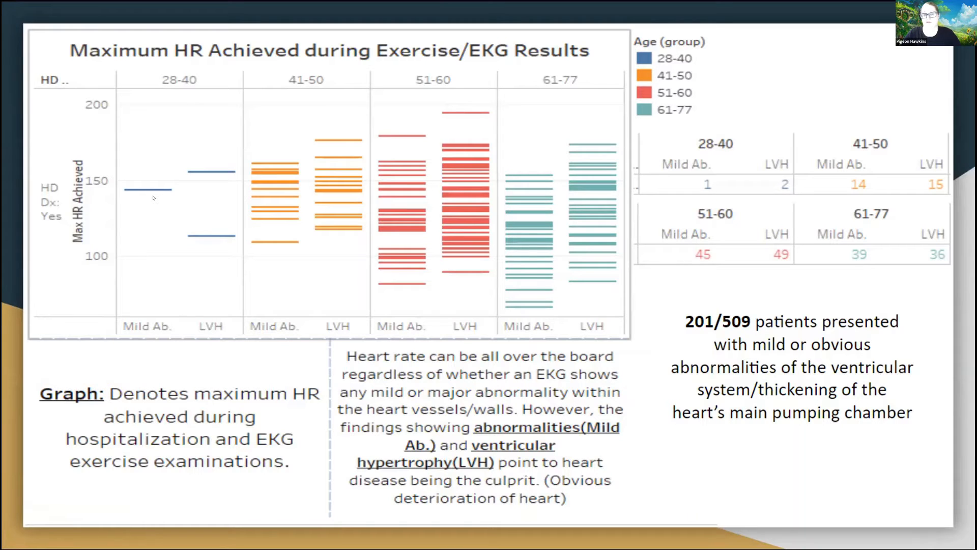
mouse_move(289, 116)
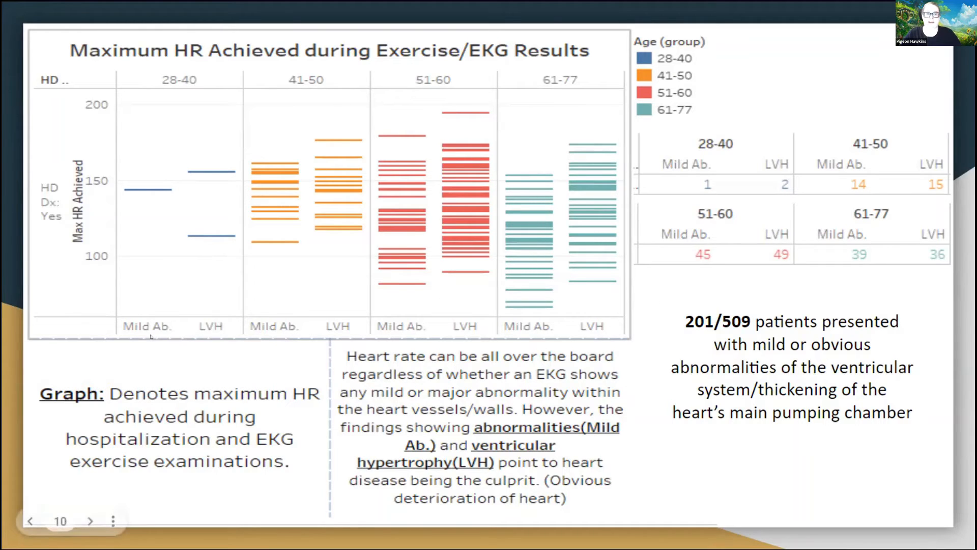
mouse_move(97, 335)
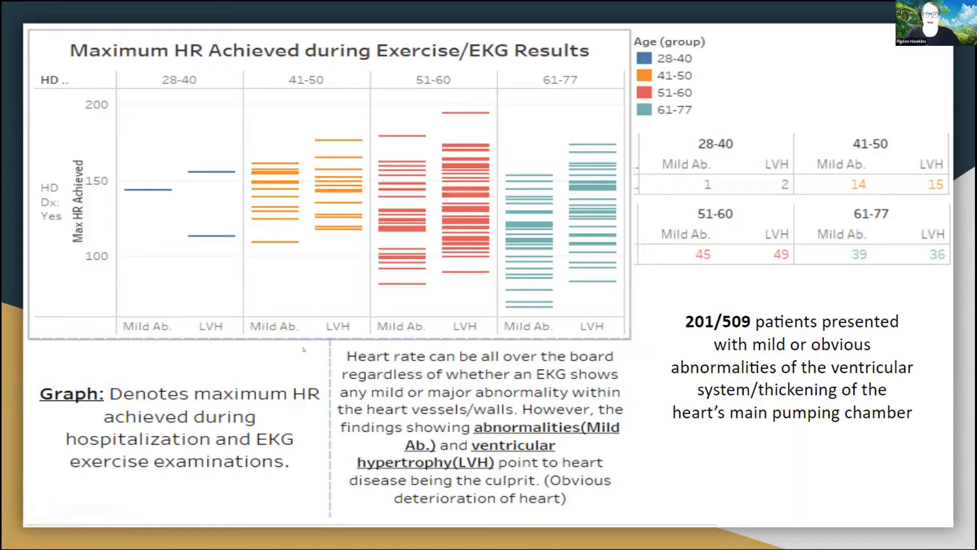
mouse_move(326, 358)
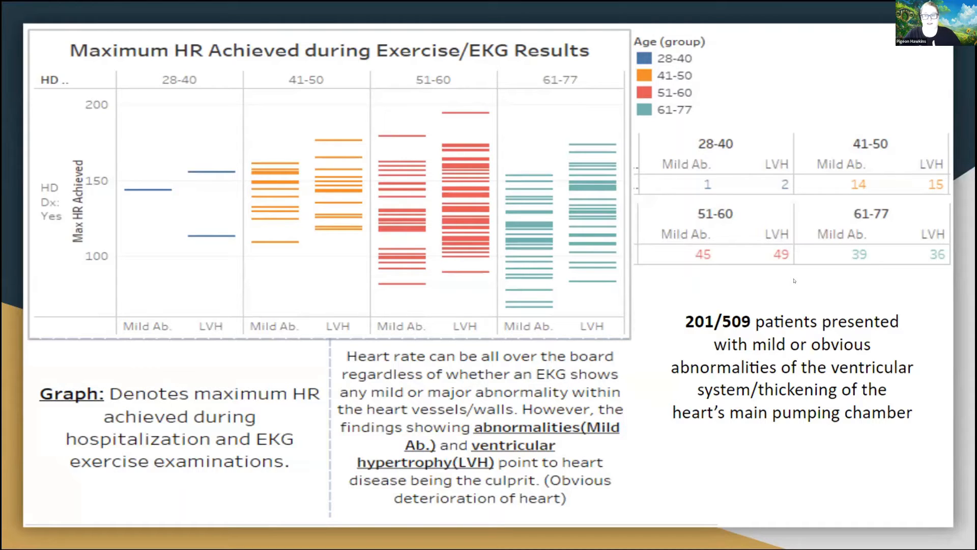
mouse_move(803, 281)
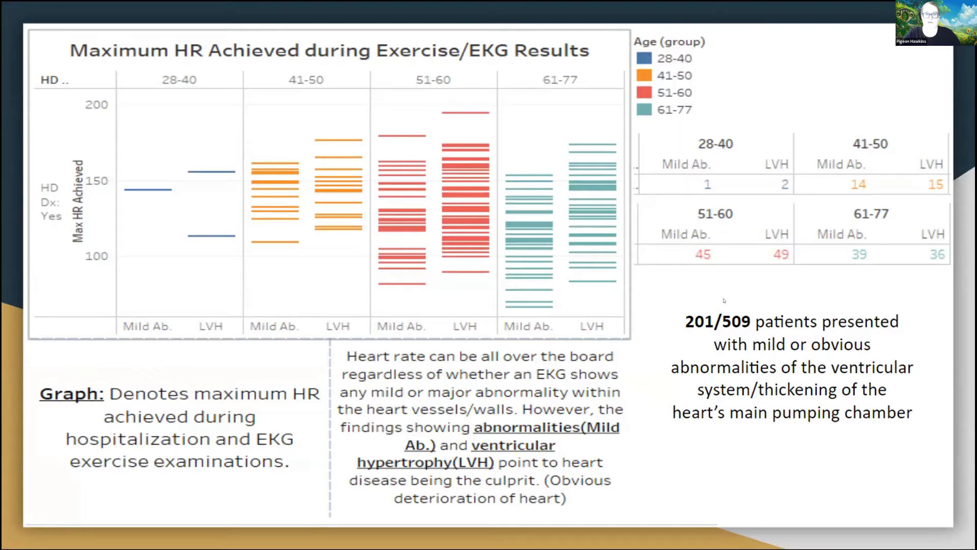
mouse_move(897, 289)
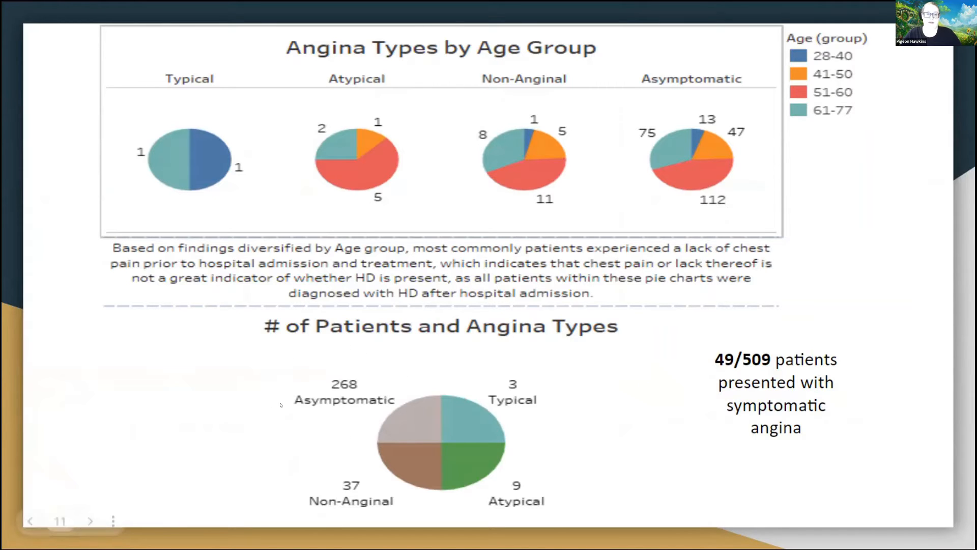
mouse_move(497, 359)
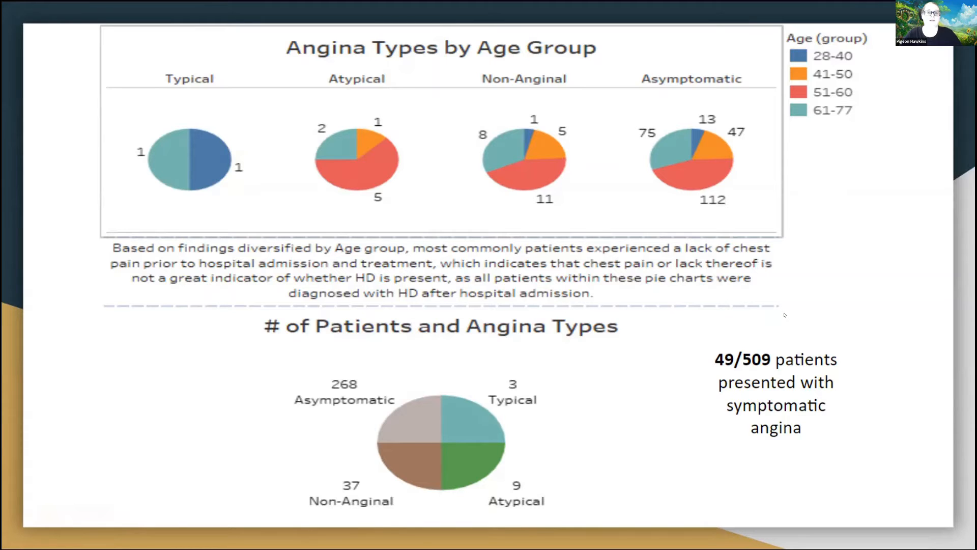
Step: Advance the Zoom deck to the ST Slope Results by Age Group slide with pie charts
key("Right")
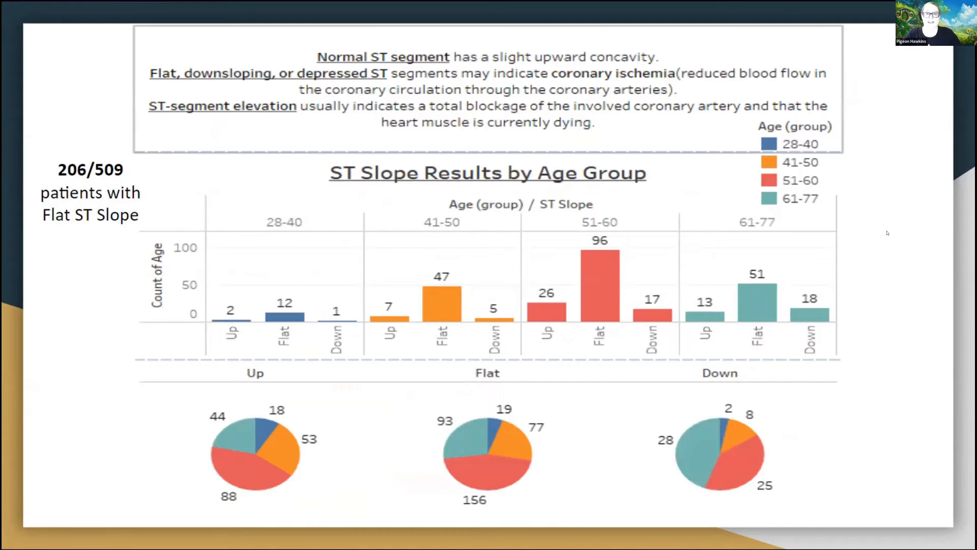
mouse_move(897, 232)
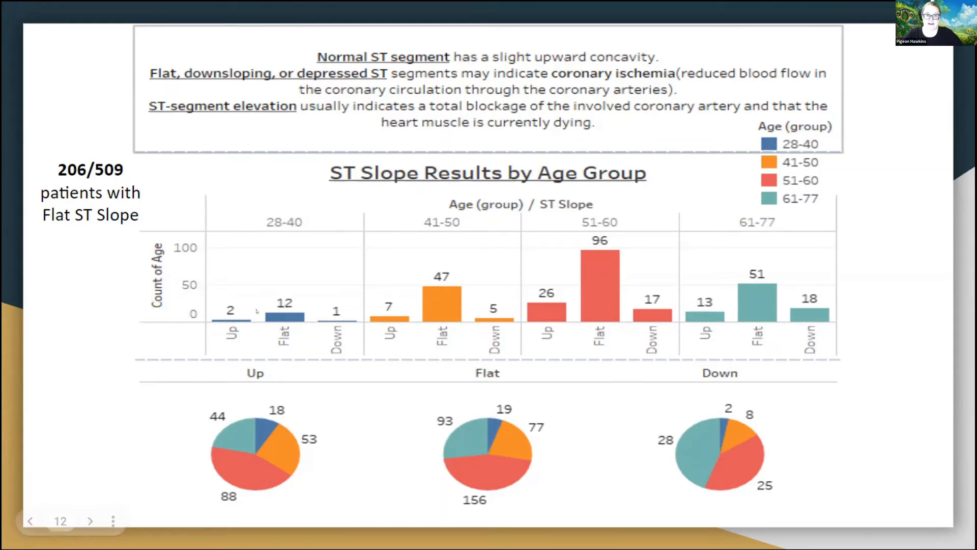
mouse_move(393, 290)
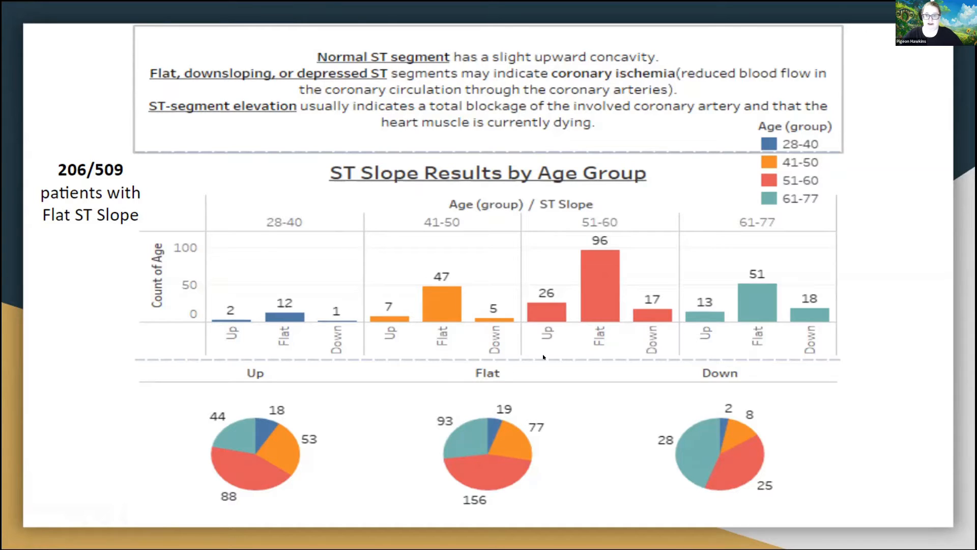
mouse_move(634, 291)
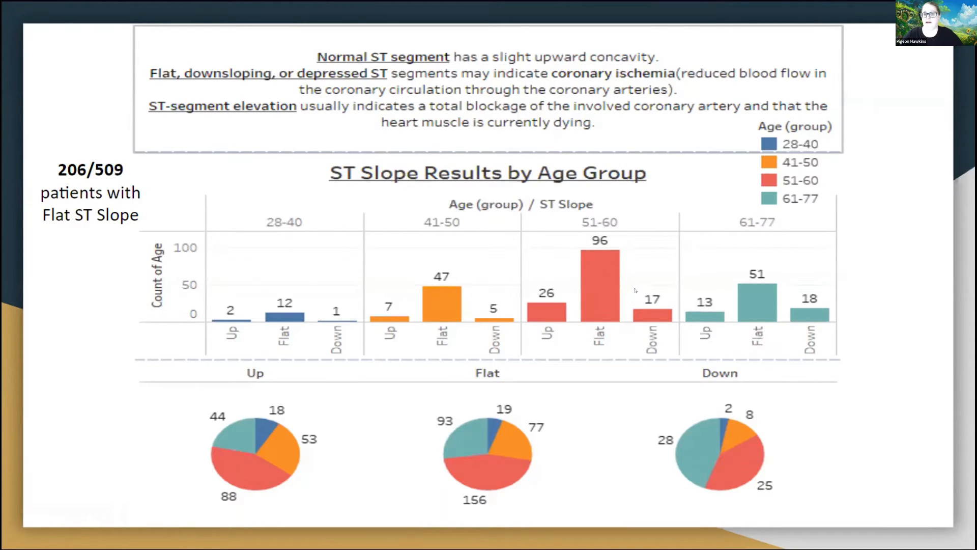
mouse_move(576, 303)
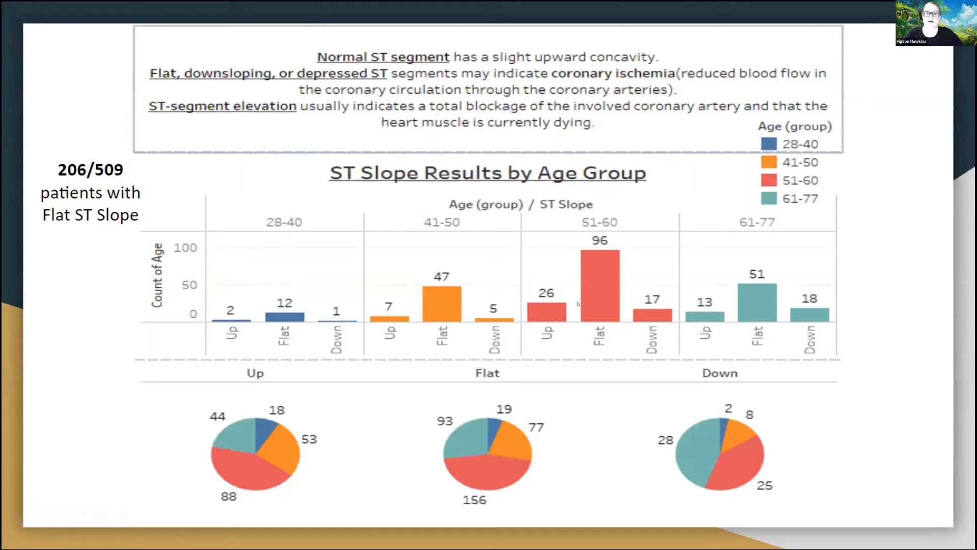
mouse_move(610, 335)
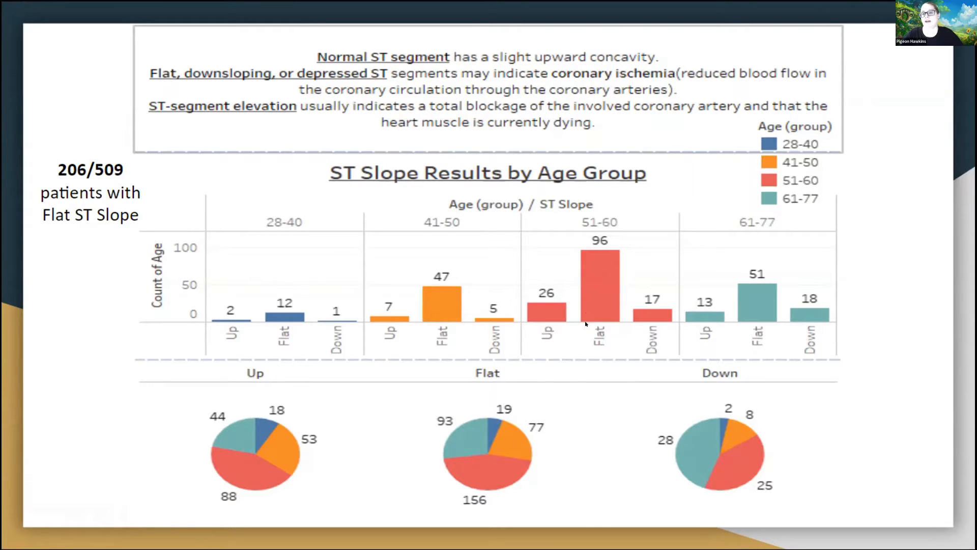
mouse_move(599, 357)
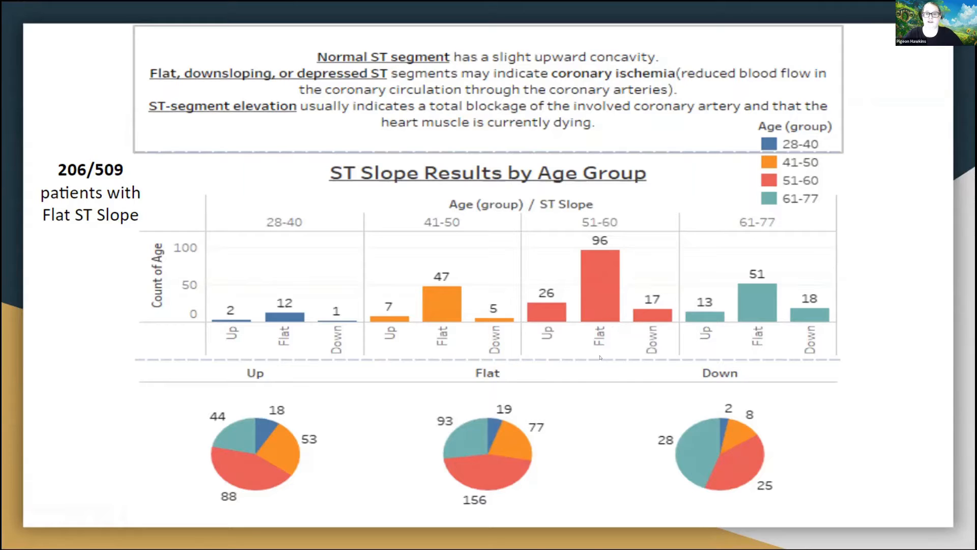
mouse_move(621, 346)
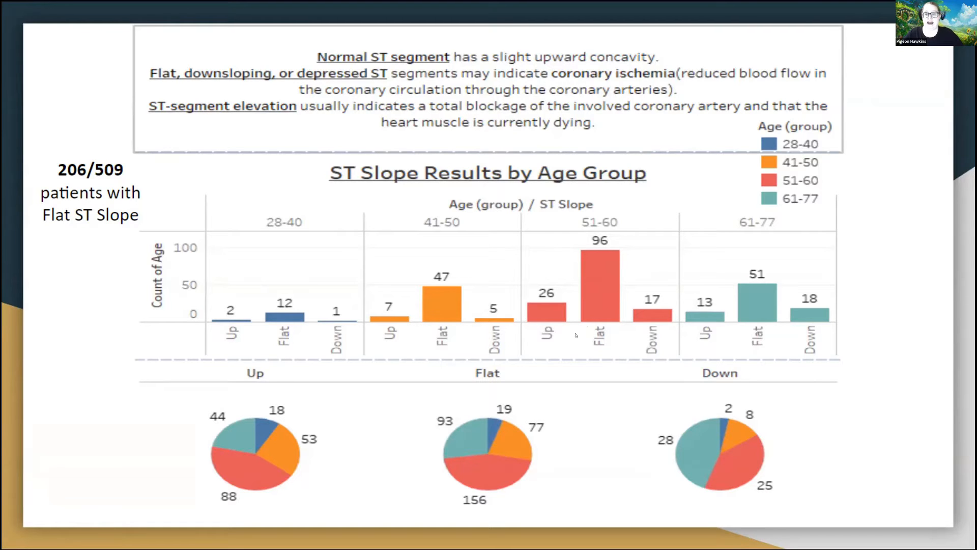
mouse_move(897, 223)
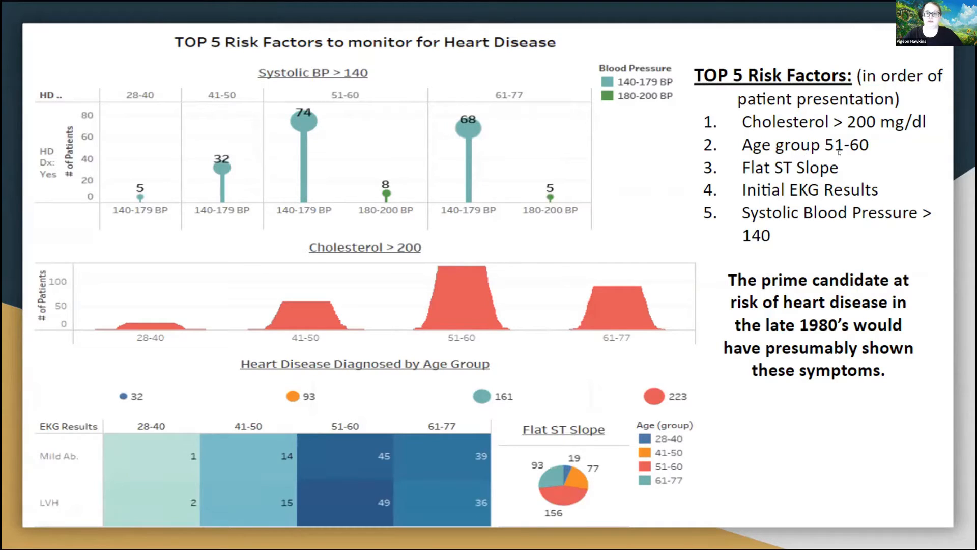
mouse_move(690, 175)
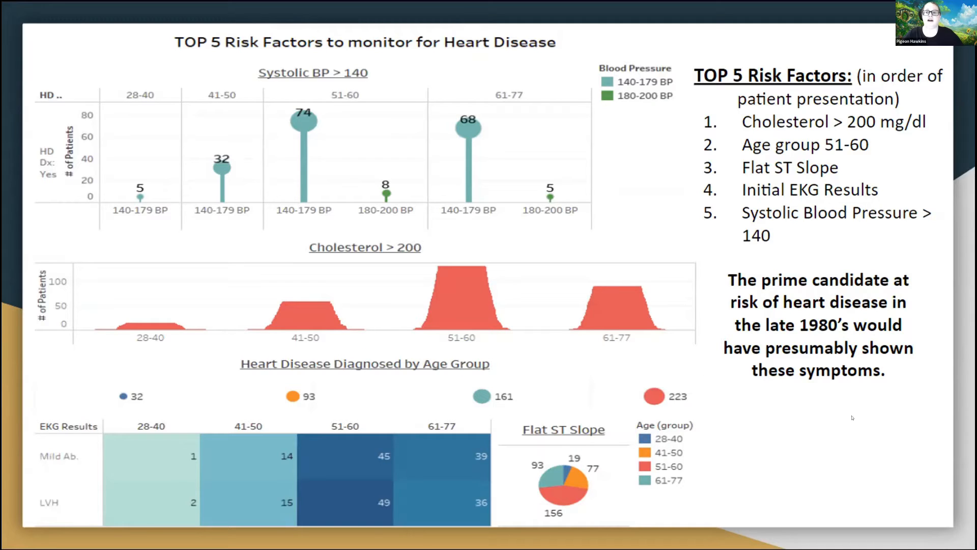
mouse_move(702, 402)
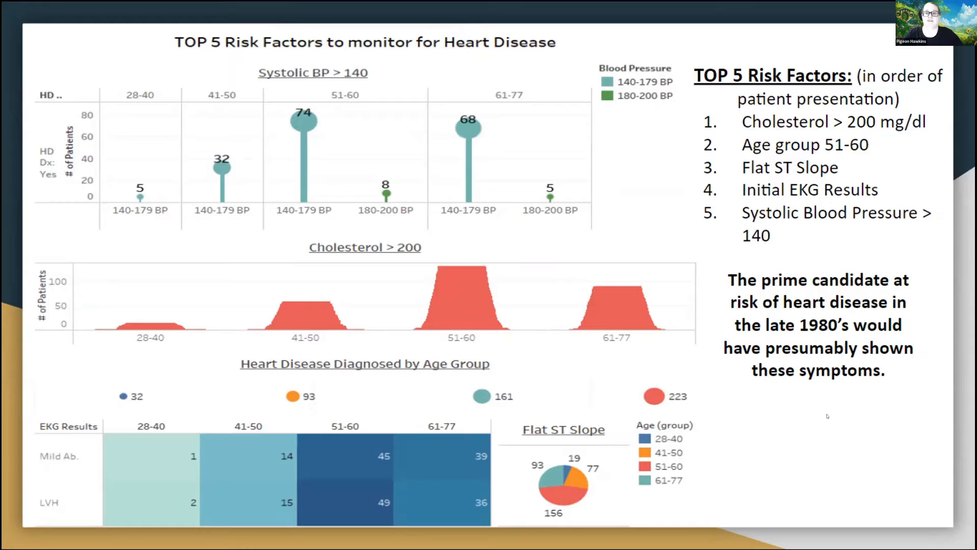
mouse_move(896, 335)
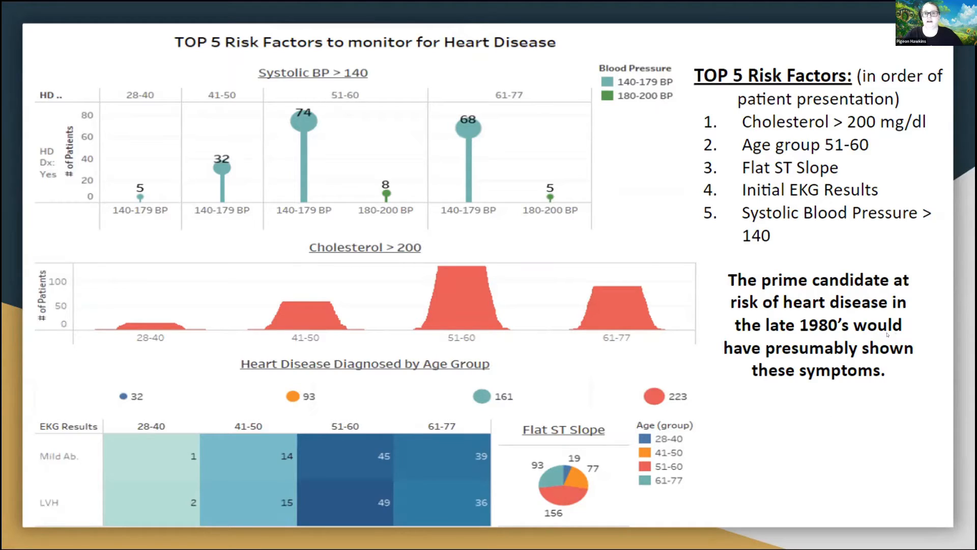
mouse_move(658, 144)
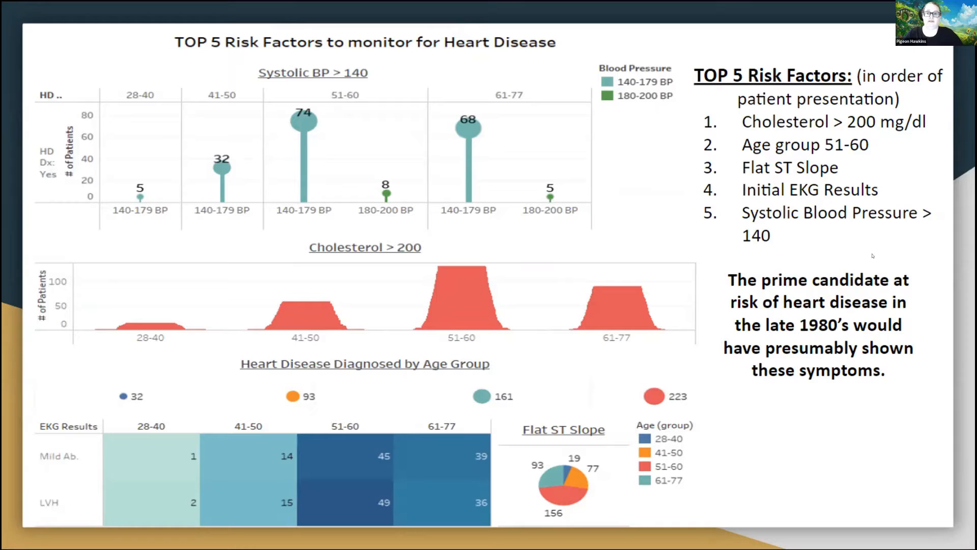
mouse_move(910, 254)
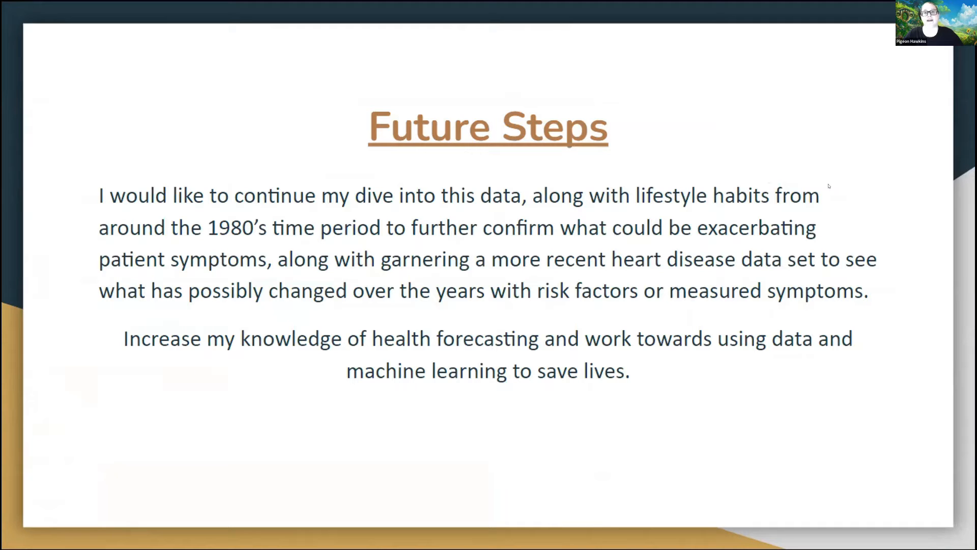
mouse_move(703, 141)
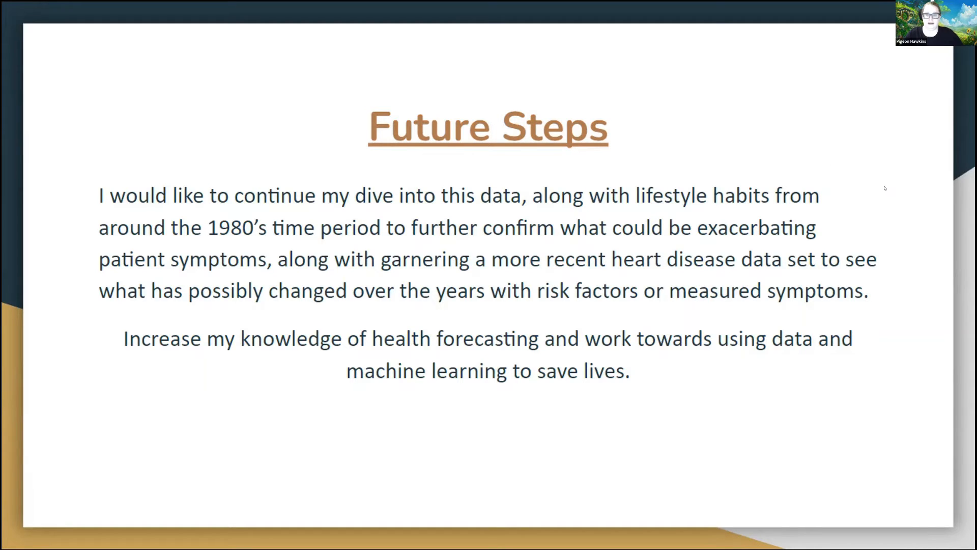
Step: Advance the Zoom deck from Future Steps to the 'Sources cont.' slide
key("Right")
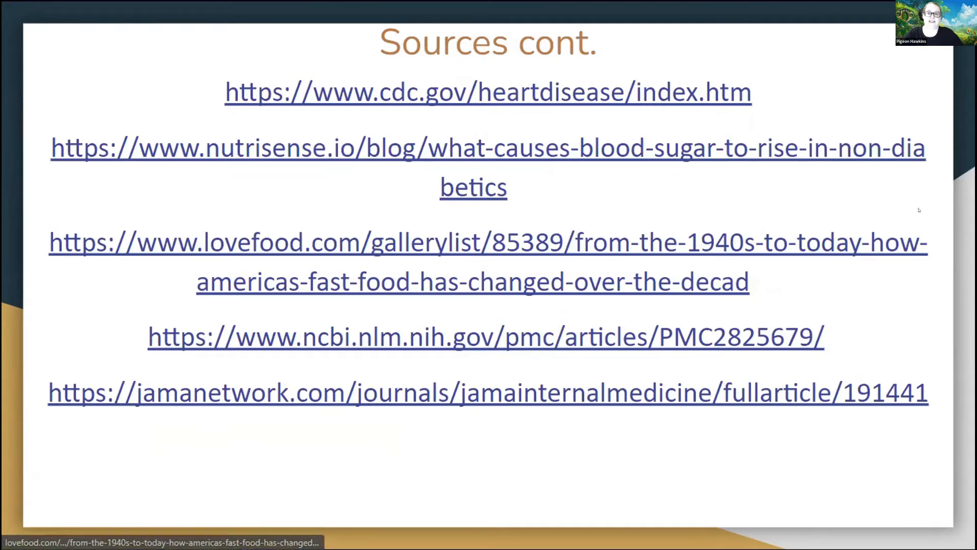
mouse_move(669, 189)
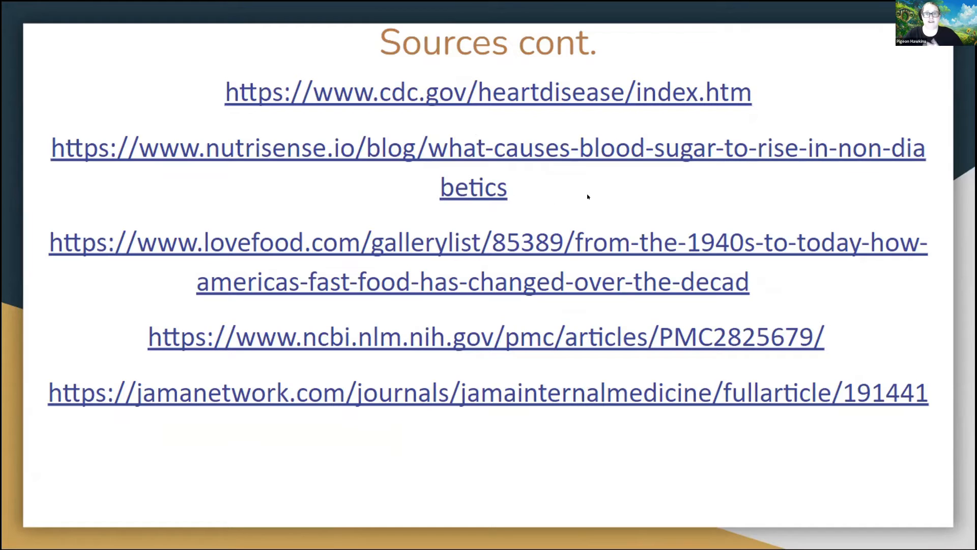
mouse_move(598, 186)
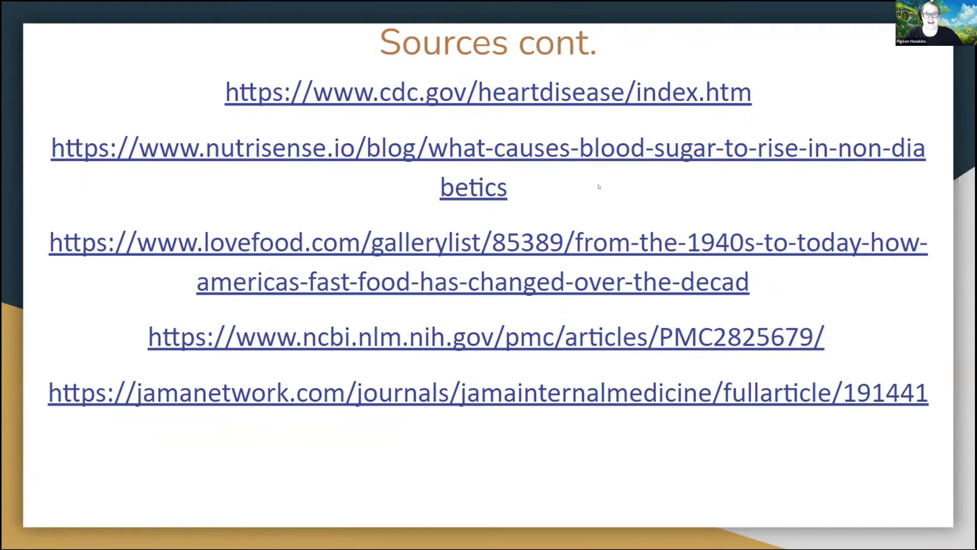
mouse_move(622, 178)
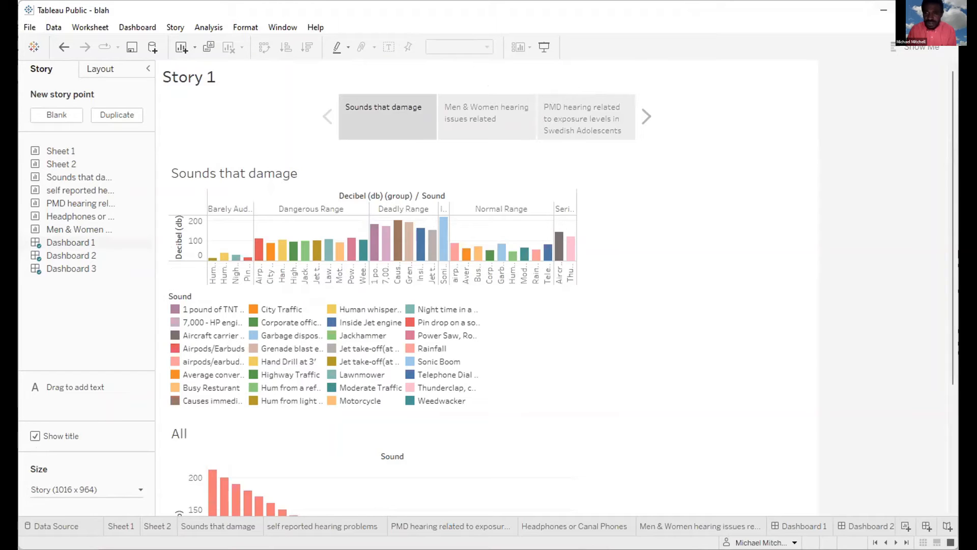
mouse_move(699, 89)
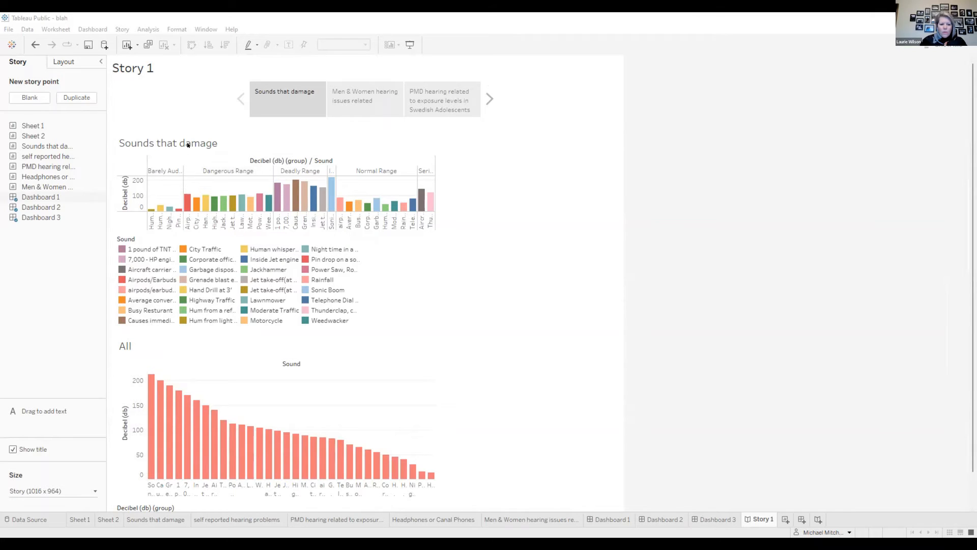
mouse_move(183, 120)
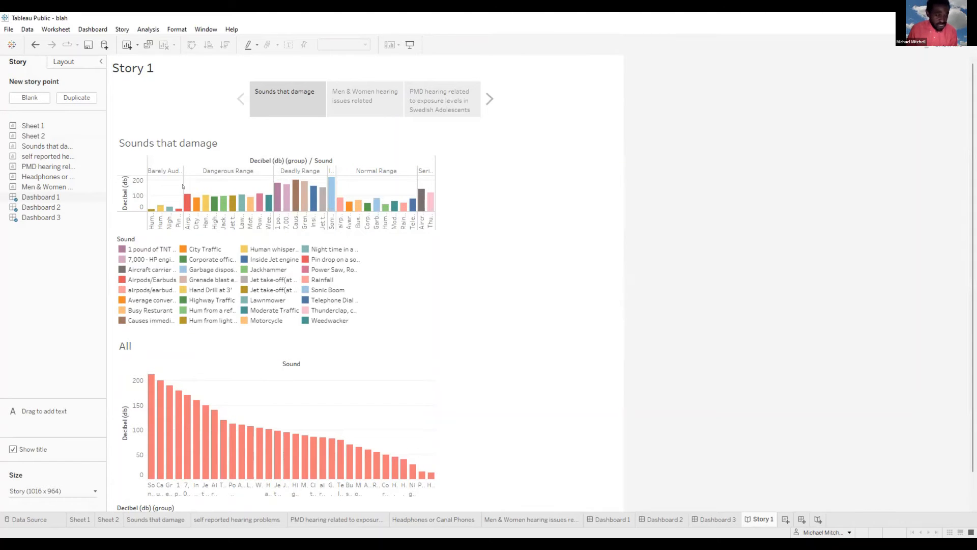
mouse_move(161, 207)
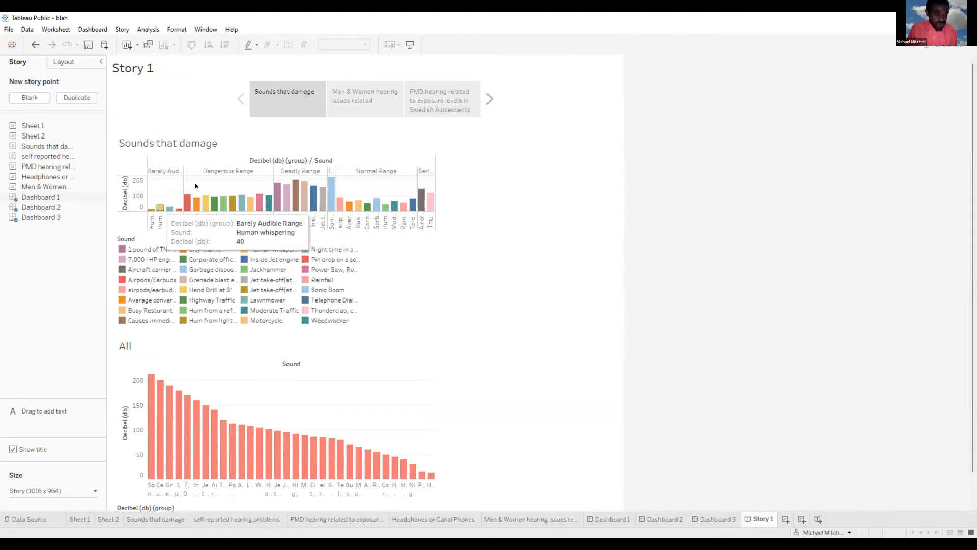
Step: Look at the Sounds that damage worksheet, then return to Story 1
left_click(231, 449)
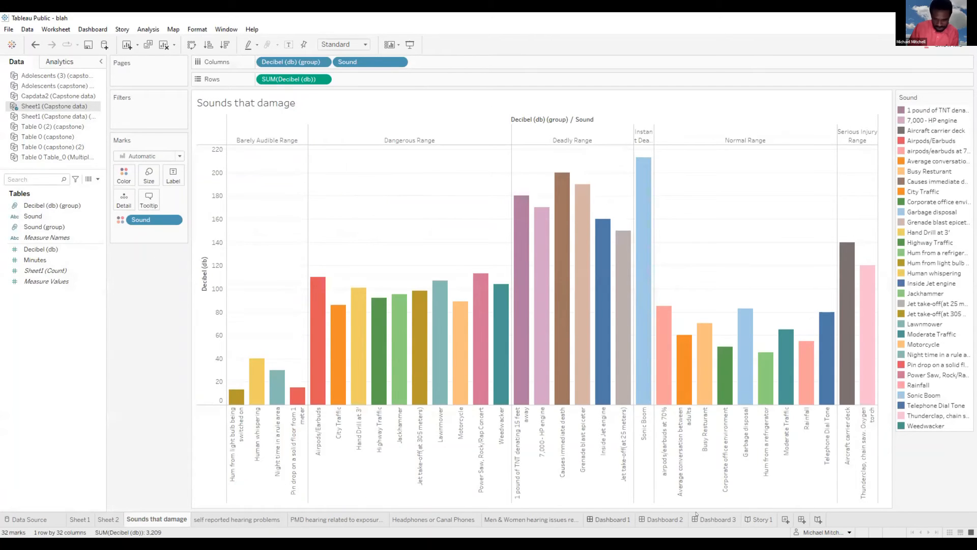
left_click(759, 519)
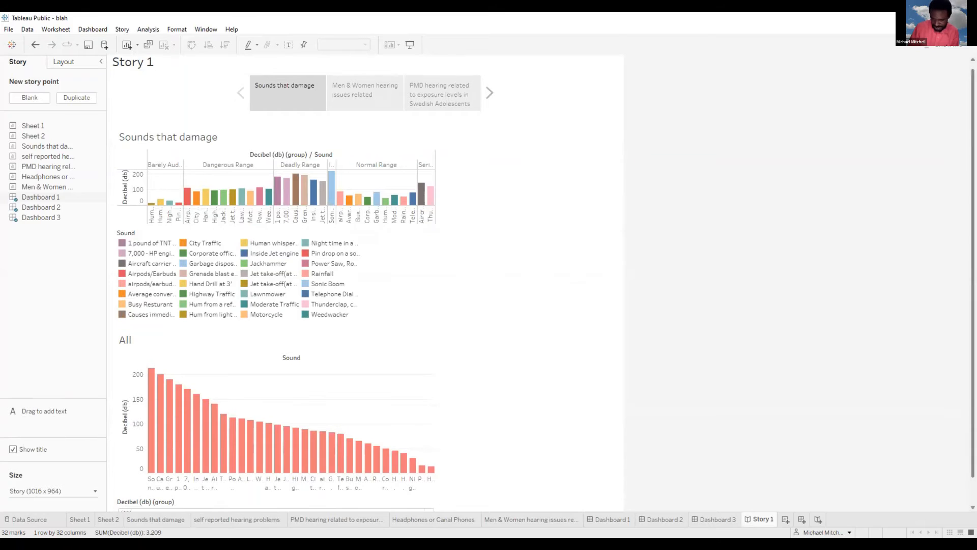
scroll("down", 3)
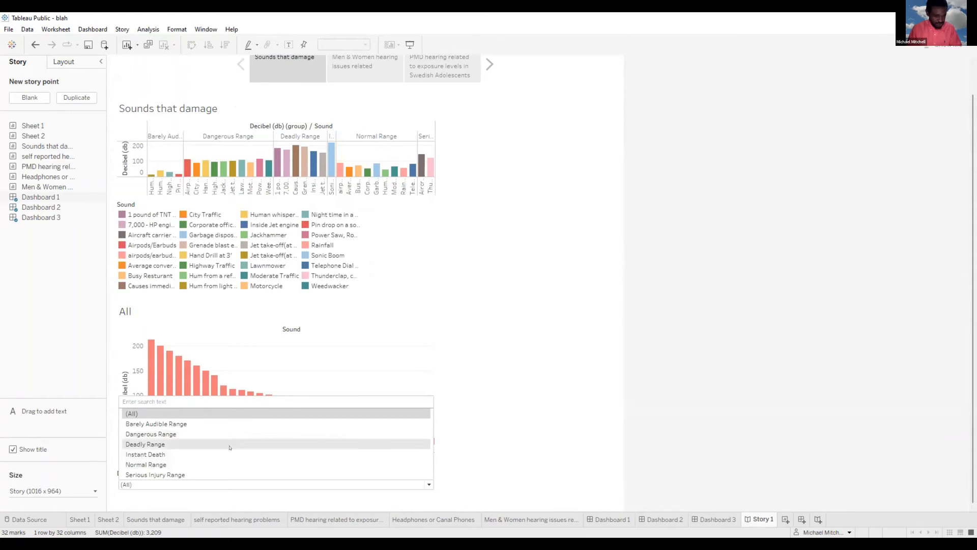
Step: Filter the lower chart from Deadly Range to Dangerous Range and highlight the Hand Drill at 3' bar
left_click(145, 444)
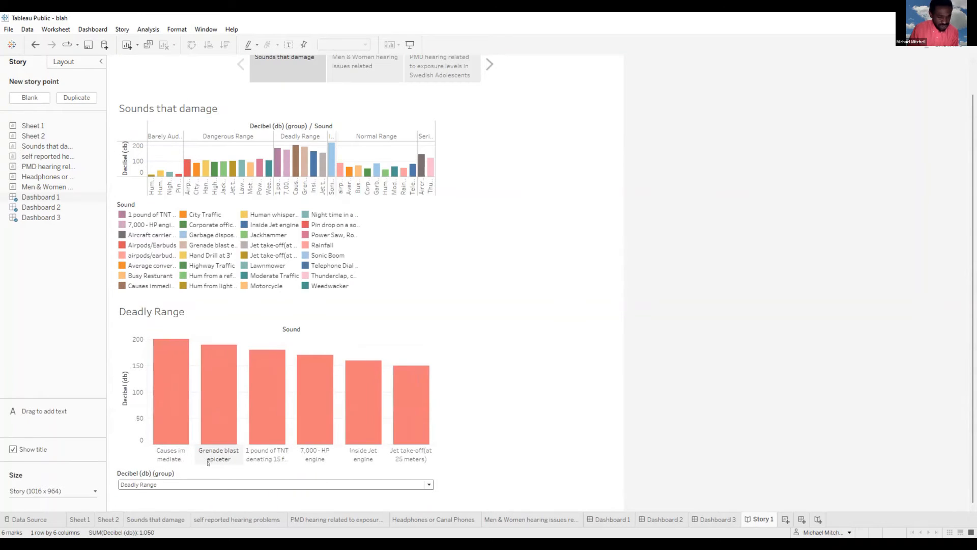
left_click(428, 484)
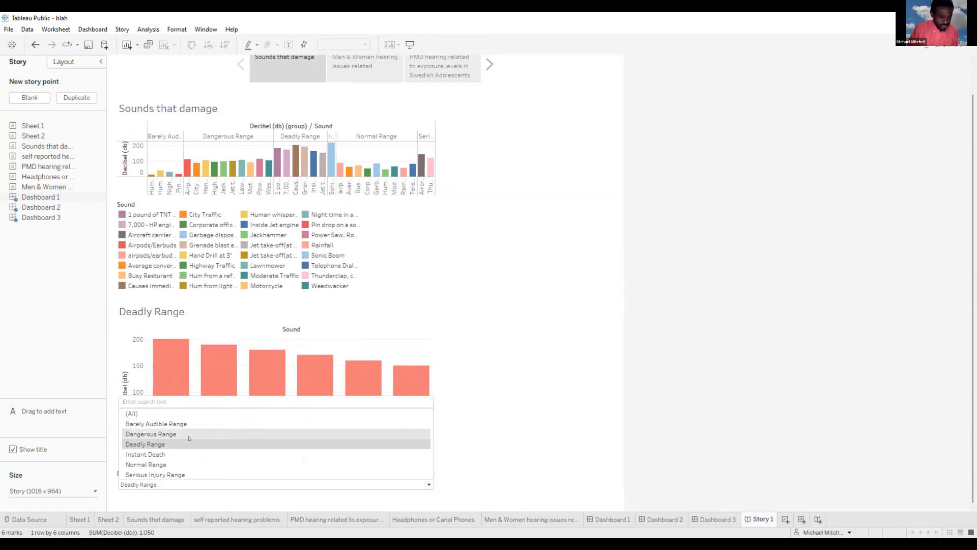
left_click(151, 434)
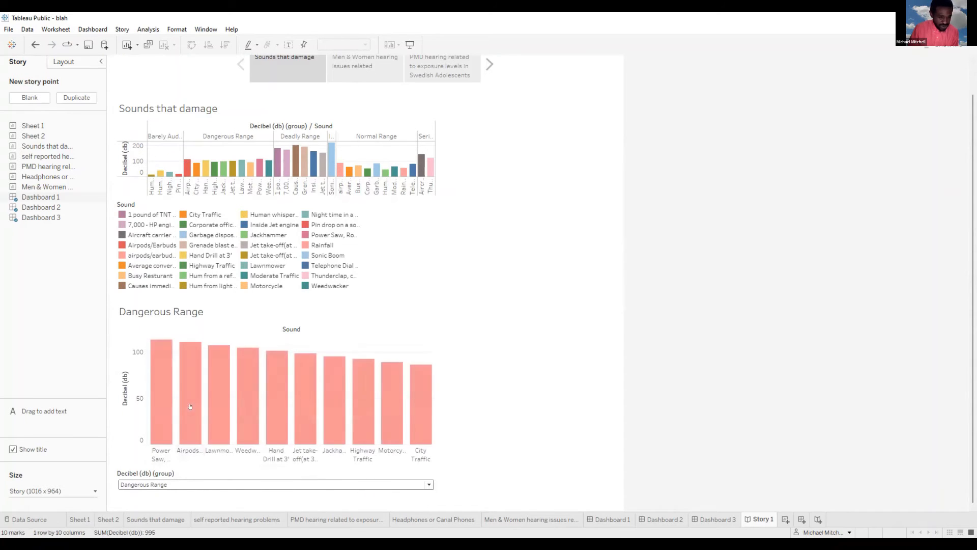
left_click(191, 374)
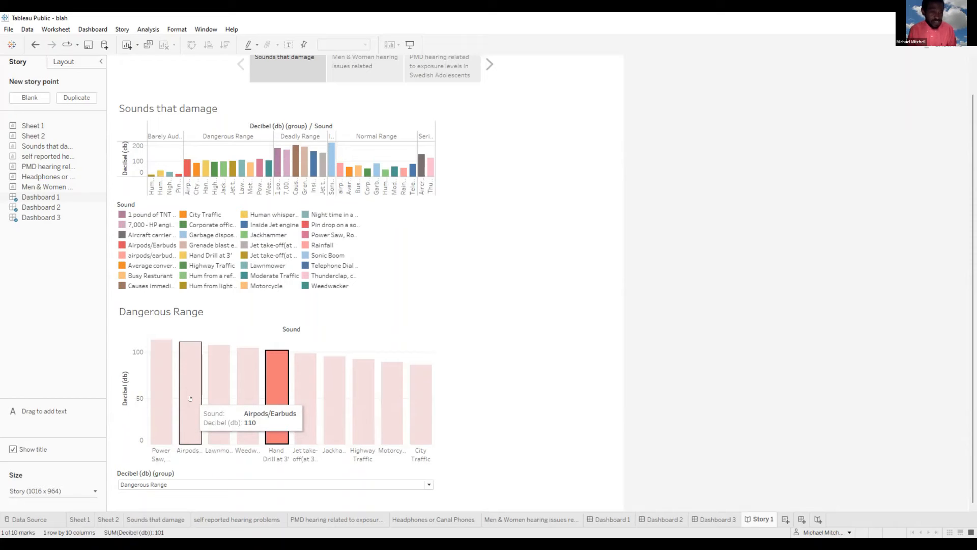
mouse_move(249, 382)
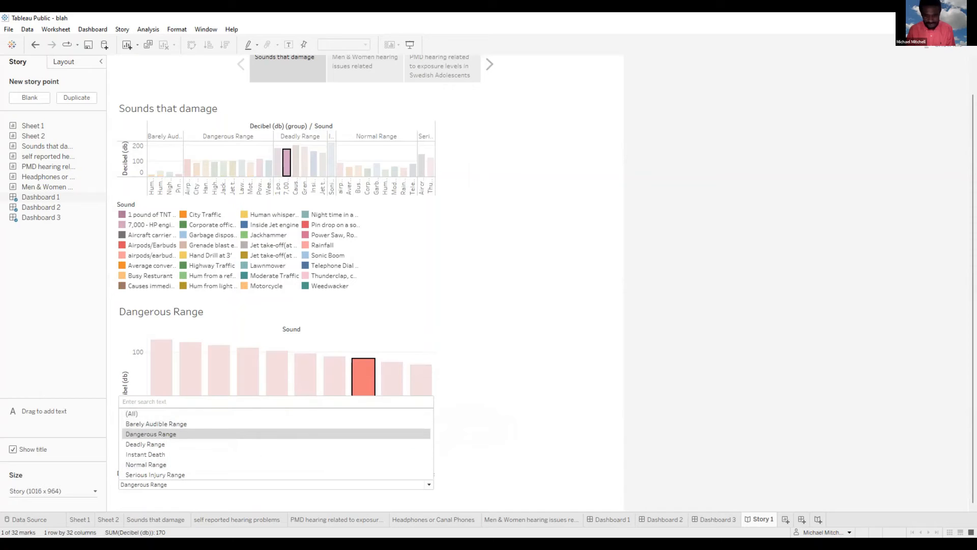
left_click(150, 434)
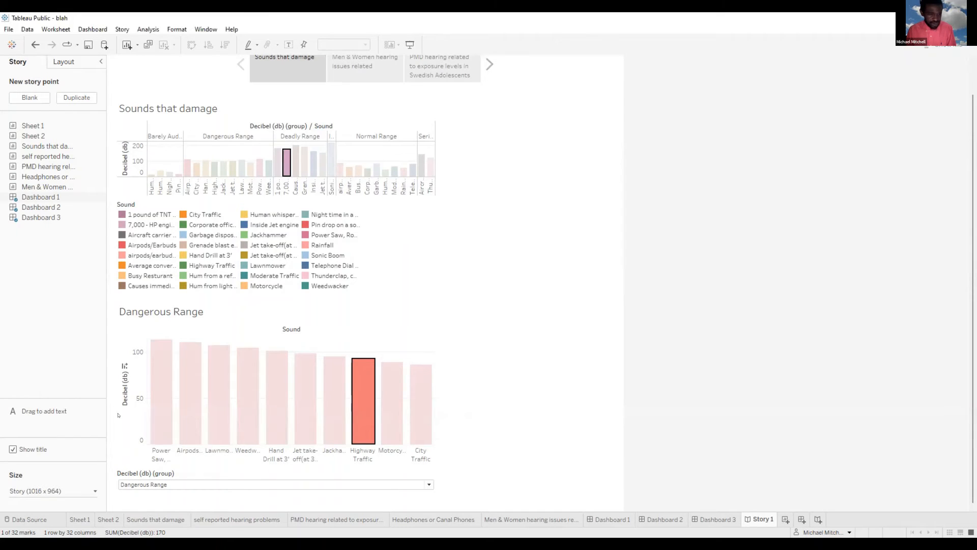
mouse_move(483, 123)
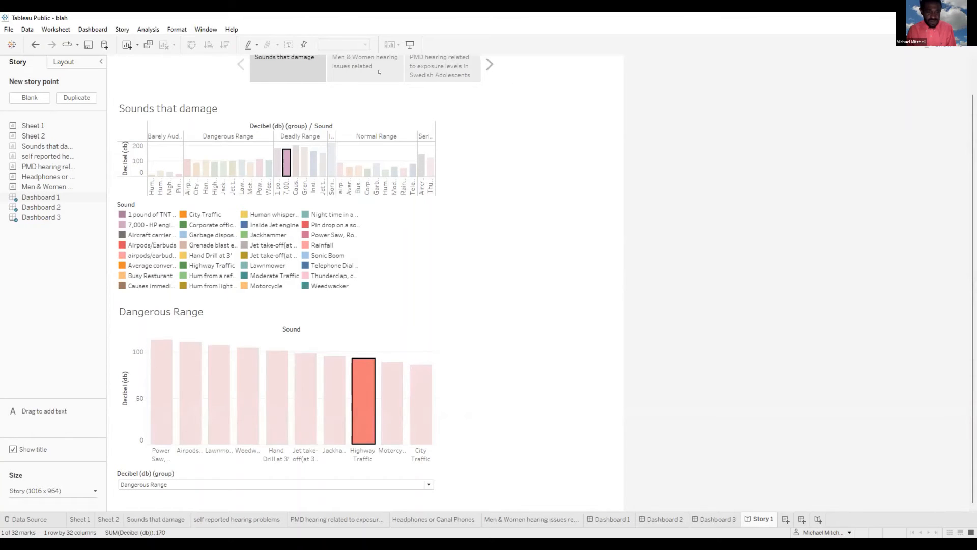
left_click(365, 65)
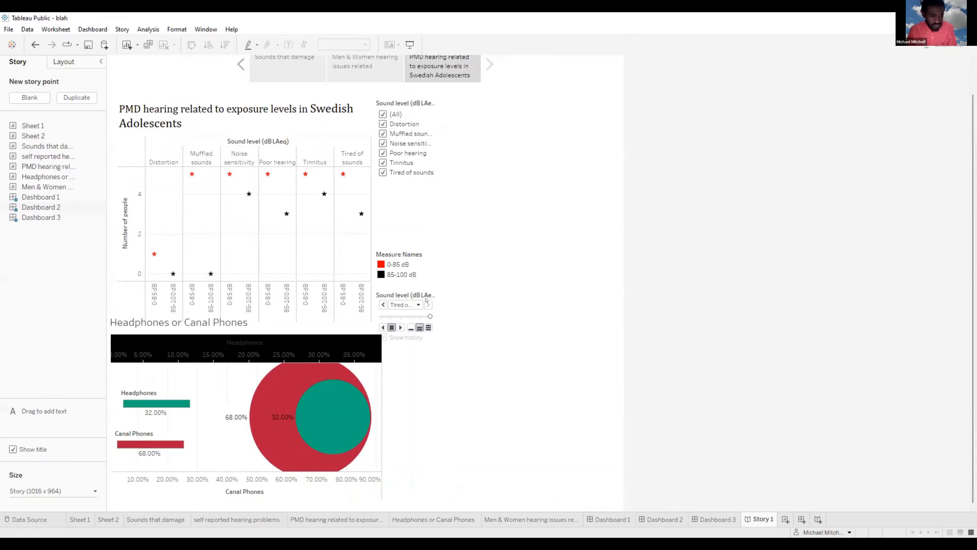
mouse_move(270, 408)
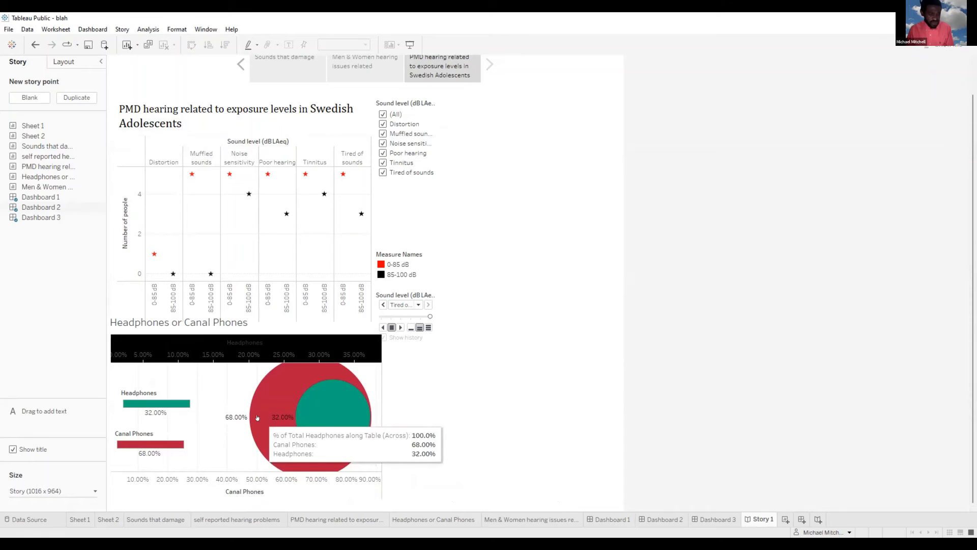
mouse_move(156, 408)
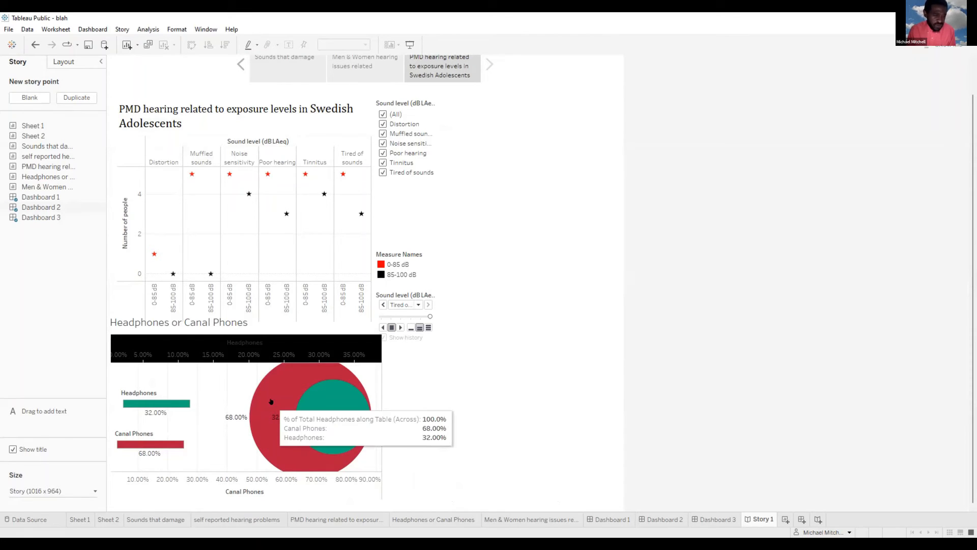
mouse_move(155, 287)
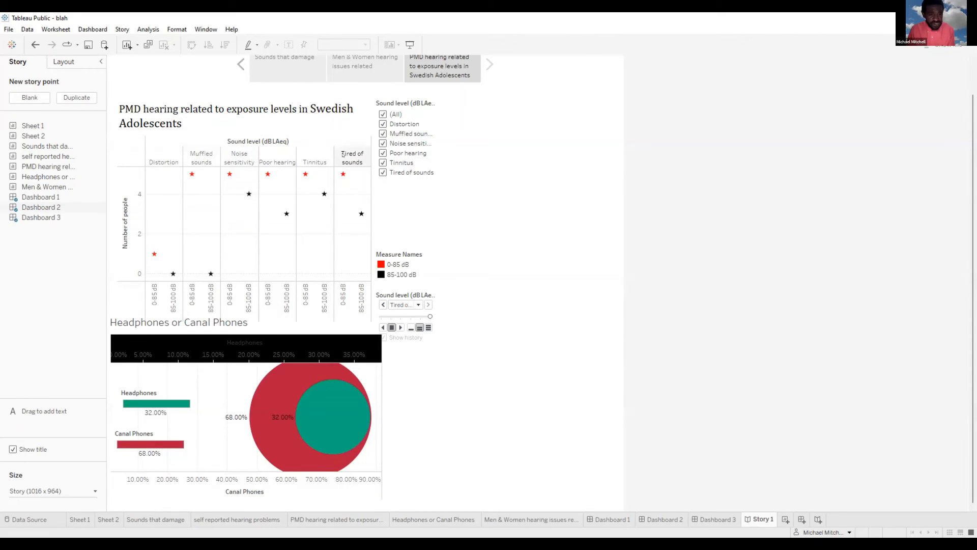
left_click(153, 296)
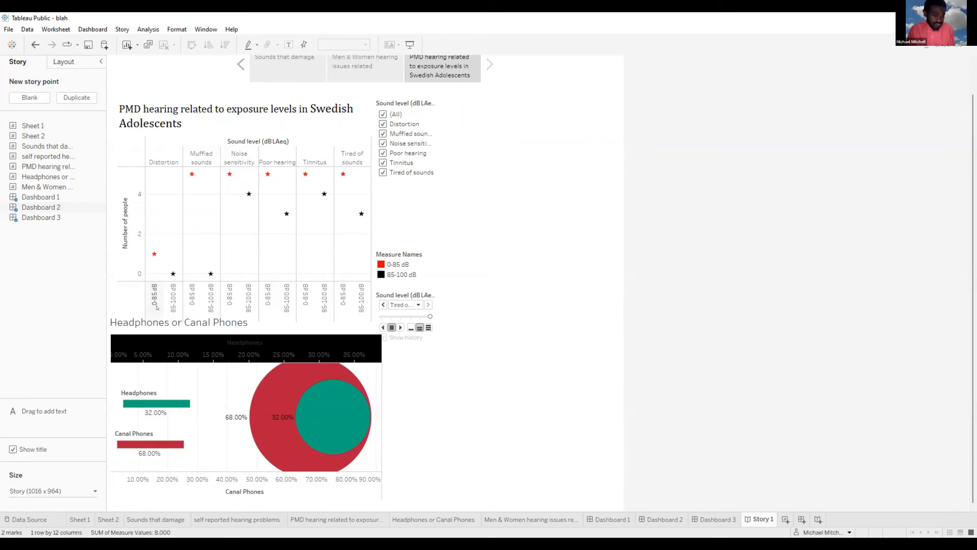
mouse_move(154, 254)
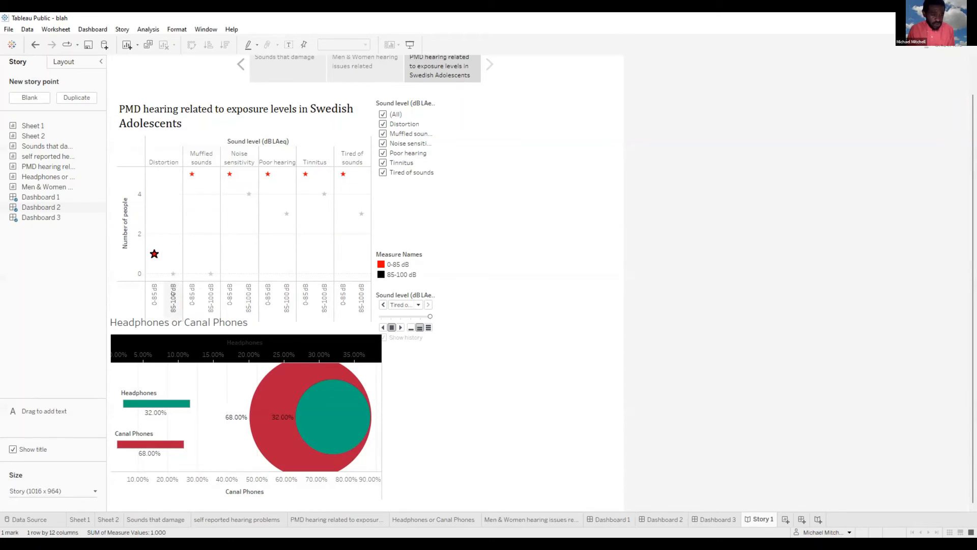
left_click(173, 299)
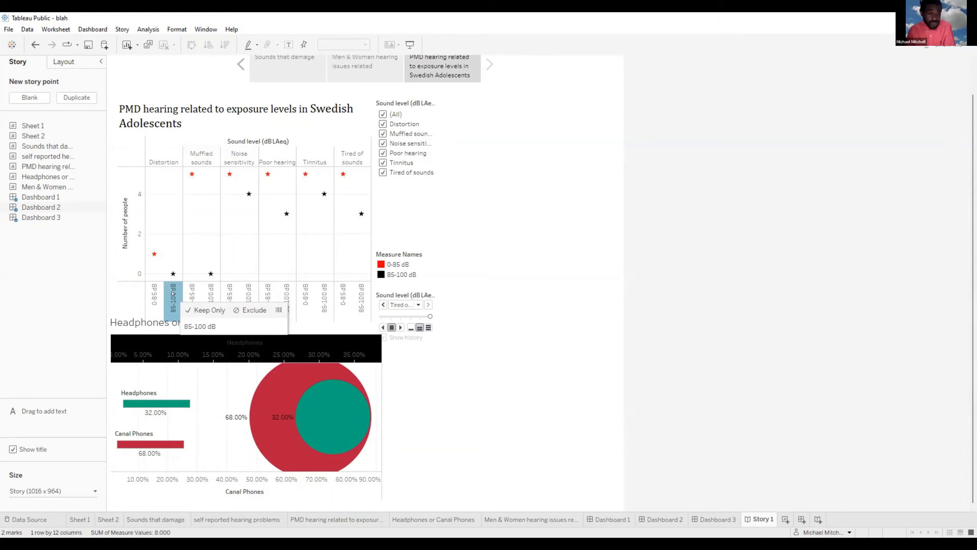
left_click(173, 274)
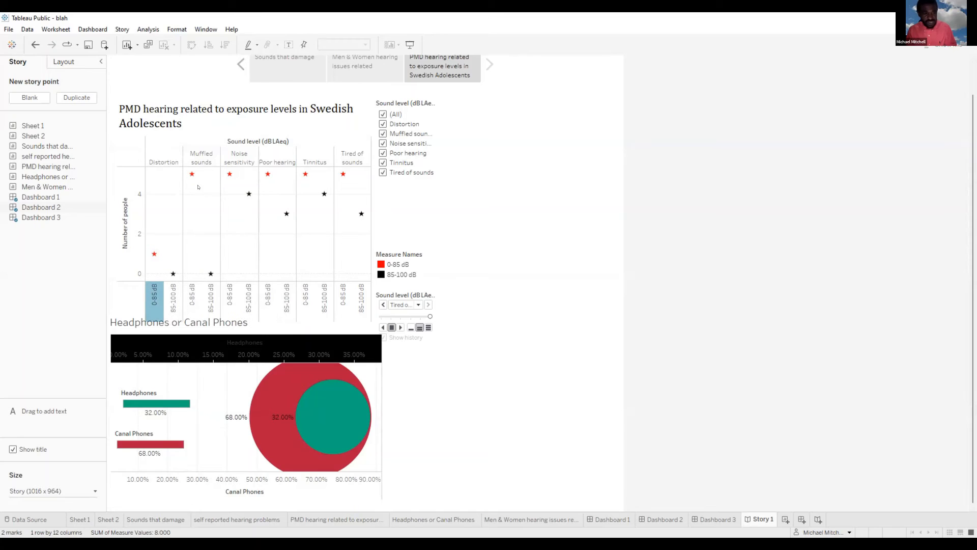
mouse_move(210, 272)
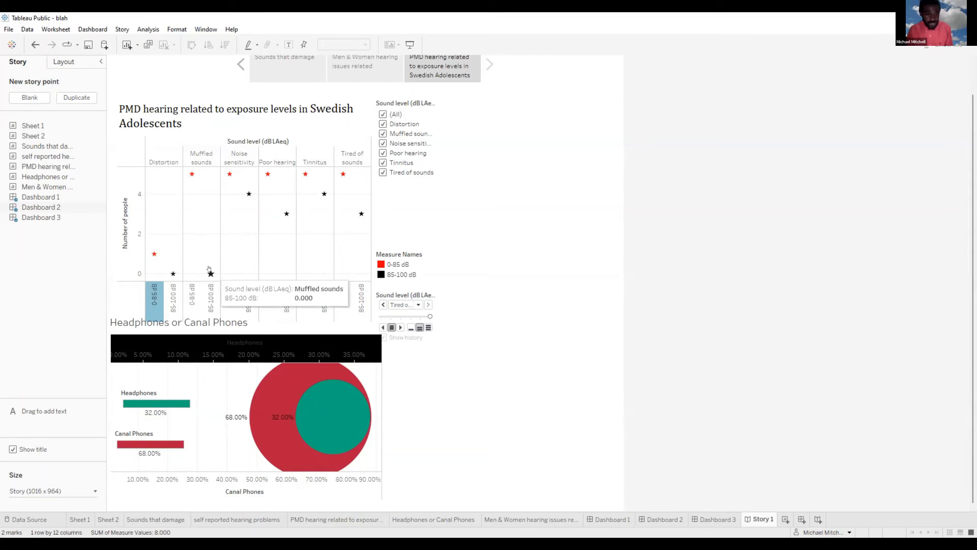
left_click(210, 273)
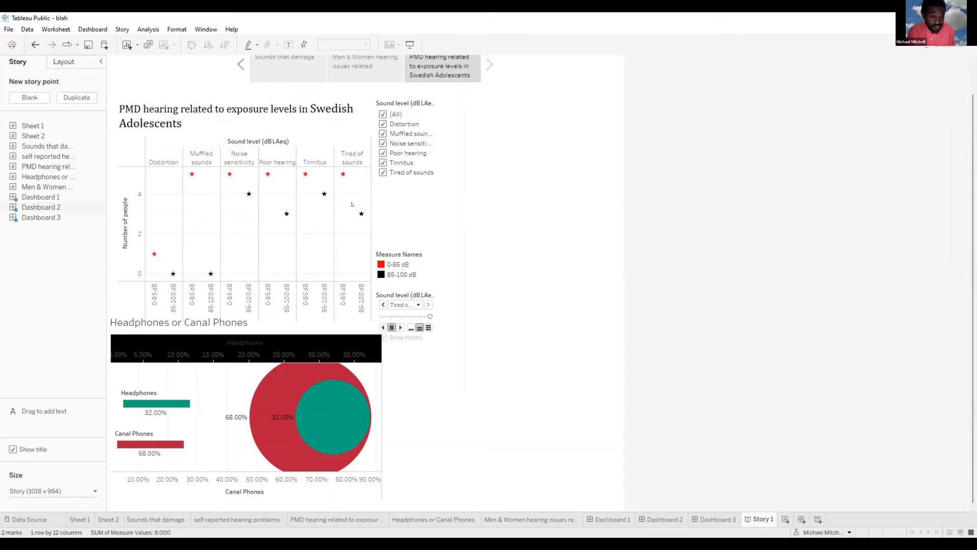
mouse_move(305, 174)
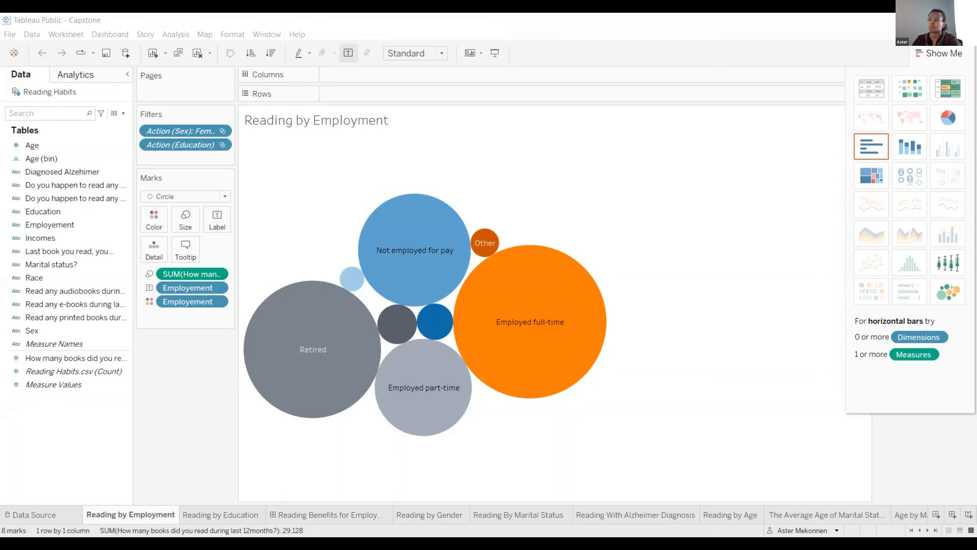
mouse_move(802, 197)
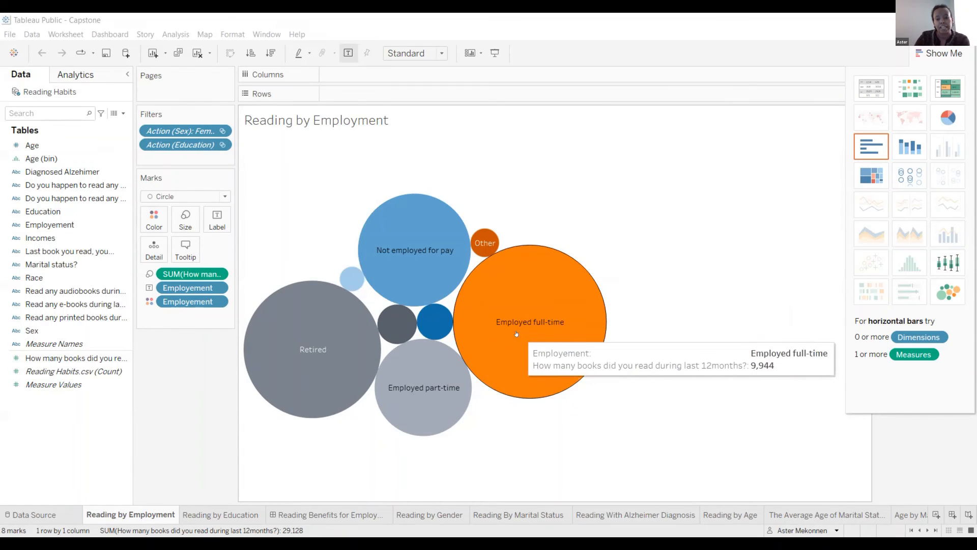
mouse_move(444, 269)
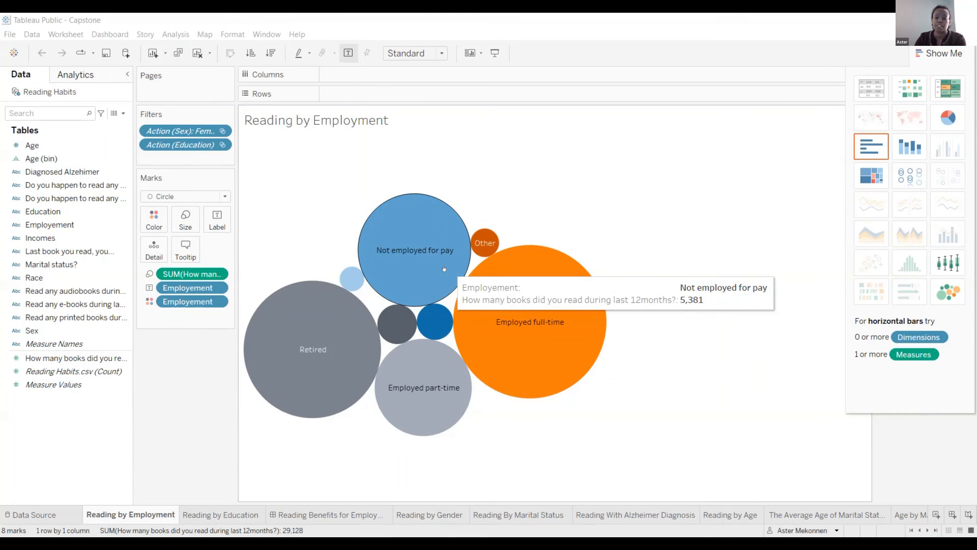
mouse_move(347, 383)
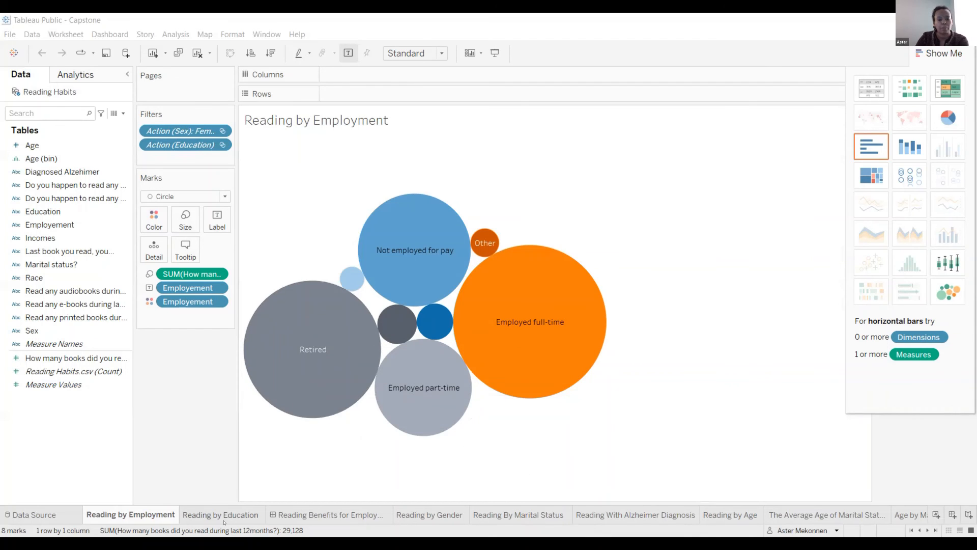
Step: Switch to the Reading by Education bubble chart sheet
left_click(221, 514)
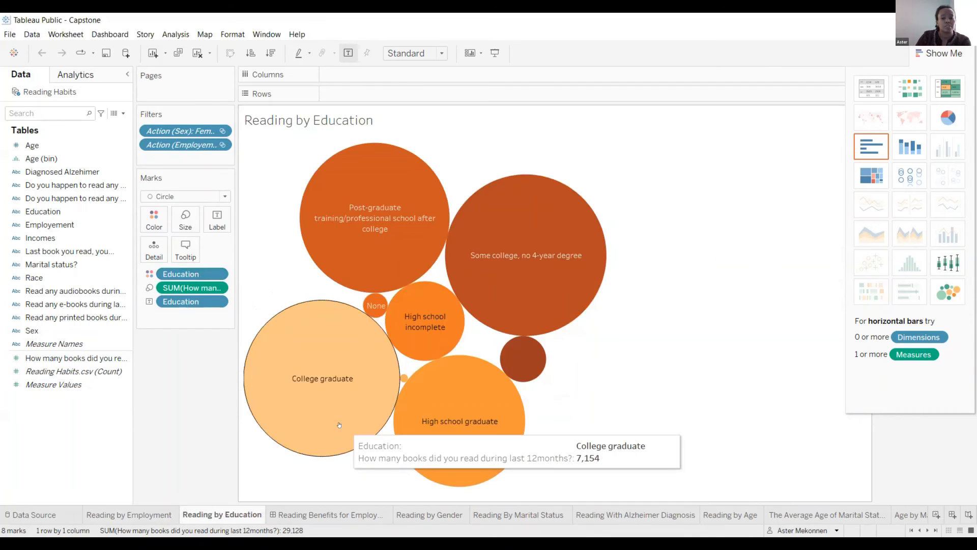
mouse_move(499, 375)
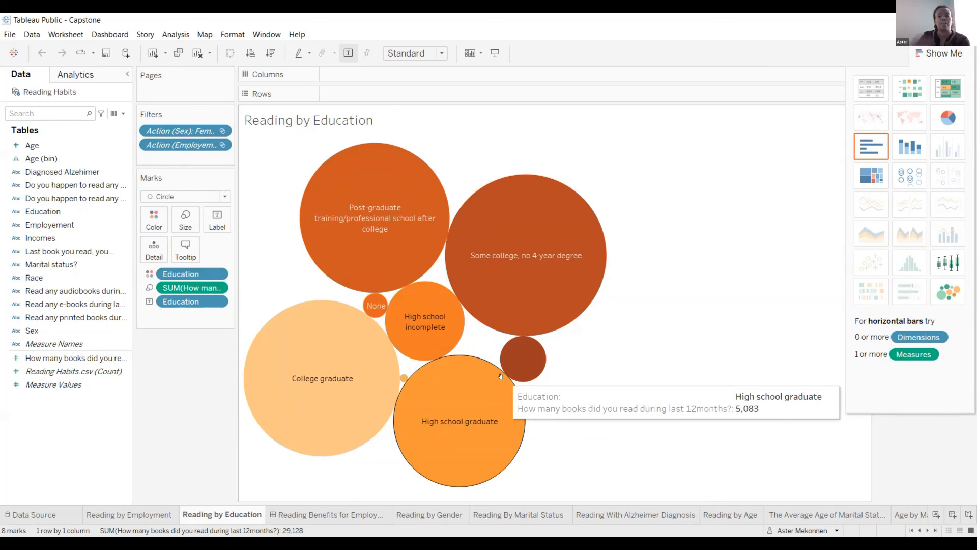
mouse_move(511, 239)
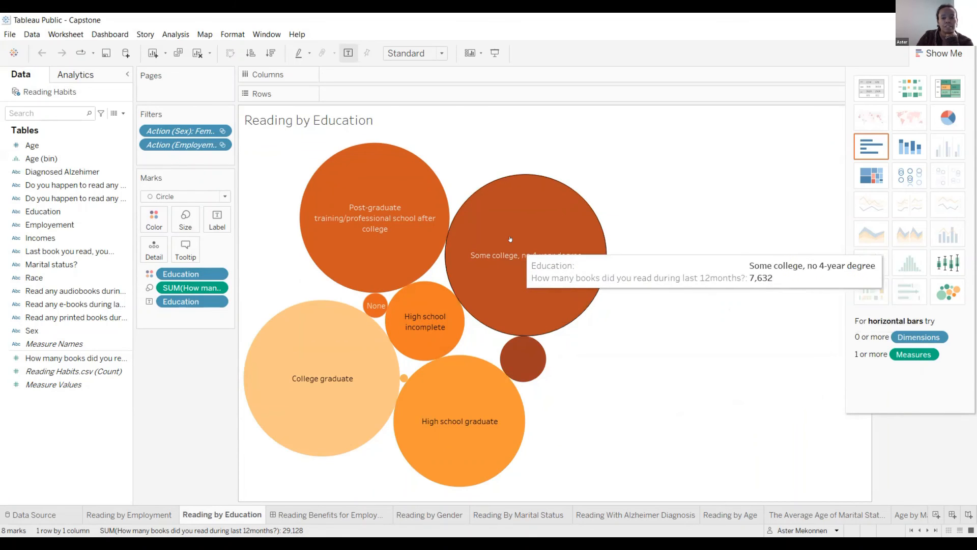
mouse_move(305, 312)
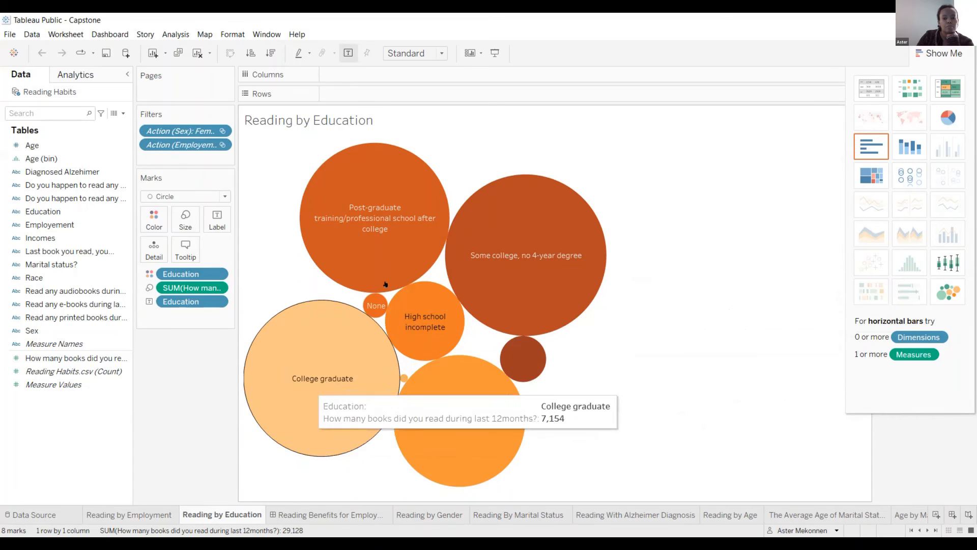
mouse_move(523, 277)
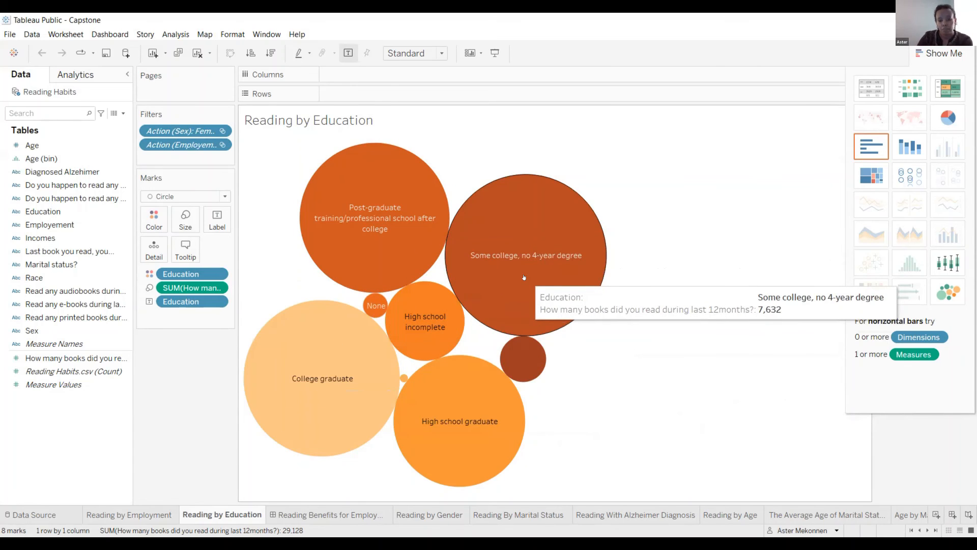
mouse_move(404, 173)
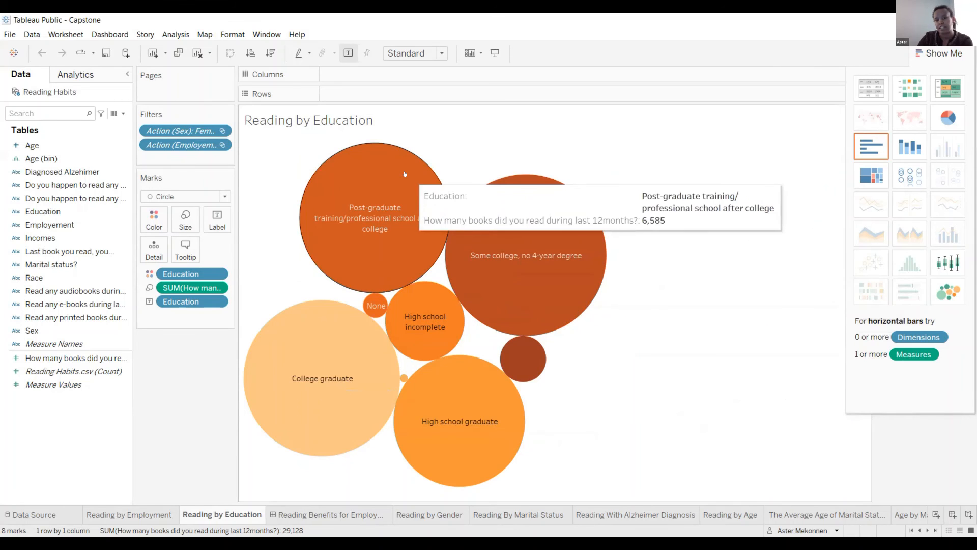
mouse_move(467, 204)
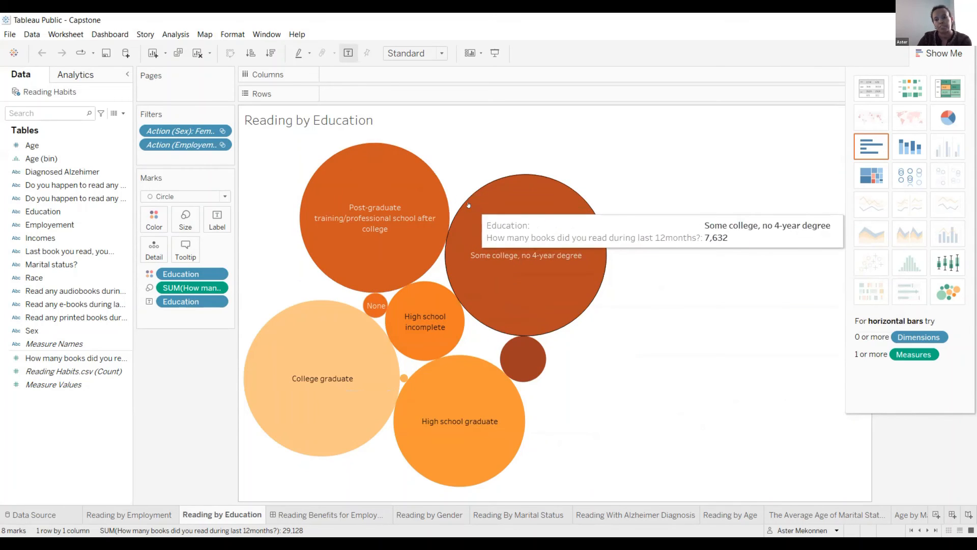
mouse_move(315, 425)
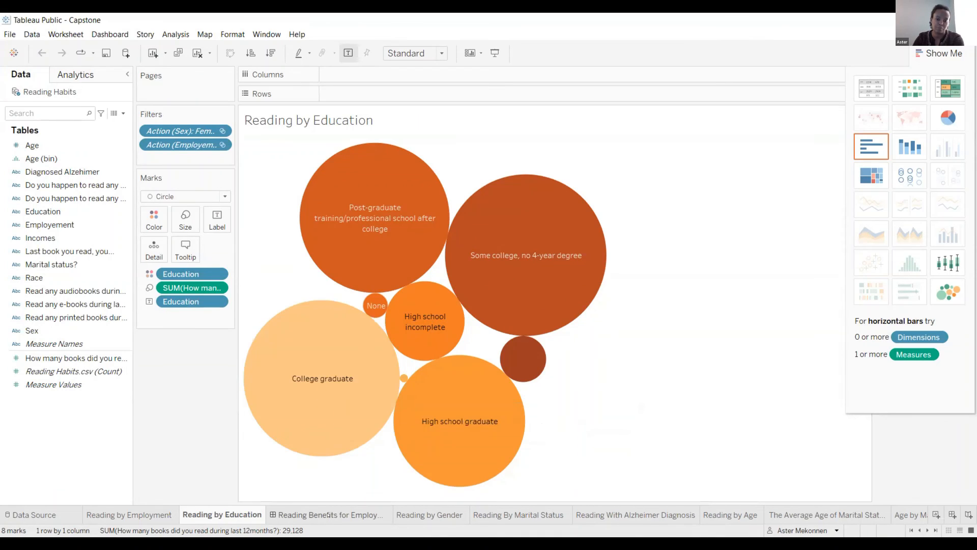
Step: Highlight Female on the reading-benefits dashboard, then view the Gender and Marital Status sheets
left_click(330, 514)
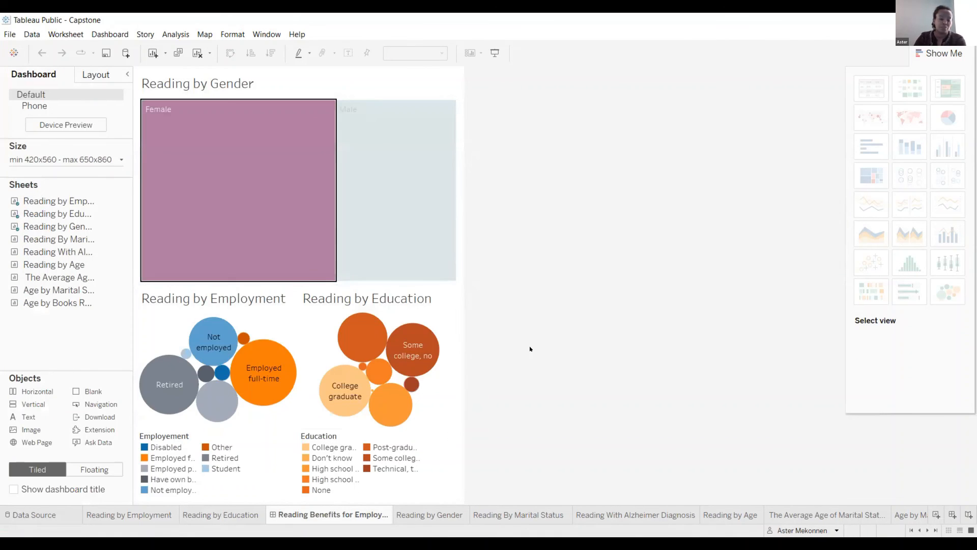
mouse_move(264, 181)
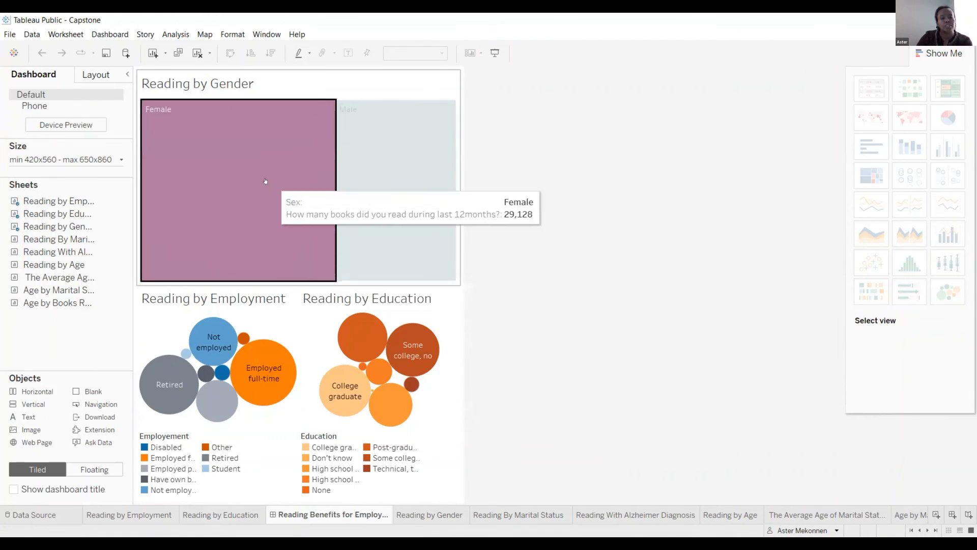
left_click(238, 187)
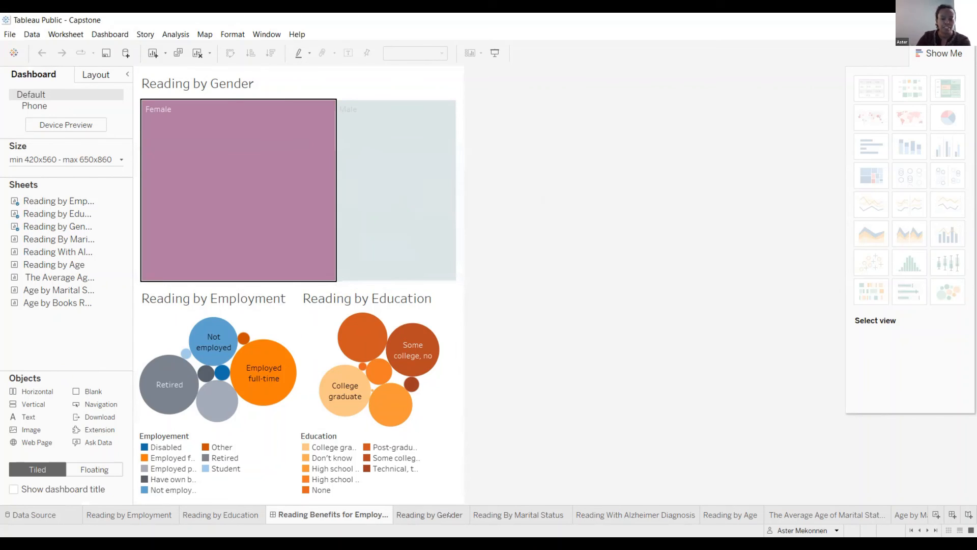
left_click(430, 514)
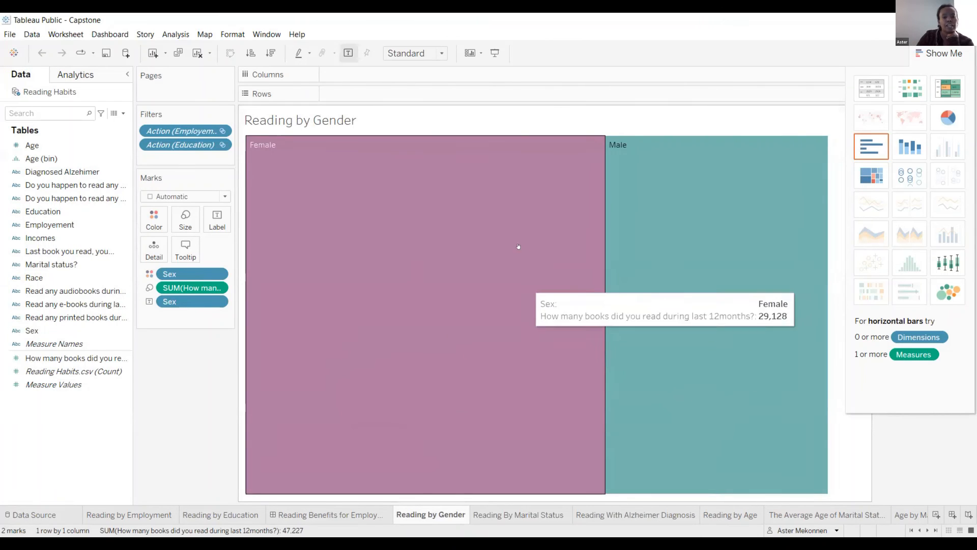
mouse_move(444, 253)
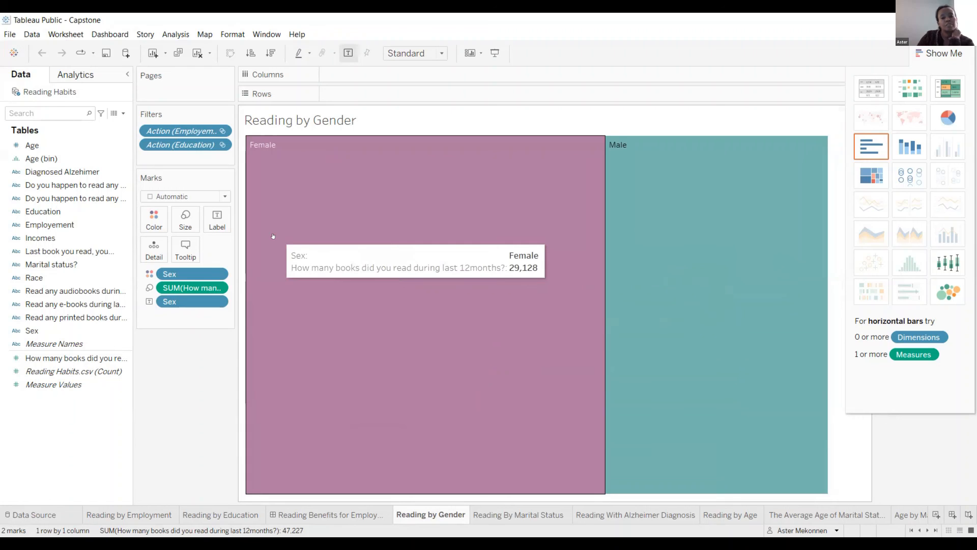
left_click(520, 514)
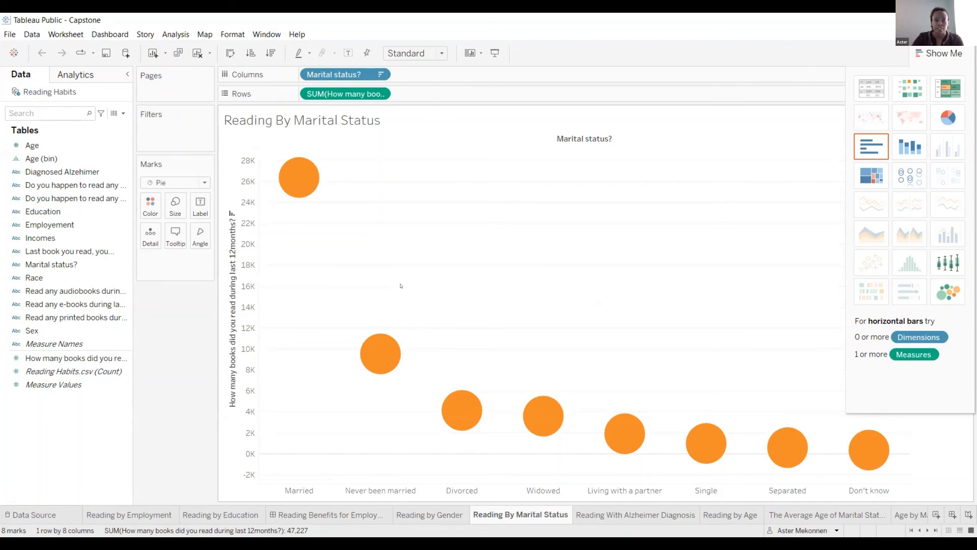
mouse_move(299, 178)
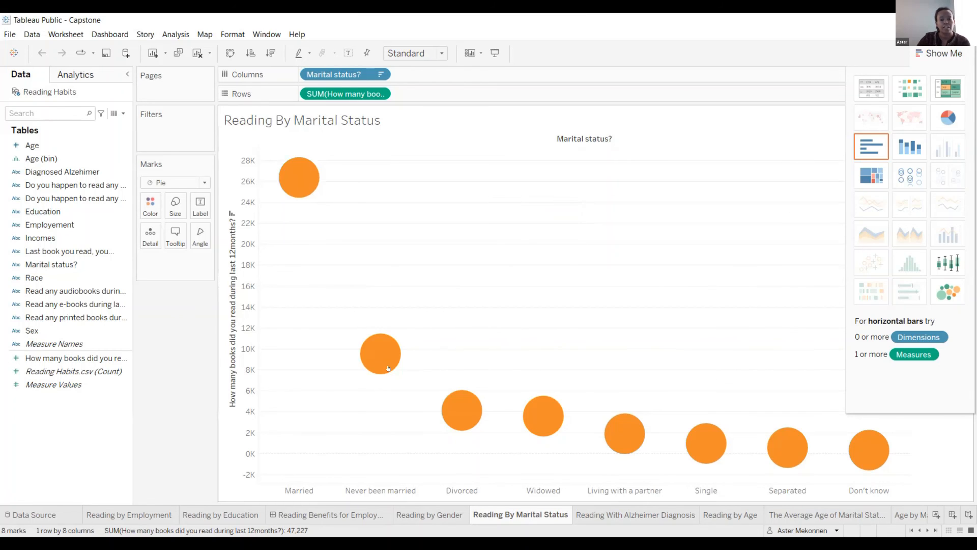
mouse_move(380, 354)
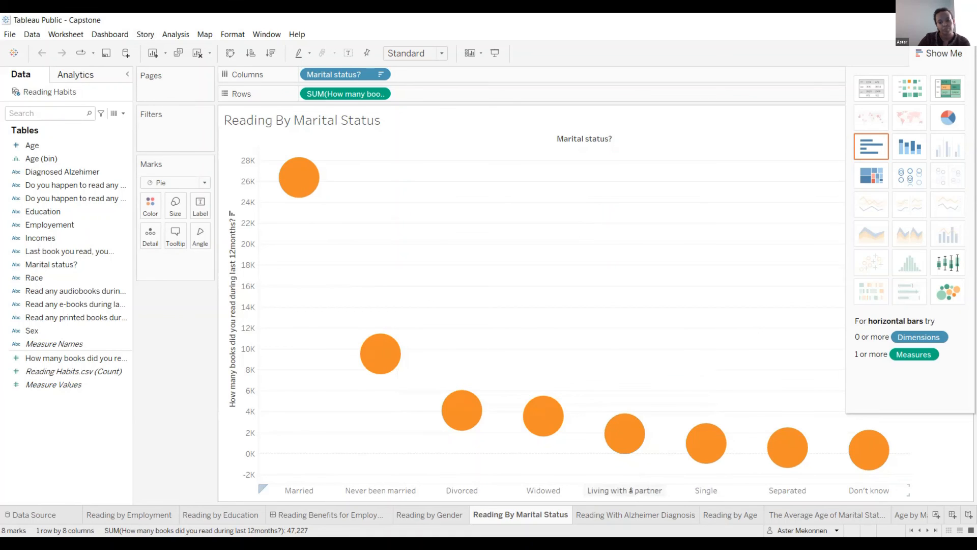
Step: Switch to the Reading With Alzheimer Diagnosis stacked bar sheet
left_click(634, 514)
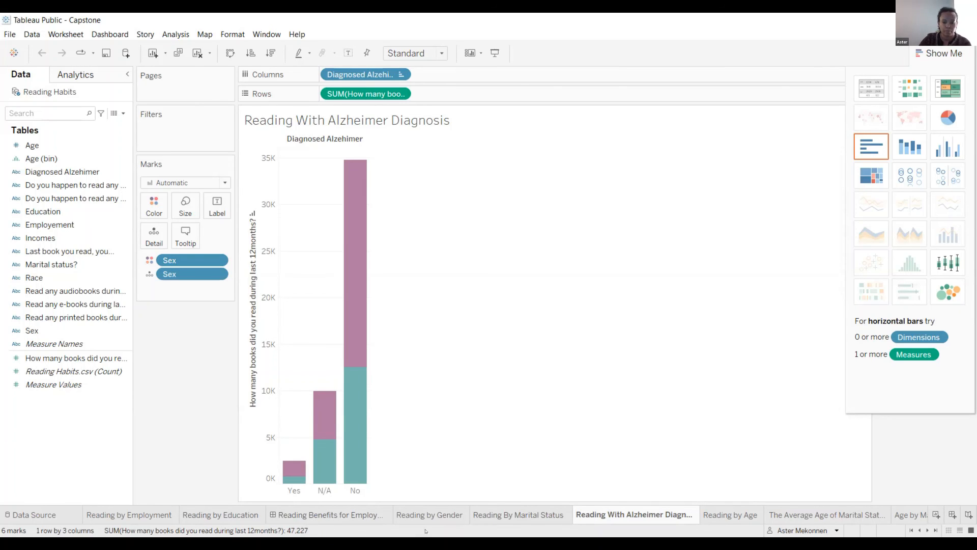
Step: Step through the dashboard and Marital Status tabs to the Reading by Age treemap
left_click(333, 514)
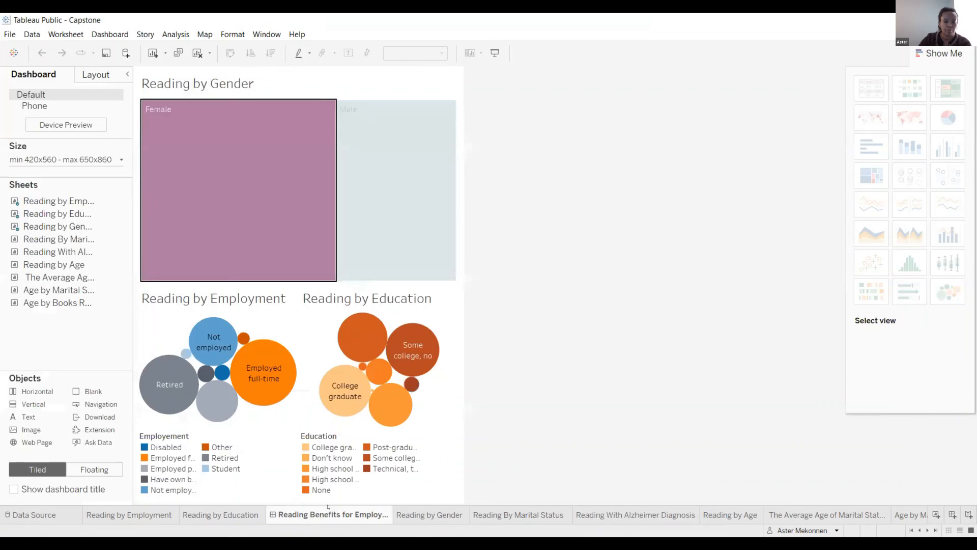
left_click(520, 514)
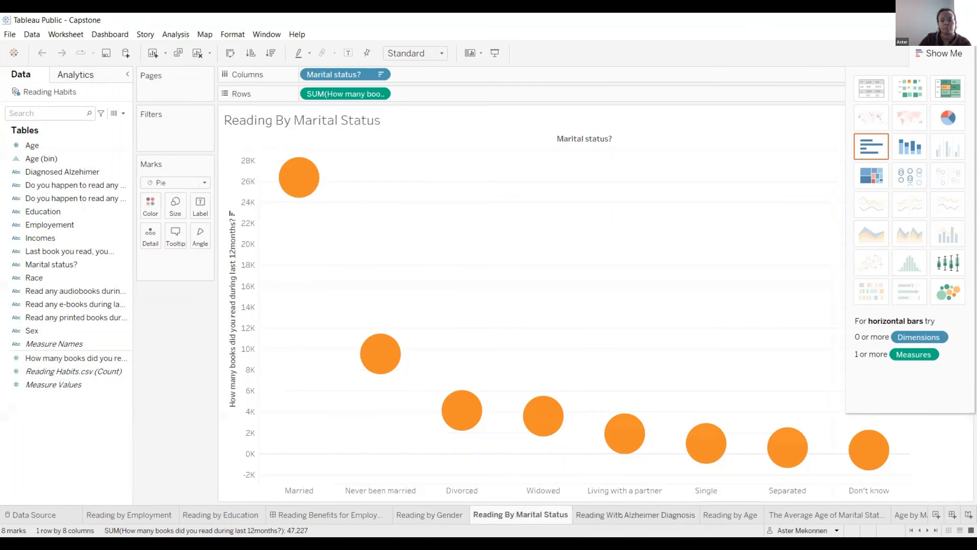
left_click(731, 515)
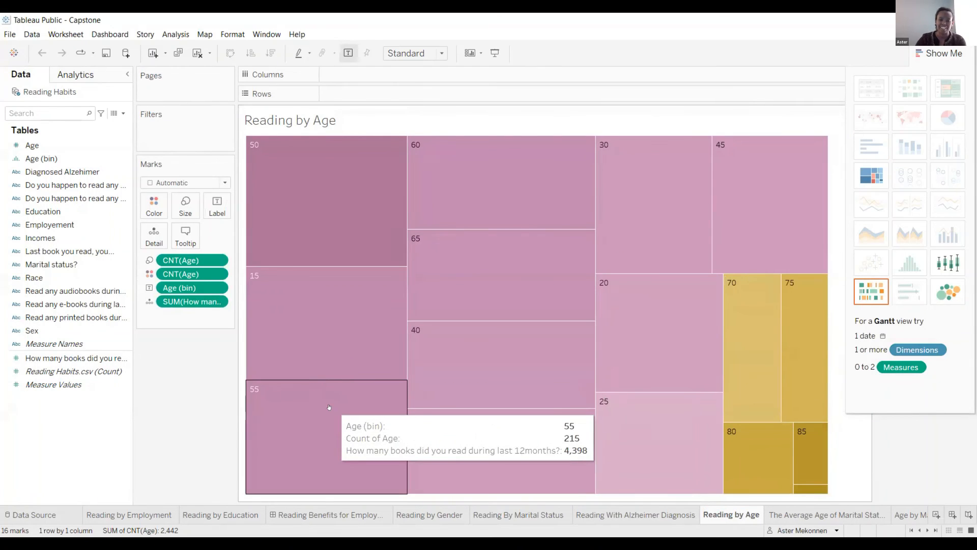
mouse_move(272, 180)
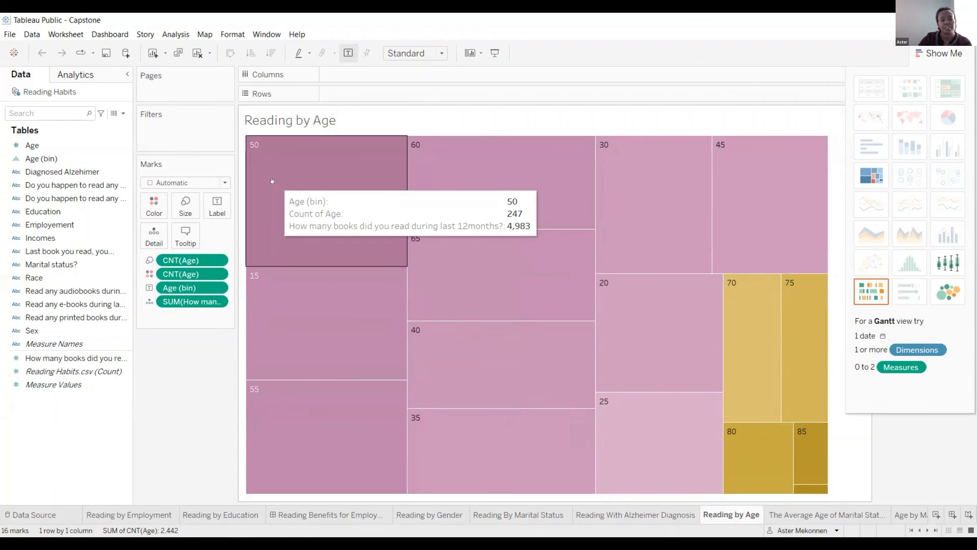
mouse_move(306, 310)
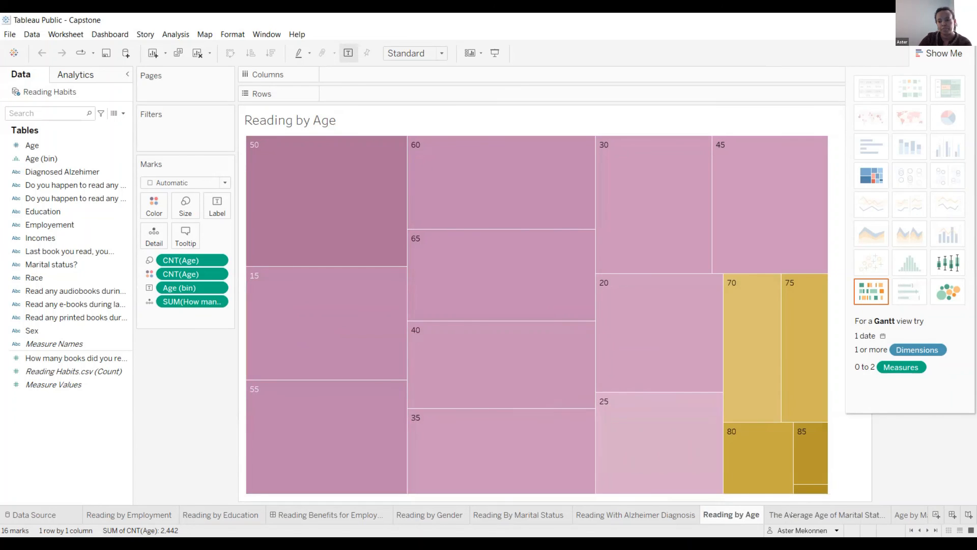
Step: Switch to The Average Age of Marital Status box plot sheet
left_click(827, 514)
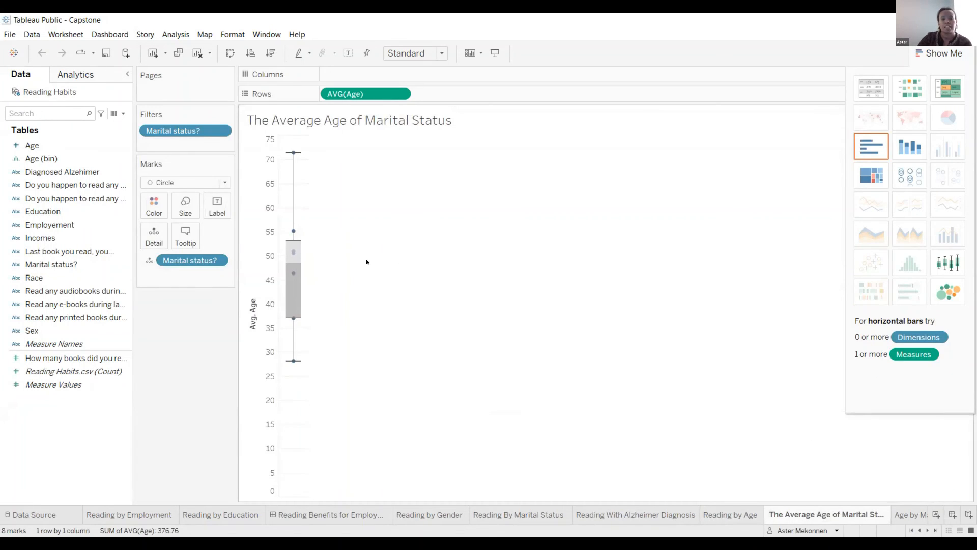
mouse_move(328, 189)
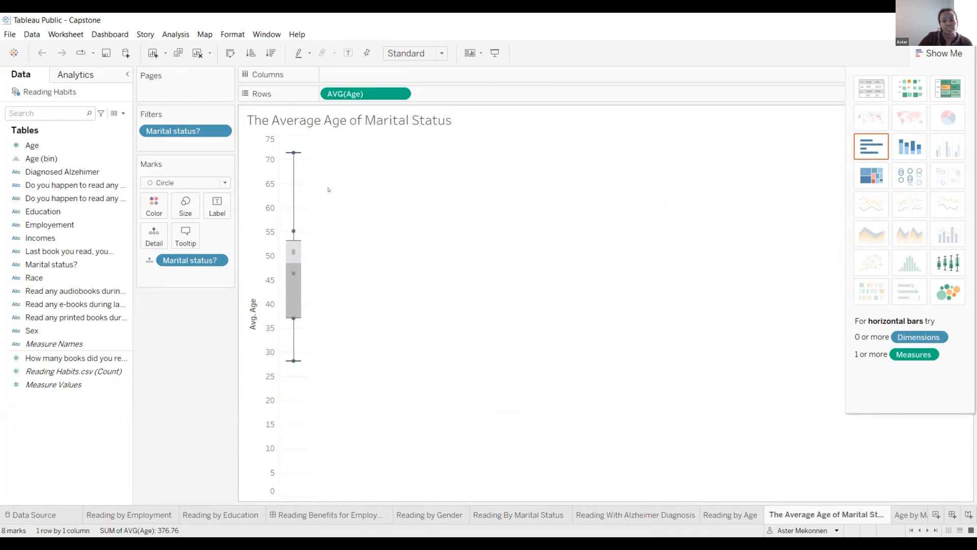
mouse_move(296, 381)
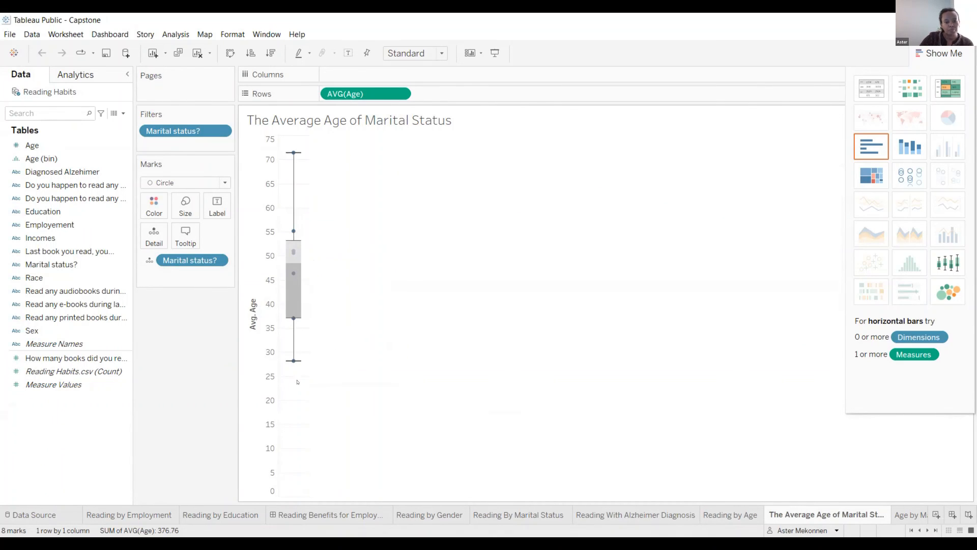
mouse_move(293, 360)
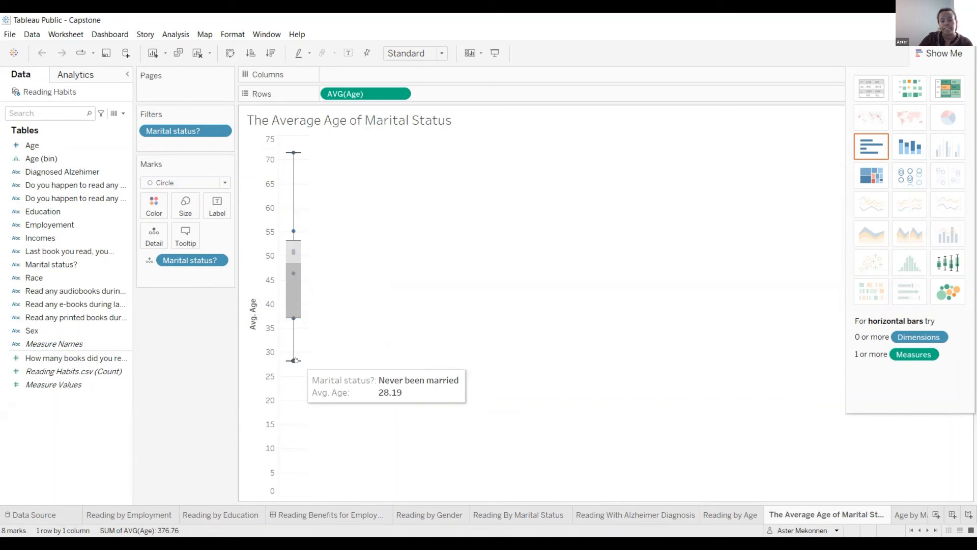
mouse_move(293, 314)
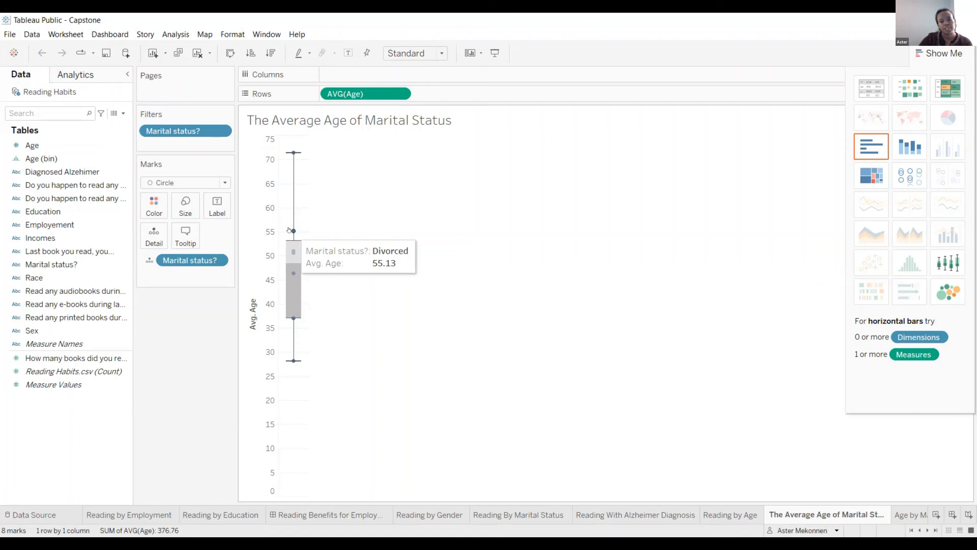
mouse_move(906, 507)
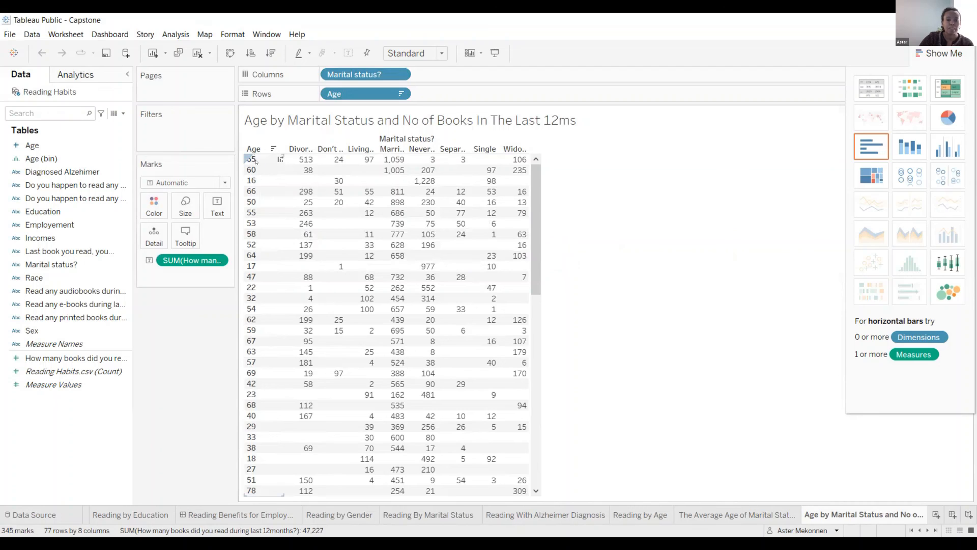
Step: Inspect the divorced 65-year-olds cell, then switch to the Age by Books Read treemap
left_click(305, 159)
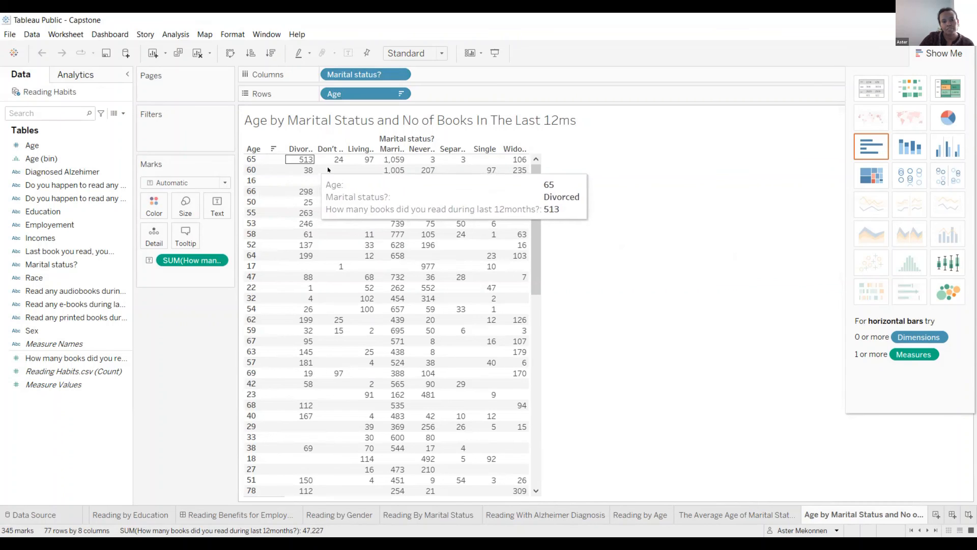
mouse_move(335, 159)
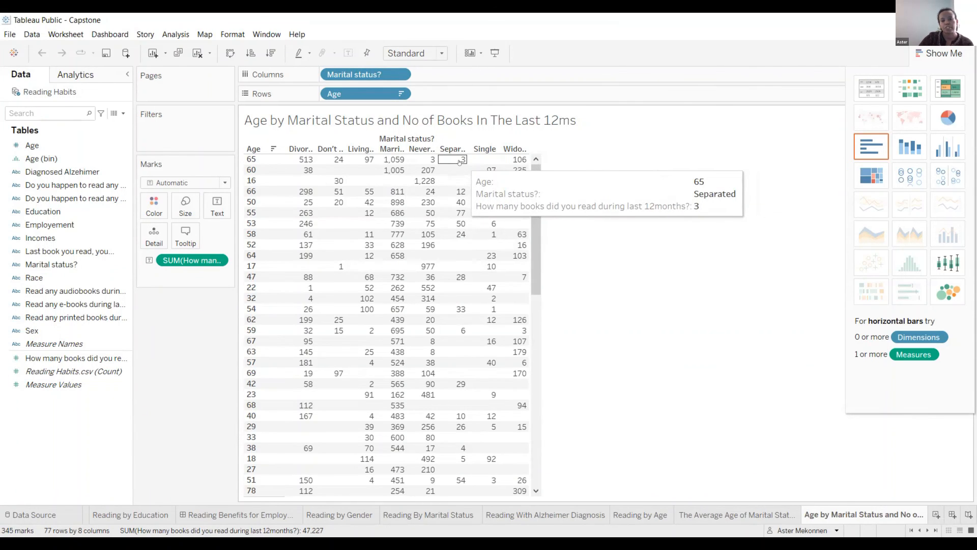
mouse_move(393, 287)
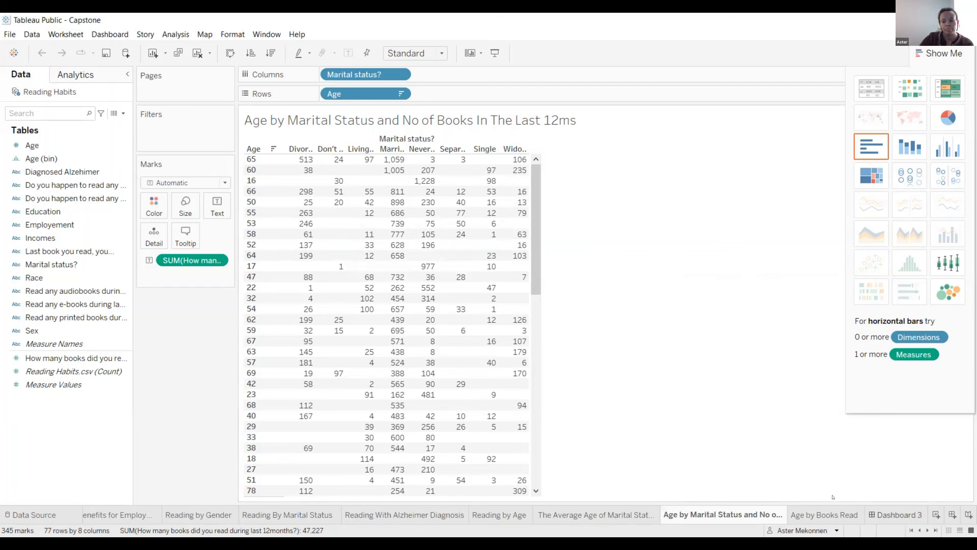
left_click(825, 514)
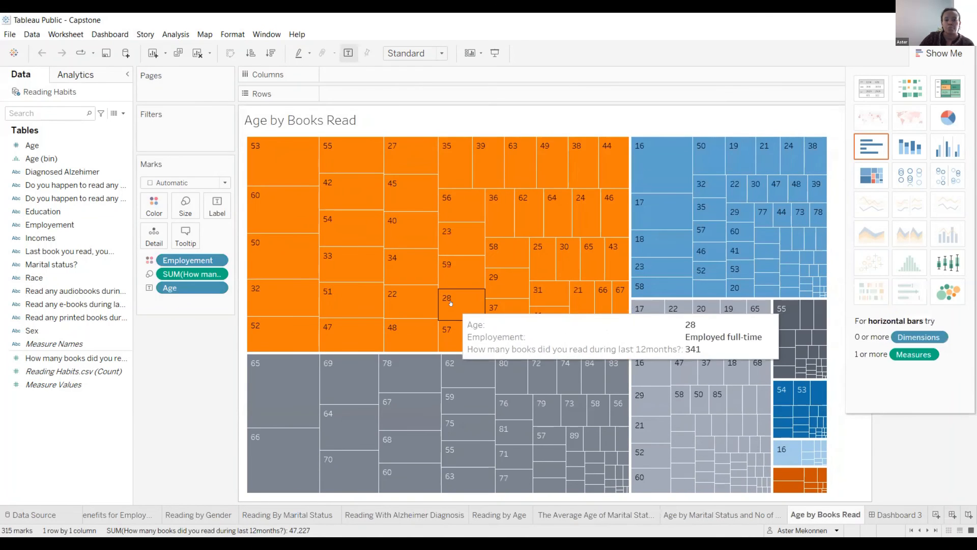
mouse_move(462, 205)
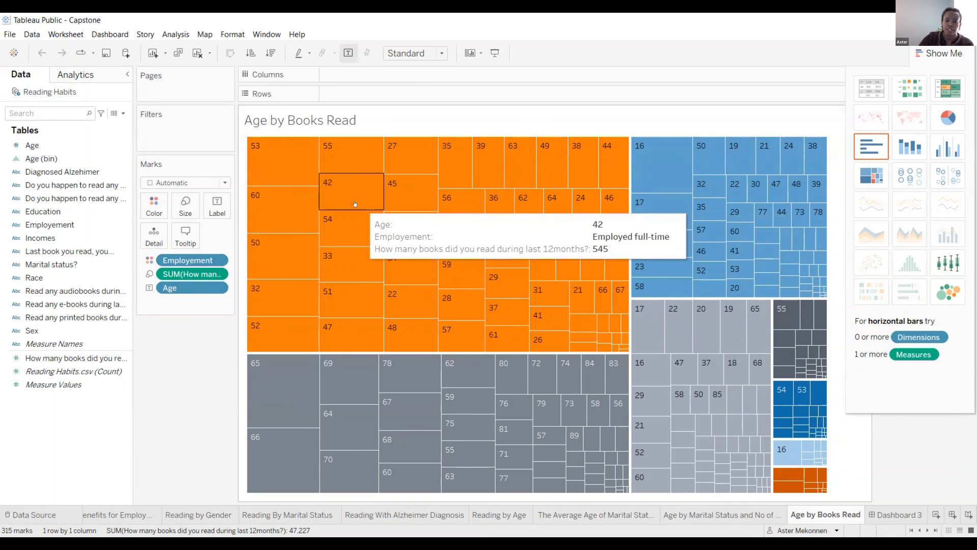
mouse_move(284, 209)
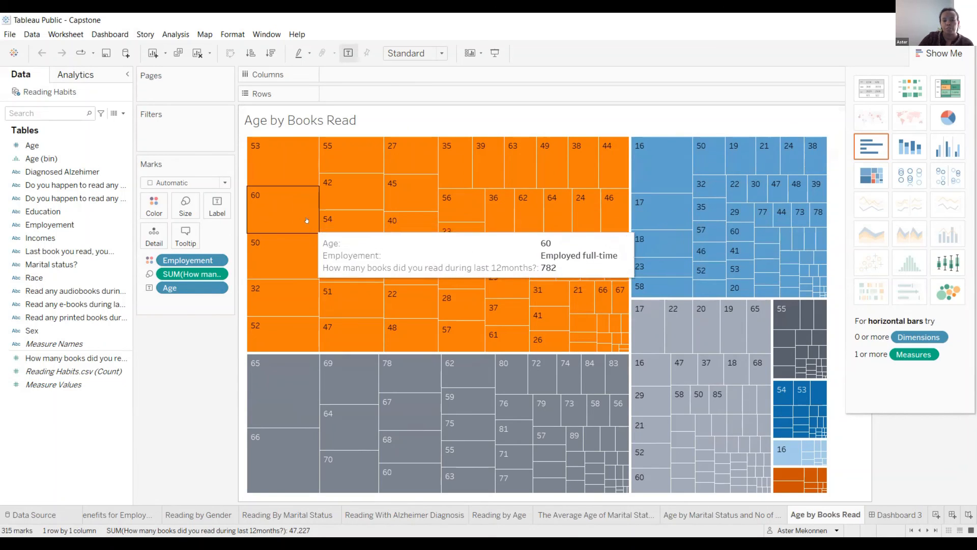
mouse_move(273, 154)
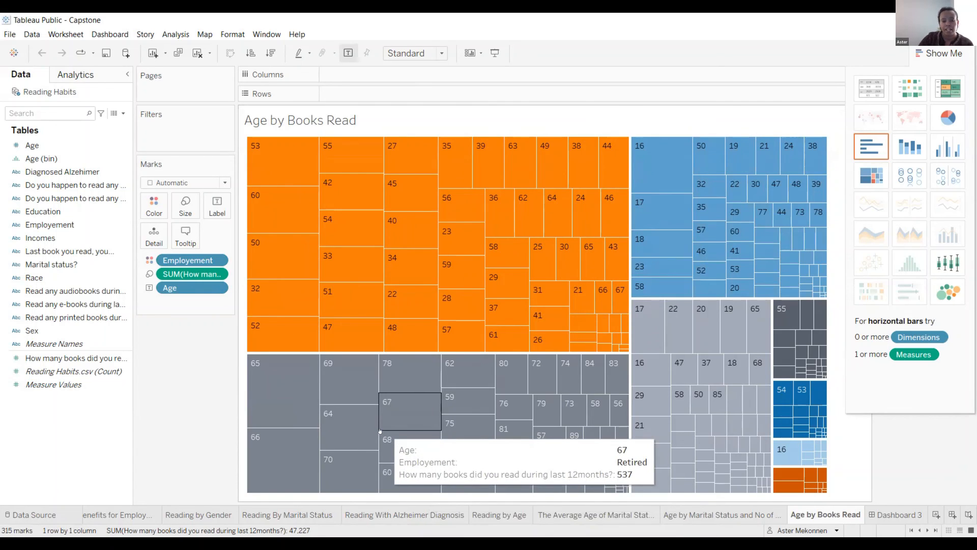
mouse_move(283, 384)
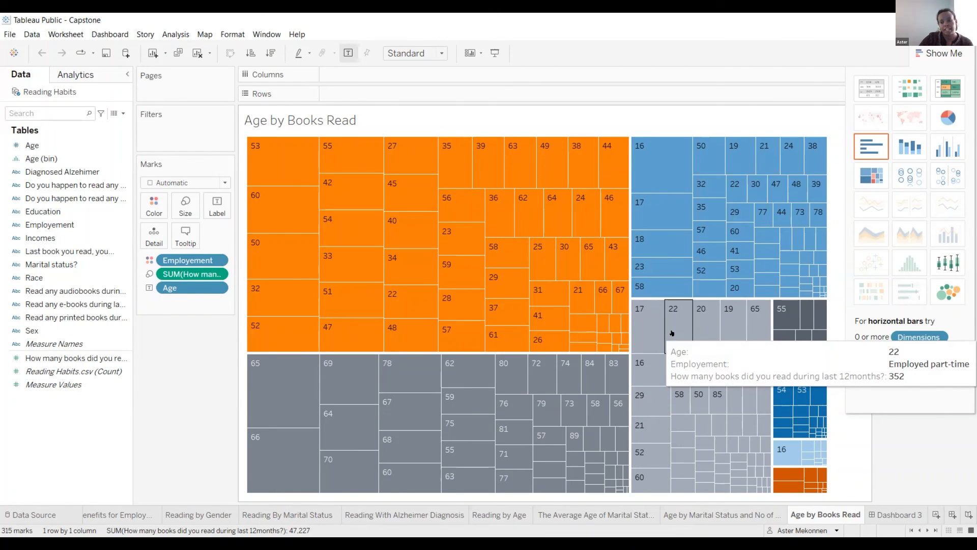
mouse_move(709, 206)
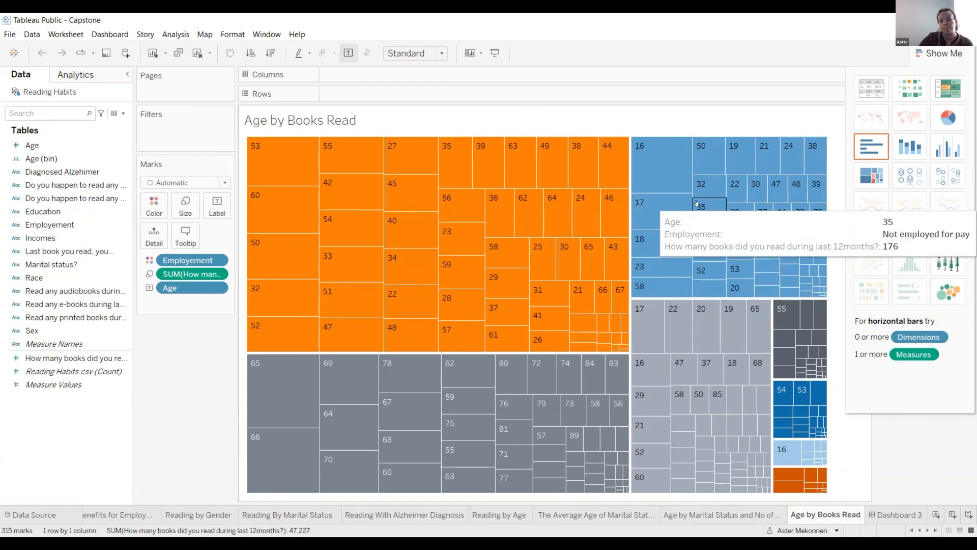
mouse_move(791, 324)
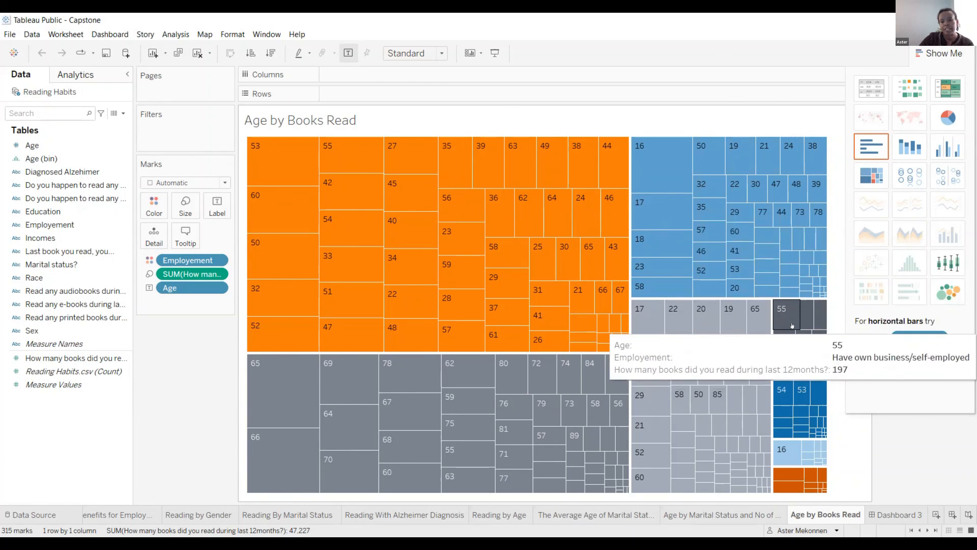
mouse_move(848, 455)
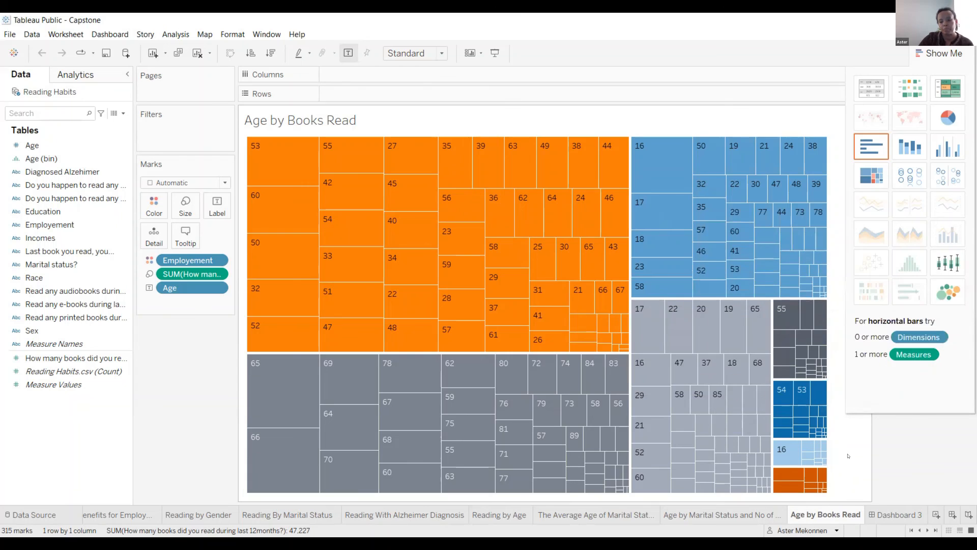
Step: Switch to Dashboard 3 to view the Age by Books Read treemap with employment legend
left_click(896, 515)
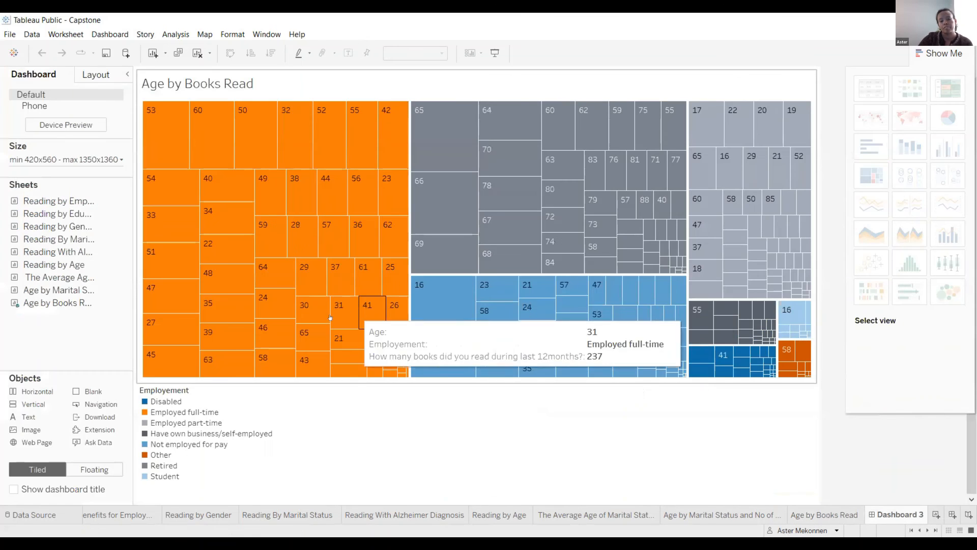
mouse_move(325, 223)
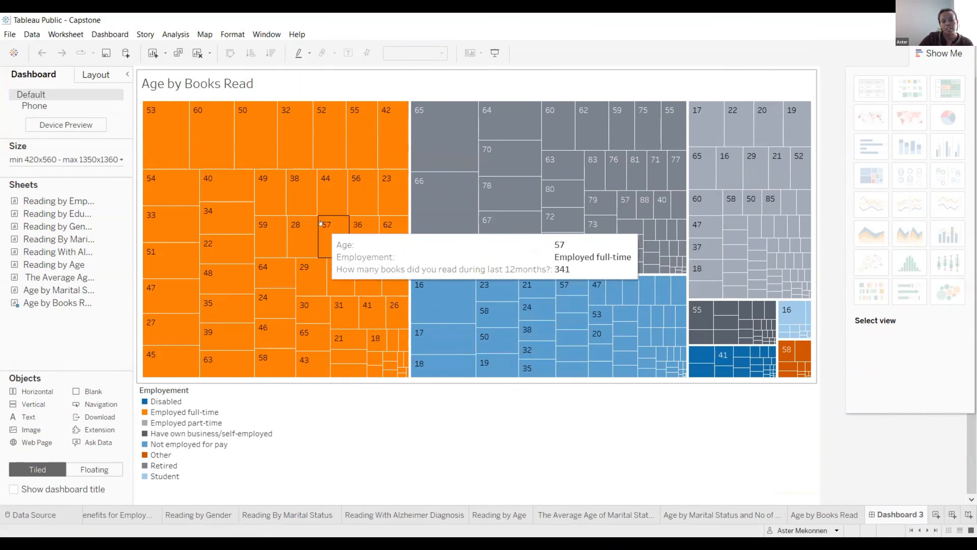
mouse_move(345, 406)
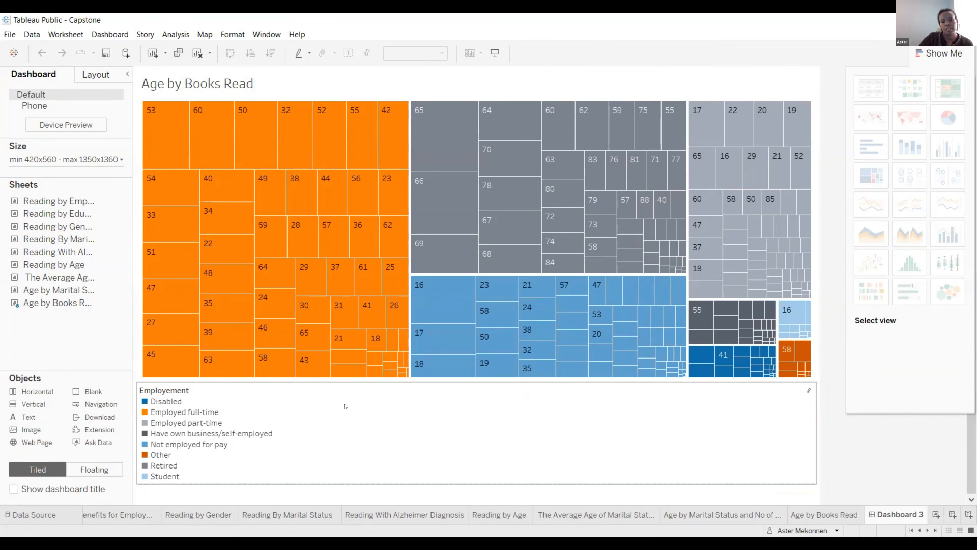